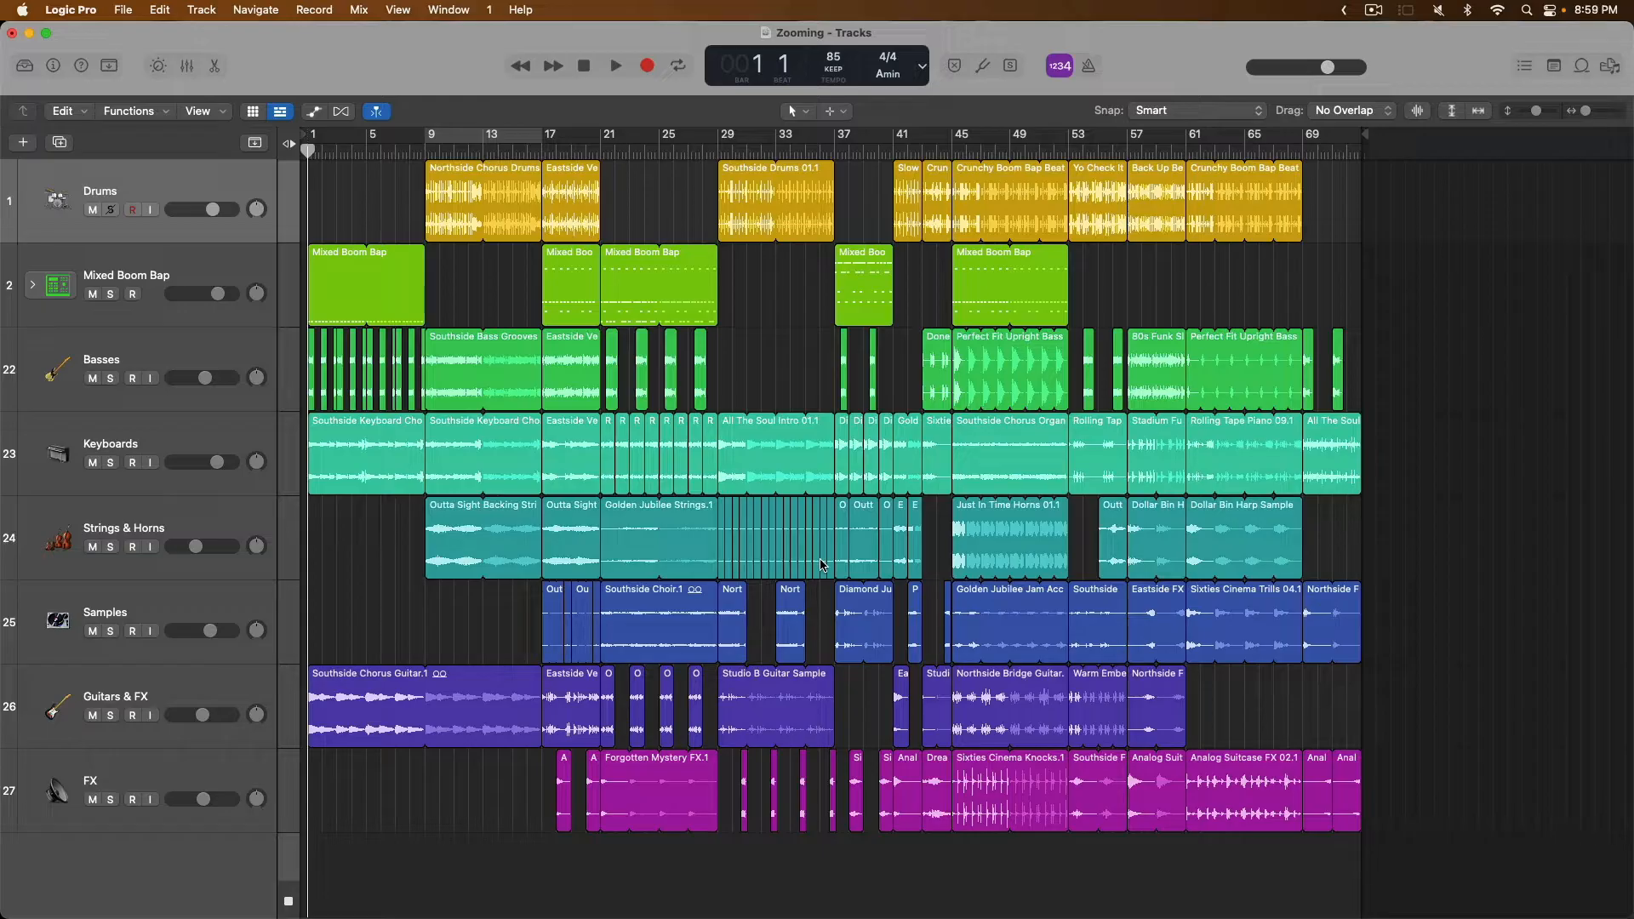
{"action": "mouse_move", "coordinate": [1431, 260]}
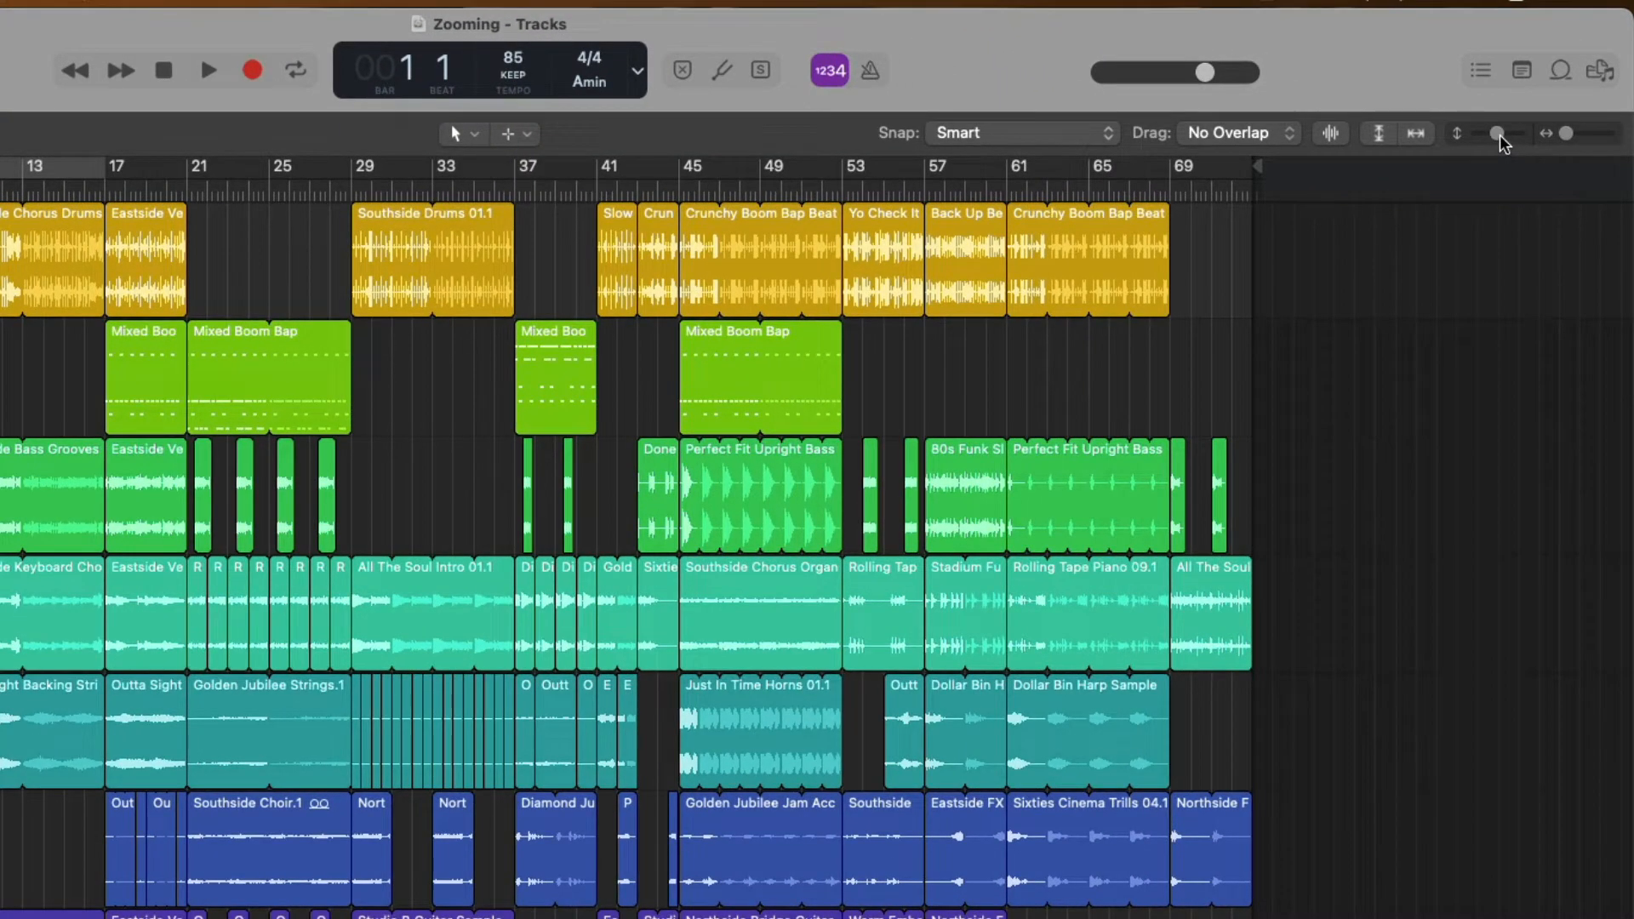
{"action": "mouse_move", "coordinate": [1500, 136]}
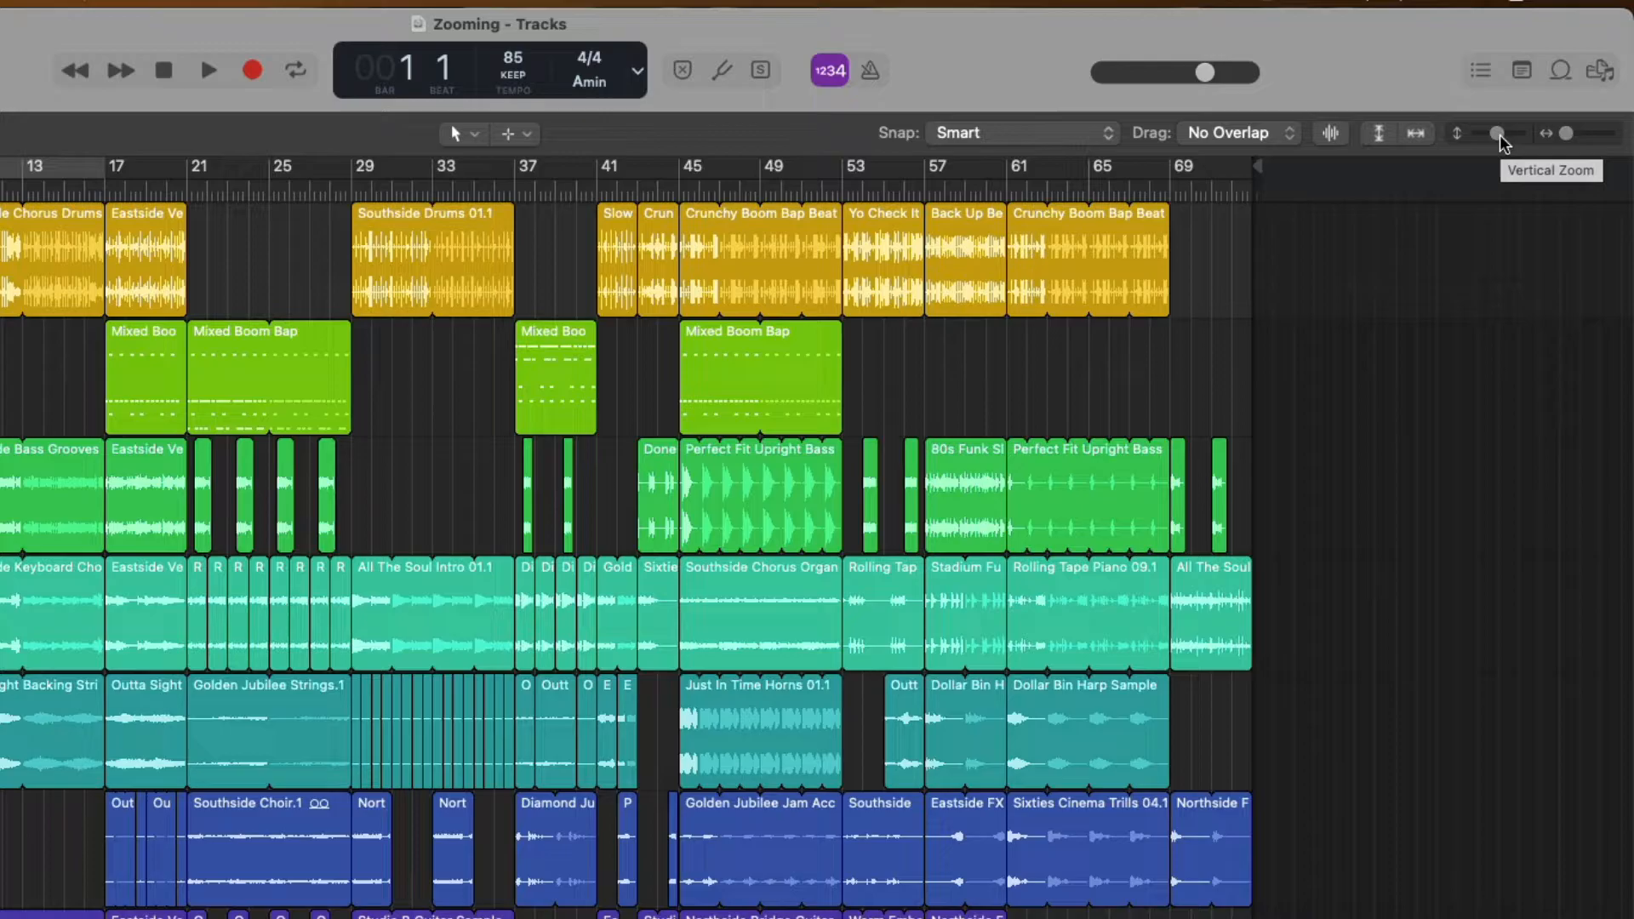
{"action": "mouse_move", "coordinate": [1569, 139]}
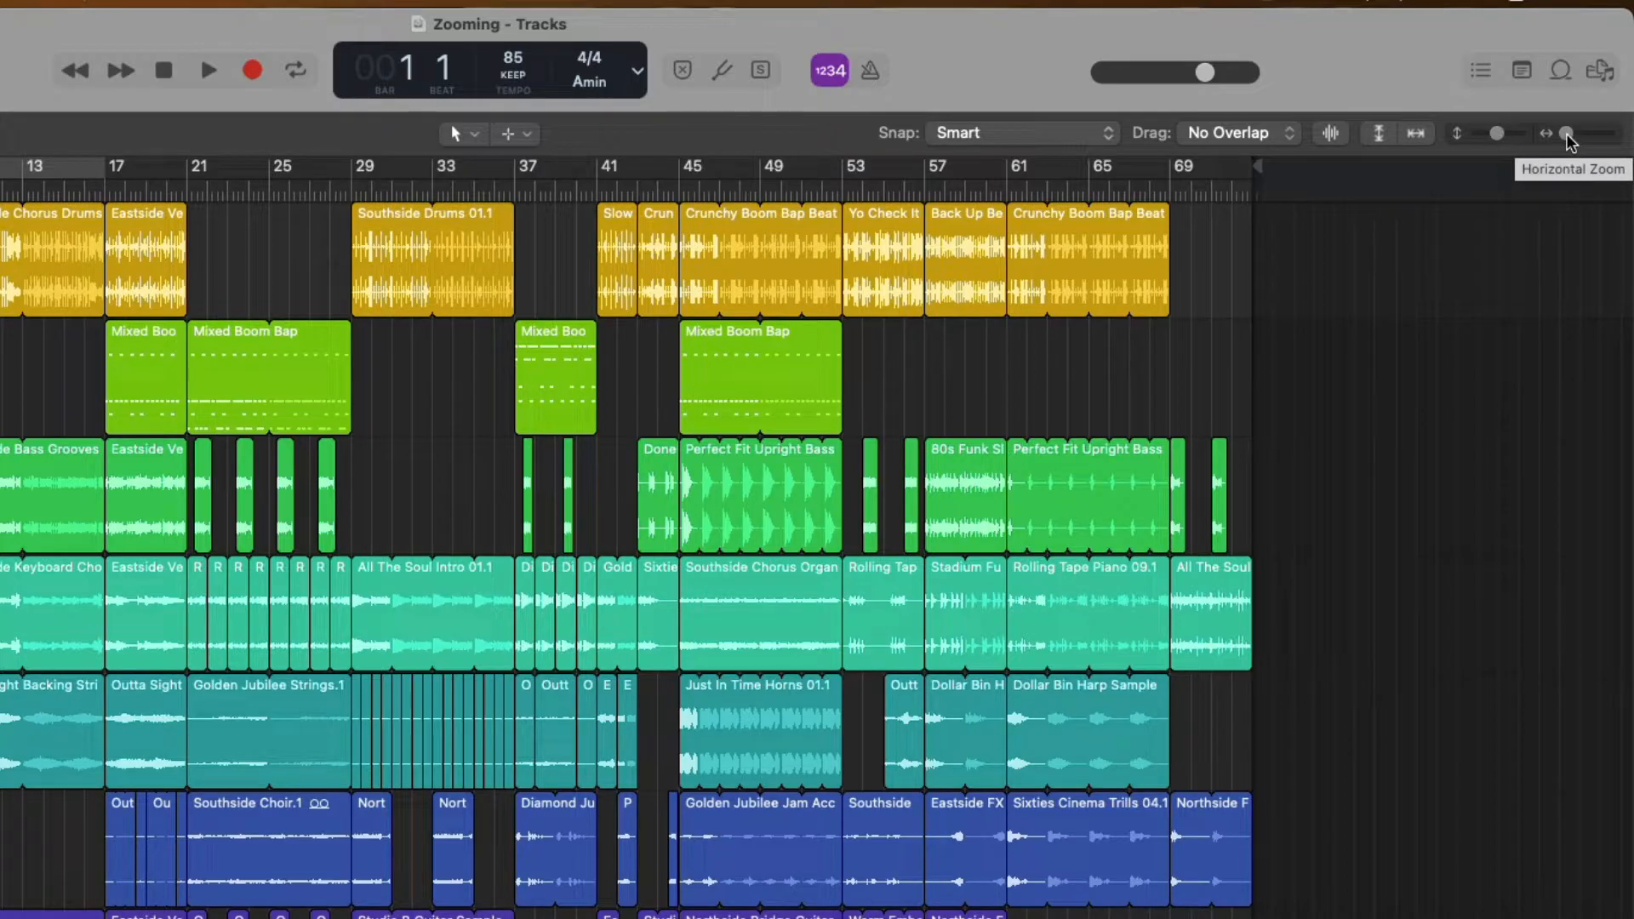
{"action": "mouse_move", "coordinate": [1499, 144]}
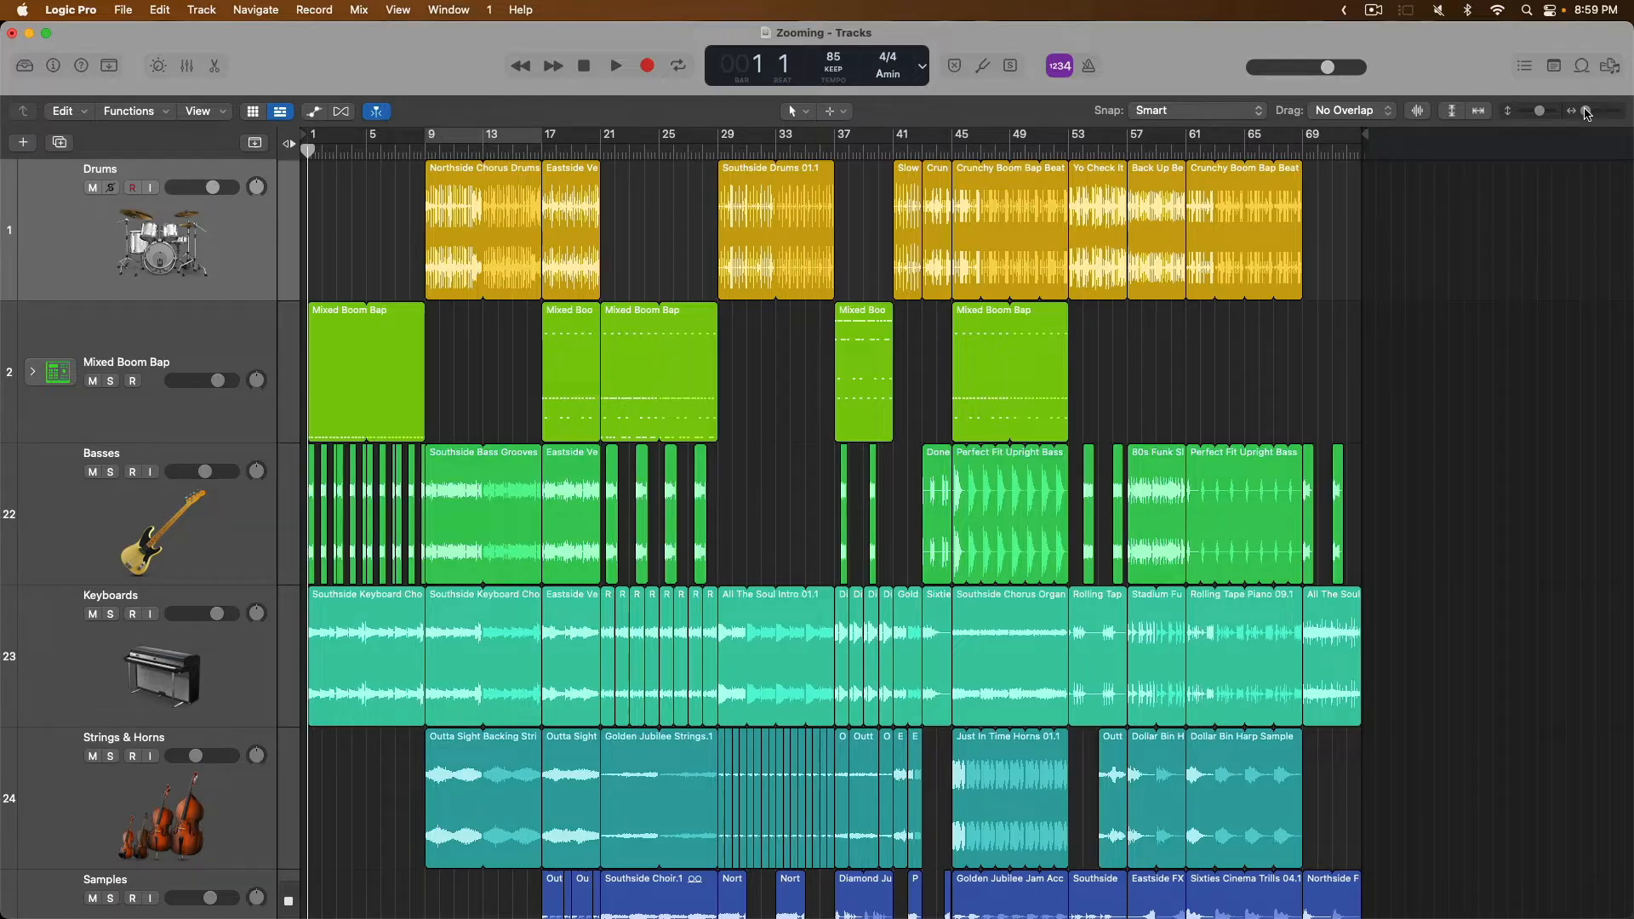
- Zoom the timeline in and back out horizontally, then place the playhead at bar 32 on Drums
{"action": "left_click", "coordinate": [1580, 110]}
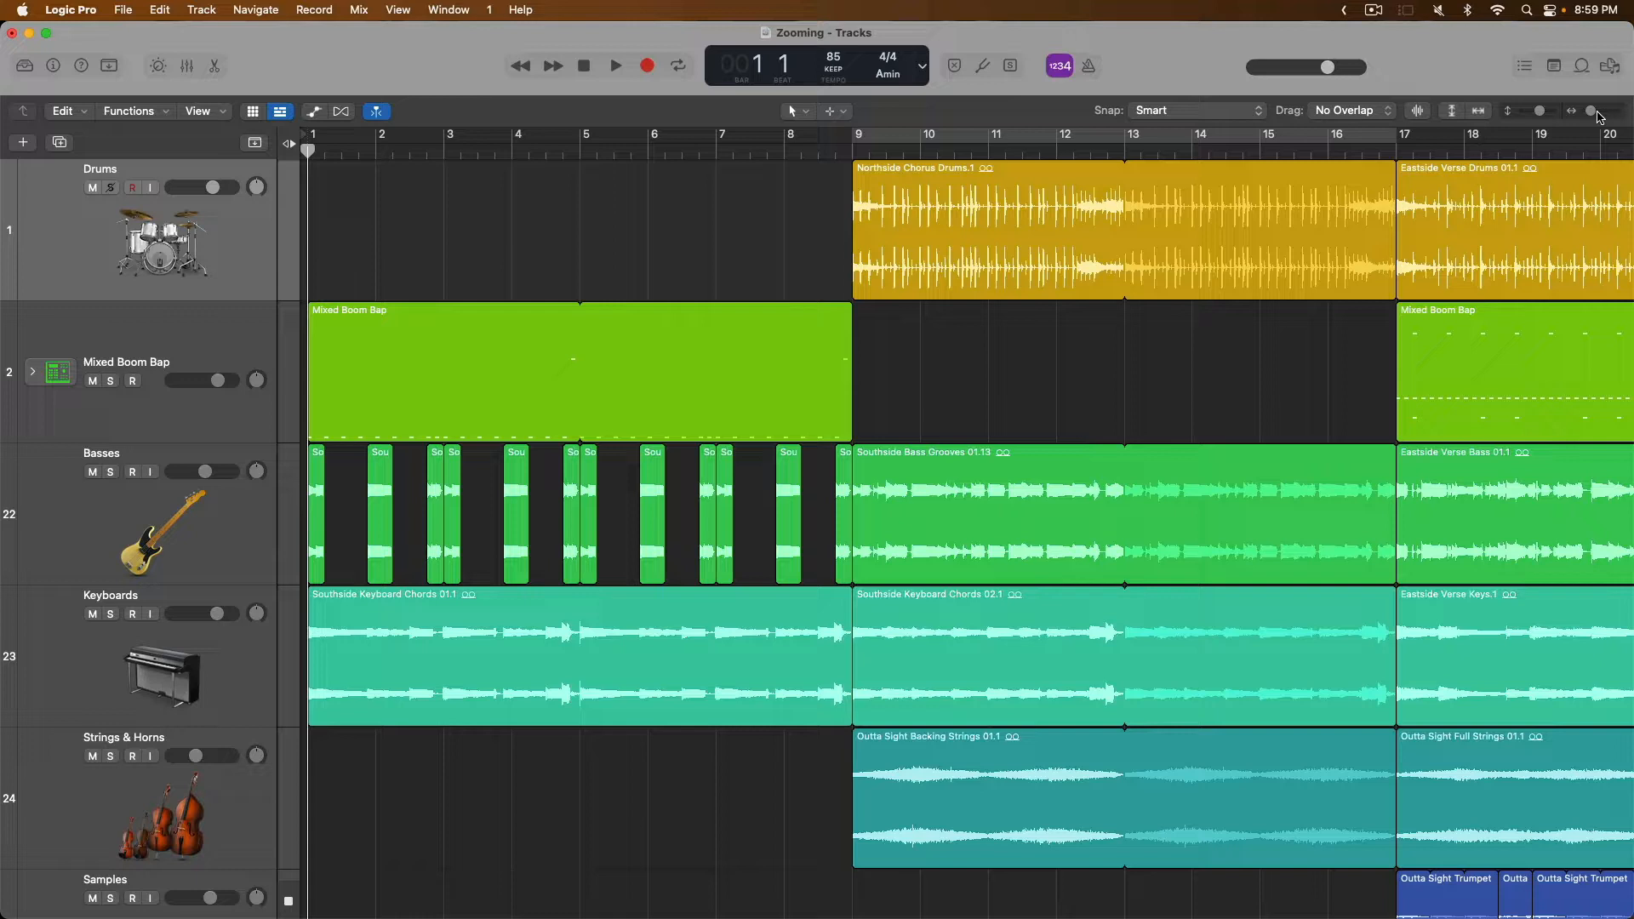
{"action": "left_click", "coordinate": [1593, 115]}
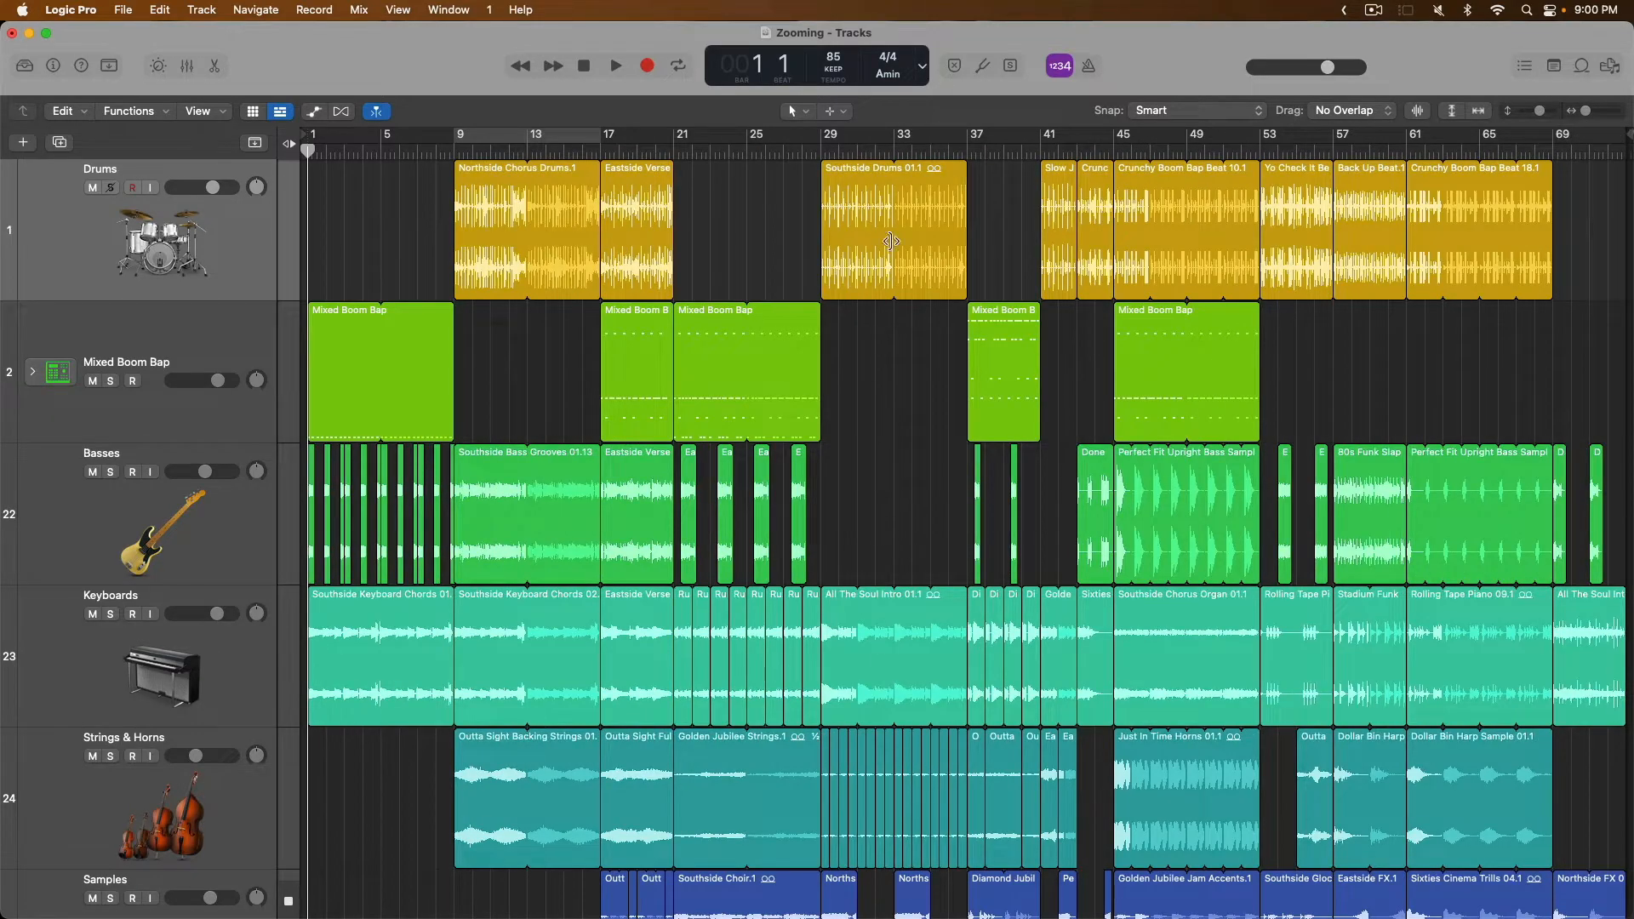
{"action": "left_click", "coordinate": [842, 152]}
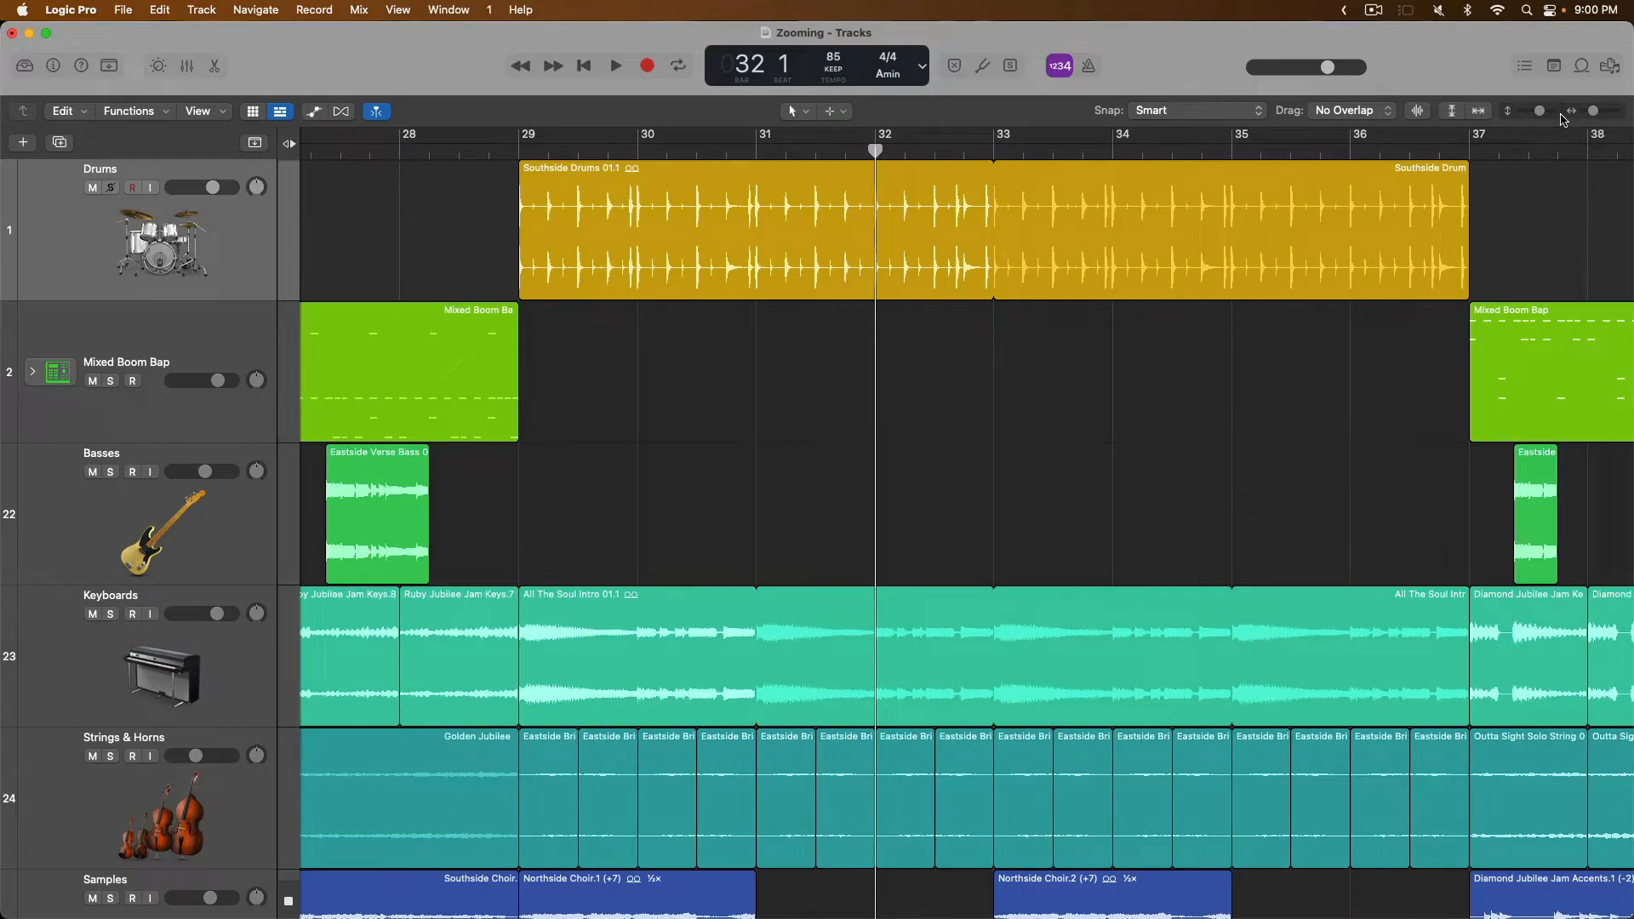
- Raise the track height twice so Drums, Mixed Boom Bap and Basses fill the window
{"action": "left_click", "coordinate": [1541, 112]}
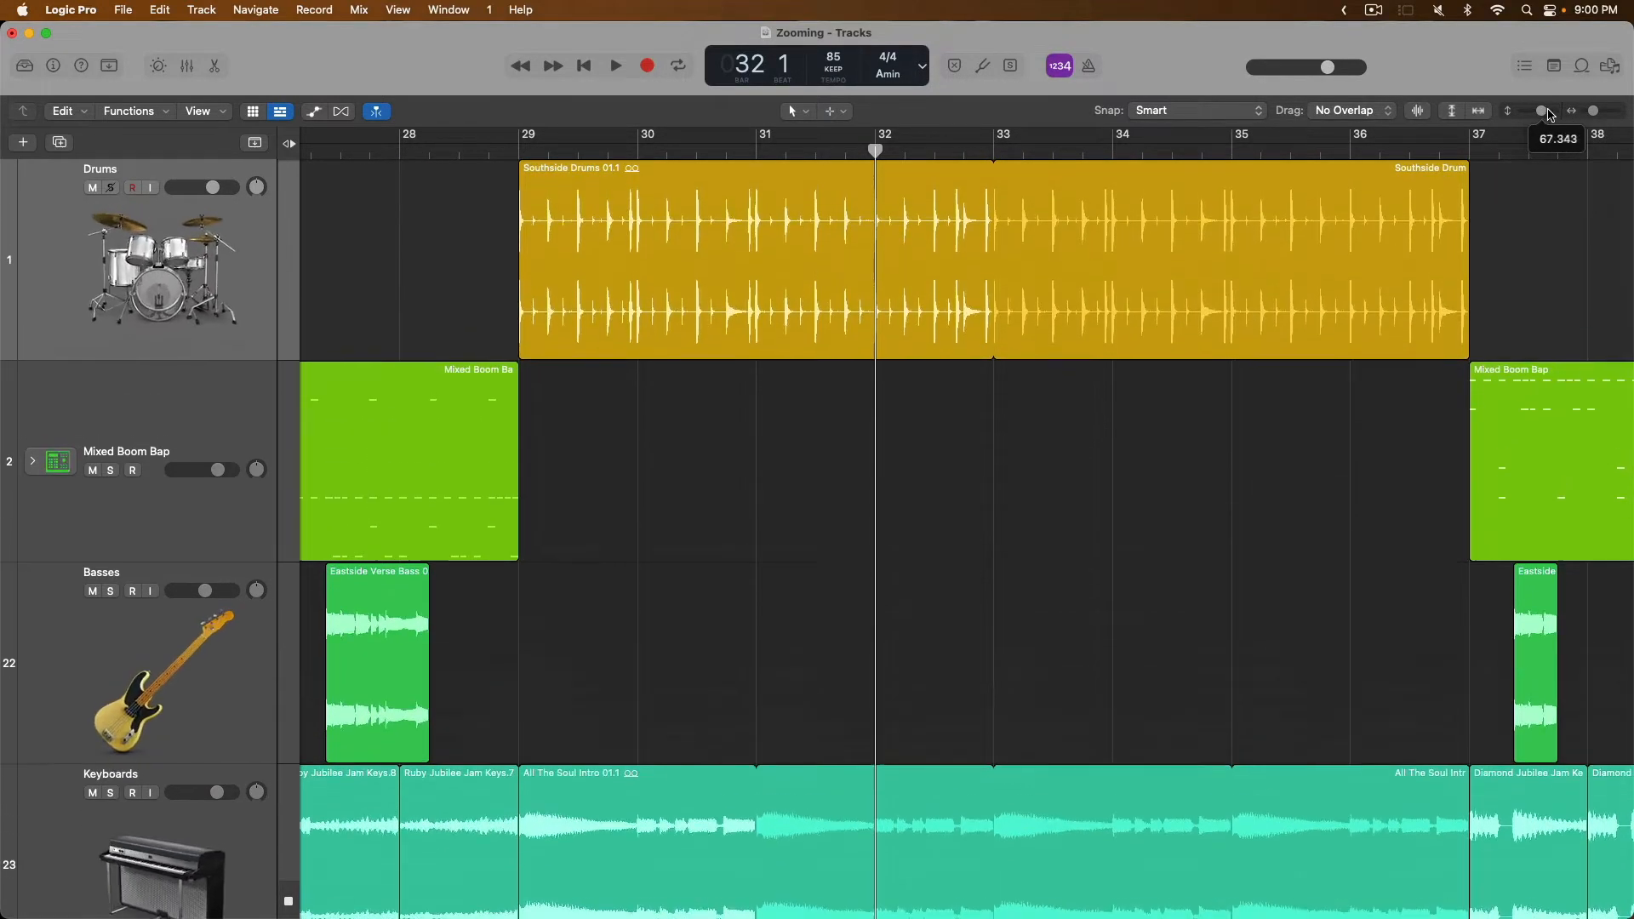
{"action": "left_click", "coordinate": [1550, 111]}
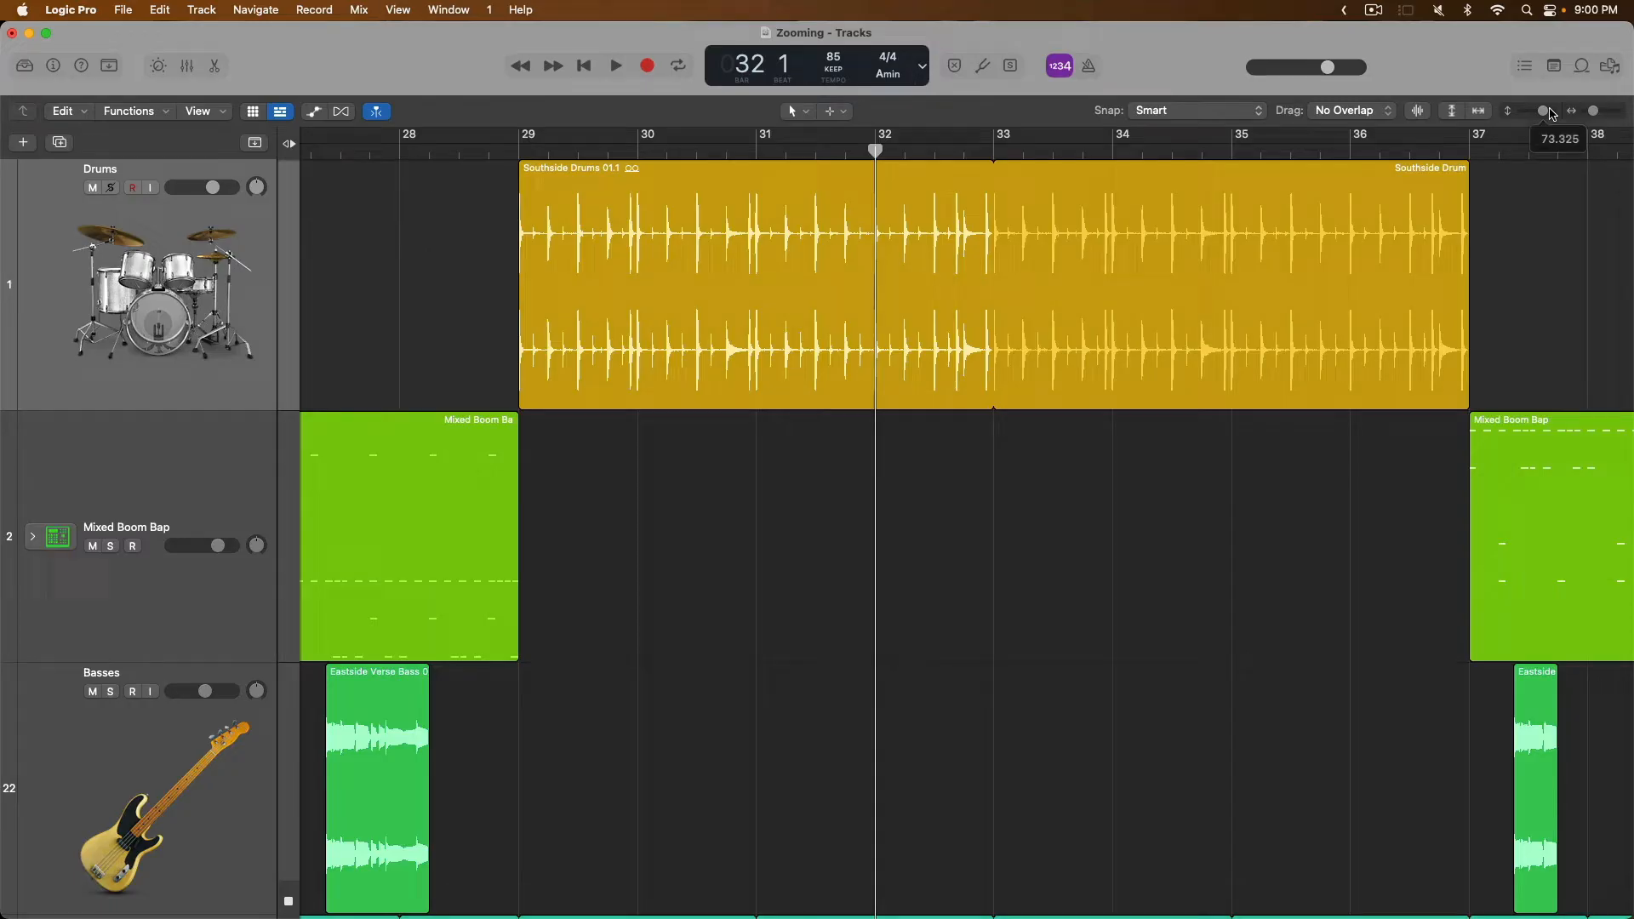
{"action": "mouse_move", "coordinate": [212, 220]}
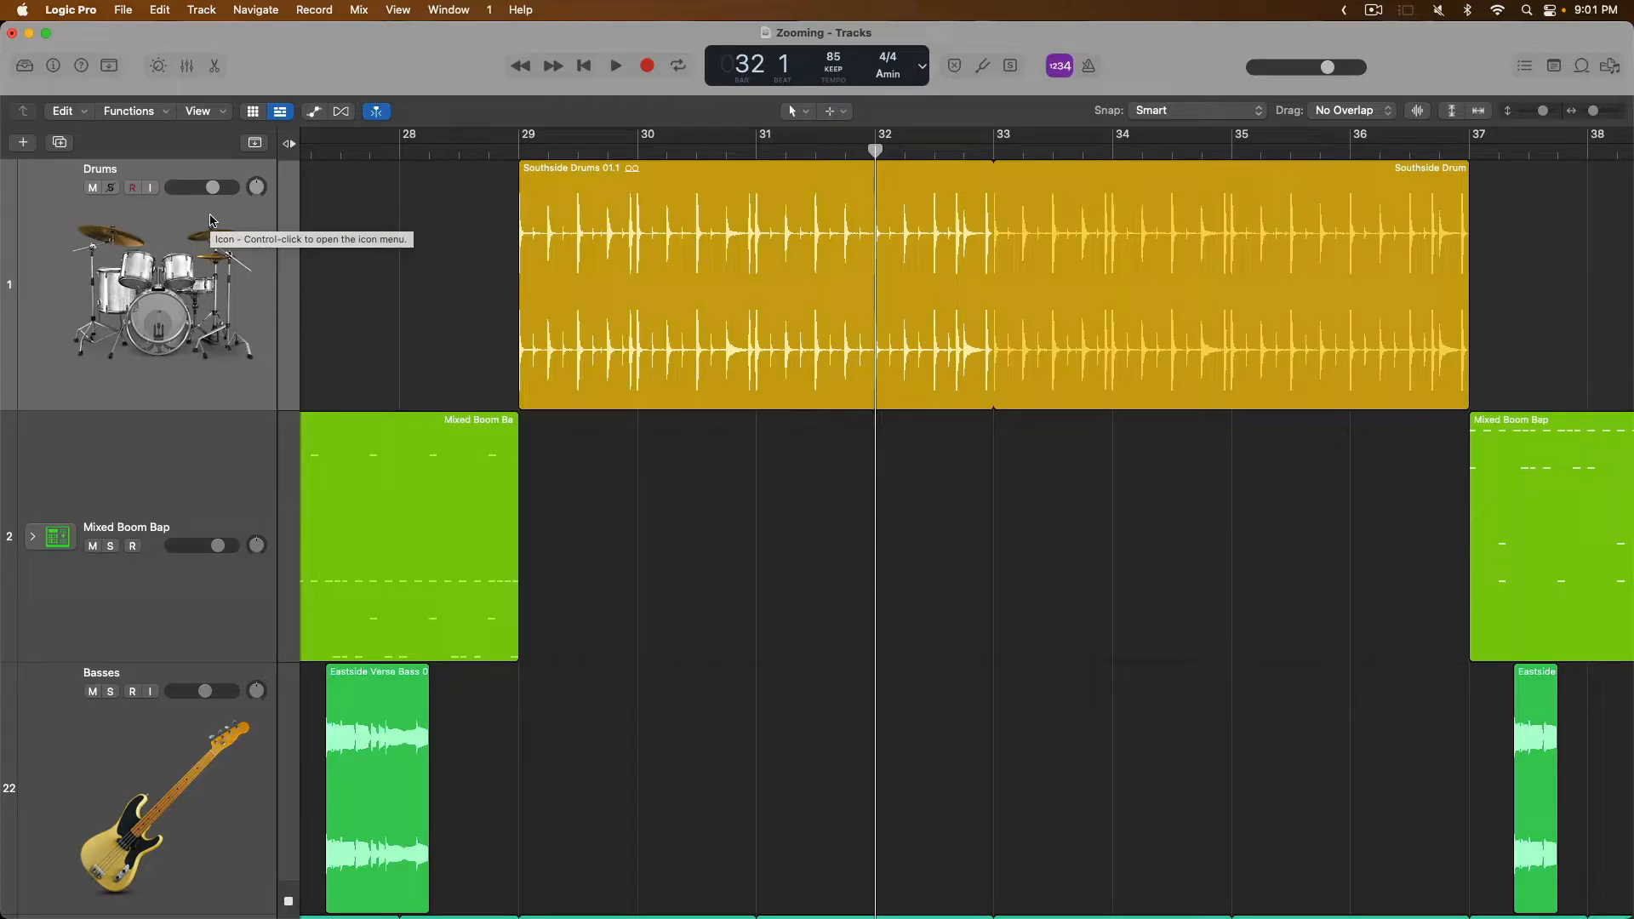
- Scroll down the enlarged track list to bring Strings & Horns and Samples into view
{"action": "scroll", "scroll_direction": "down", "scroll_amount": 3}
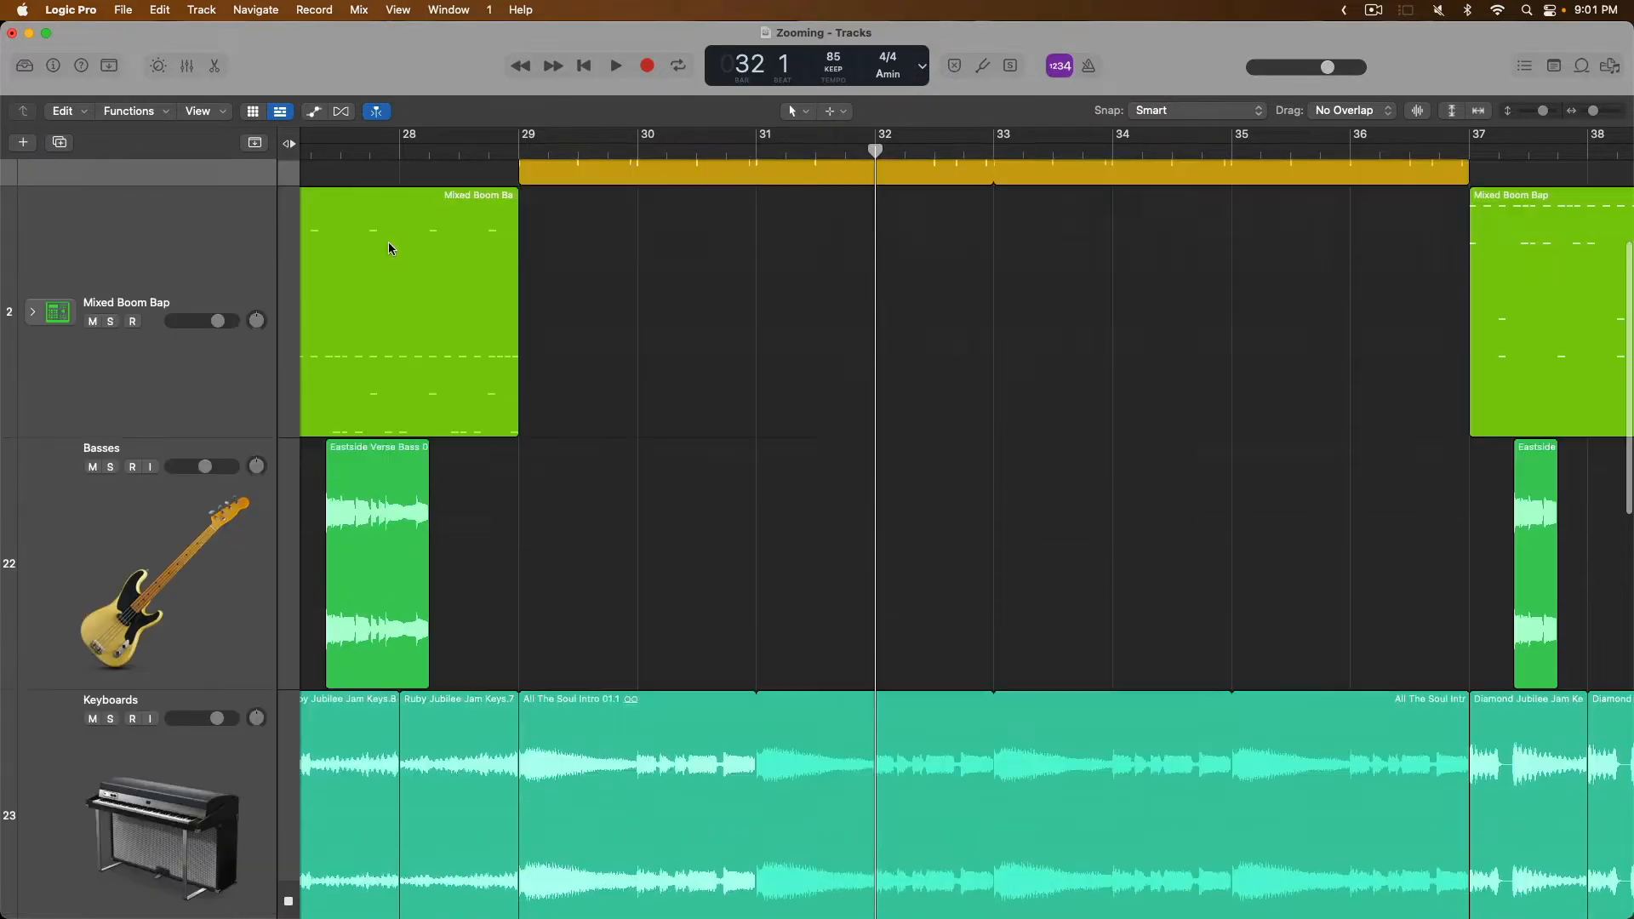
{"action": "scroll", "scroll_direction": "down", "scroll_amount": 3}
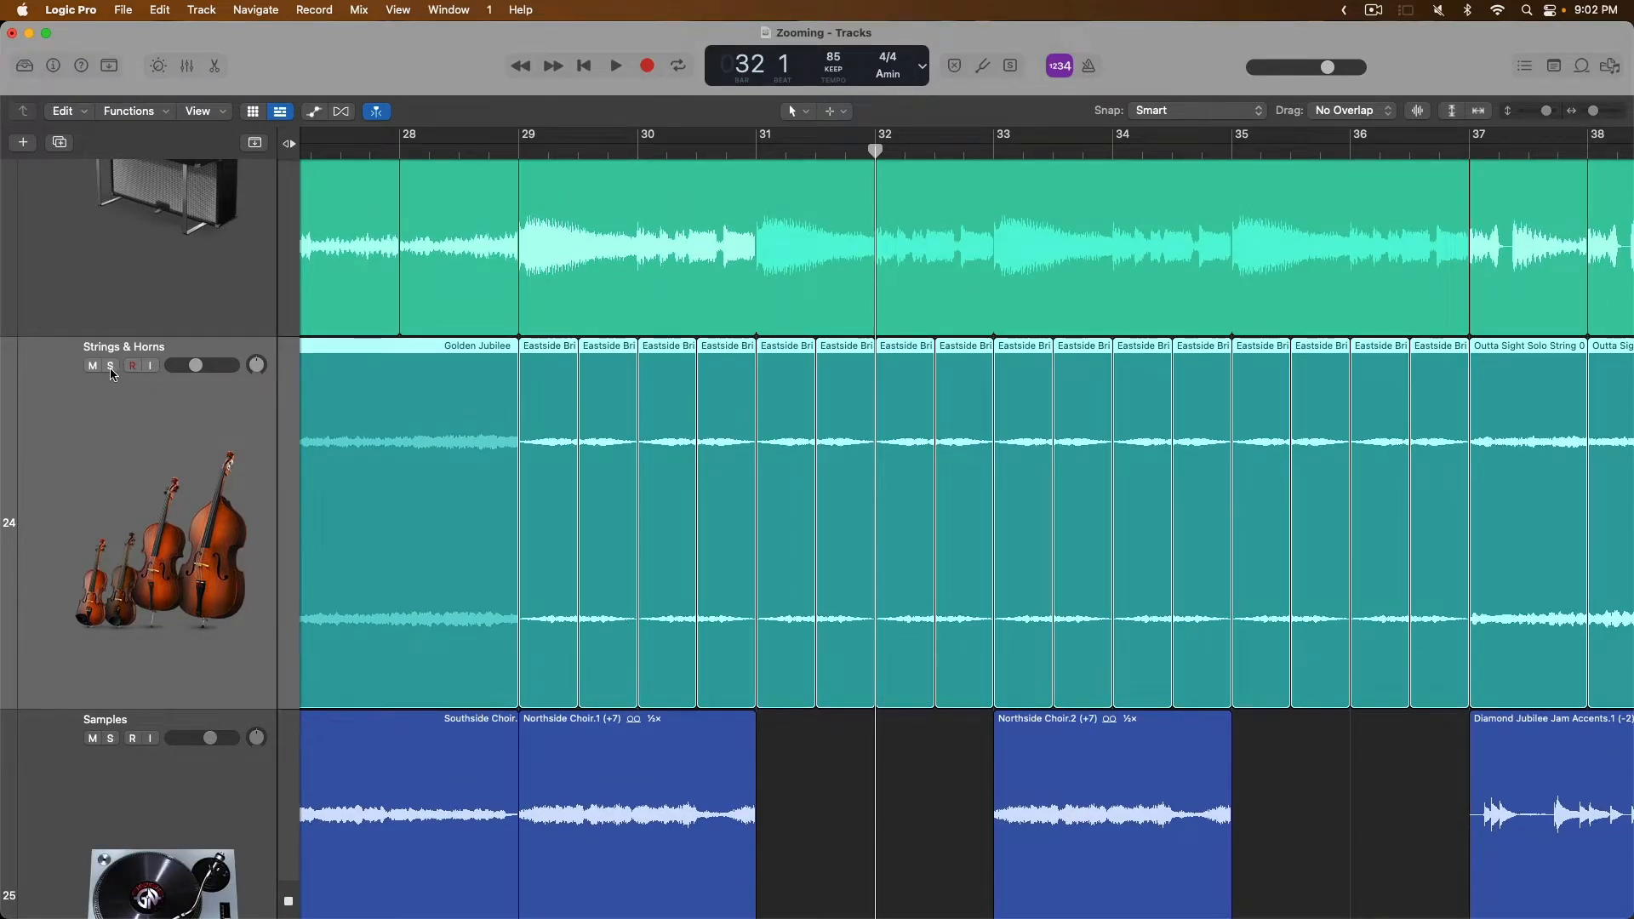
- Solo Strings & Horns, play it back from bar 29 to 31, stop, and unsolo it
{"action": "left_click", "coordinate": [110, 365]}
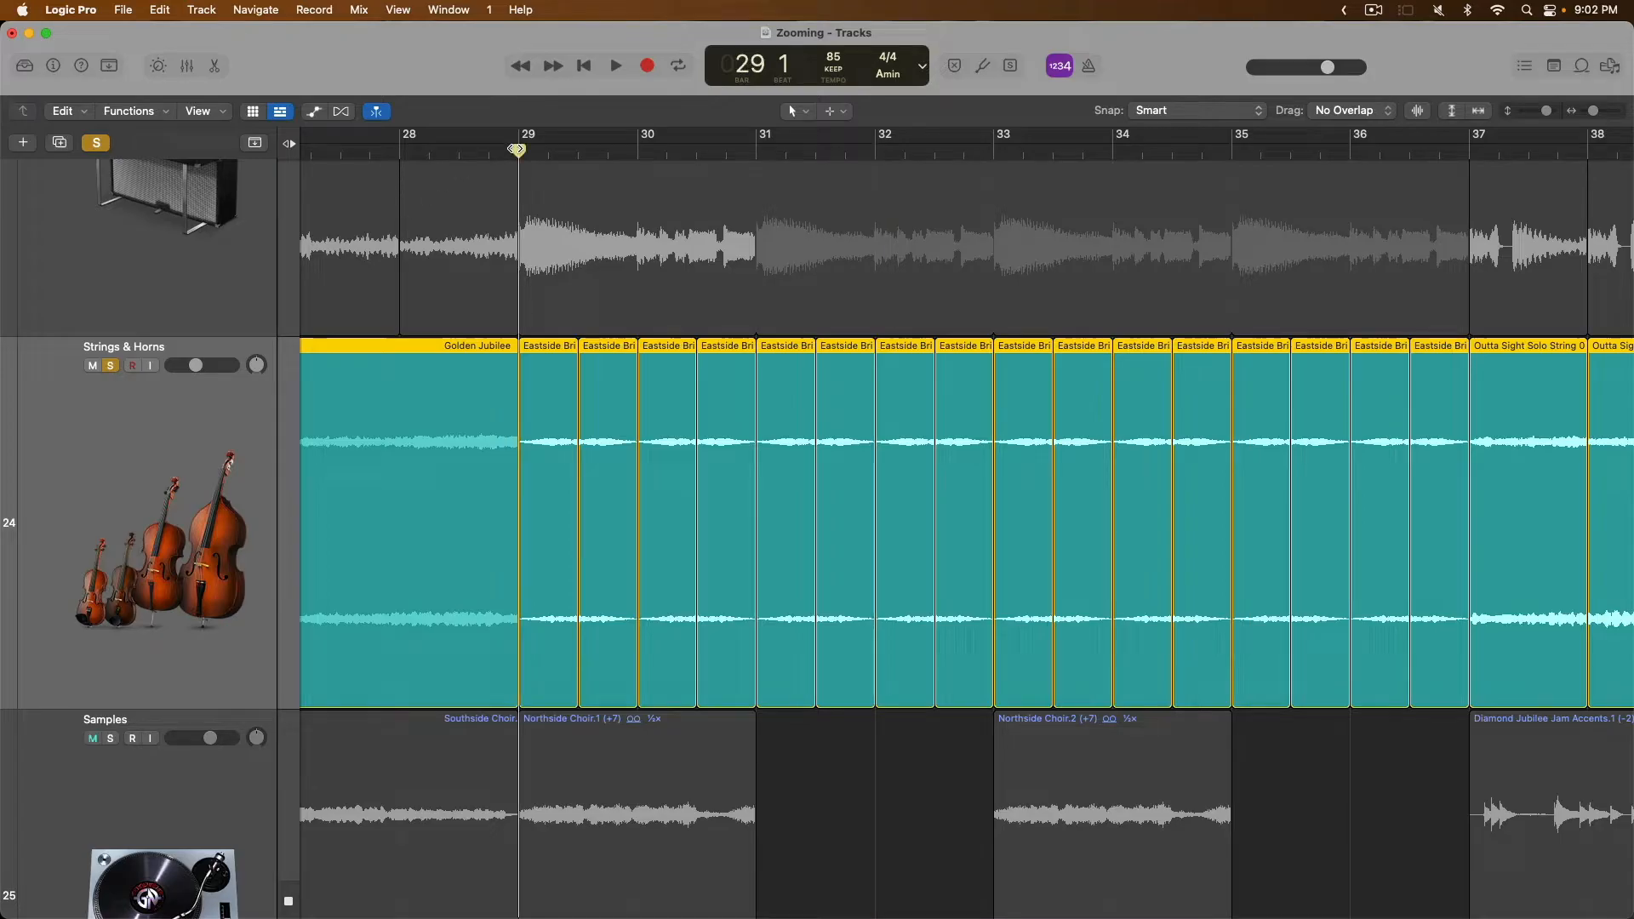
{"action": "mouse_move", "coordinate": [550, 456]}
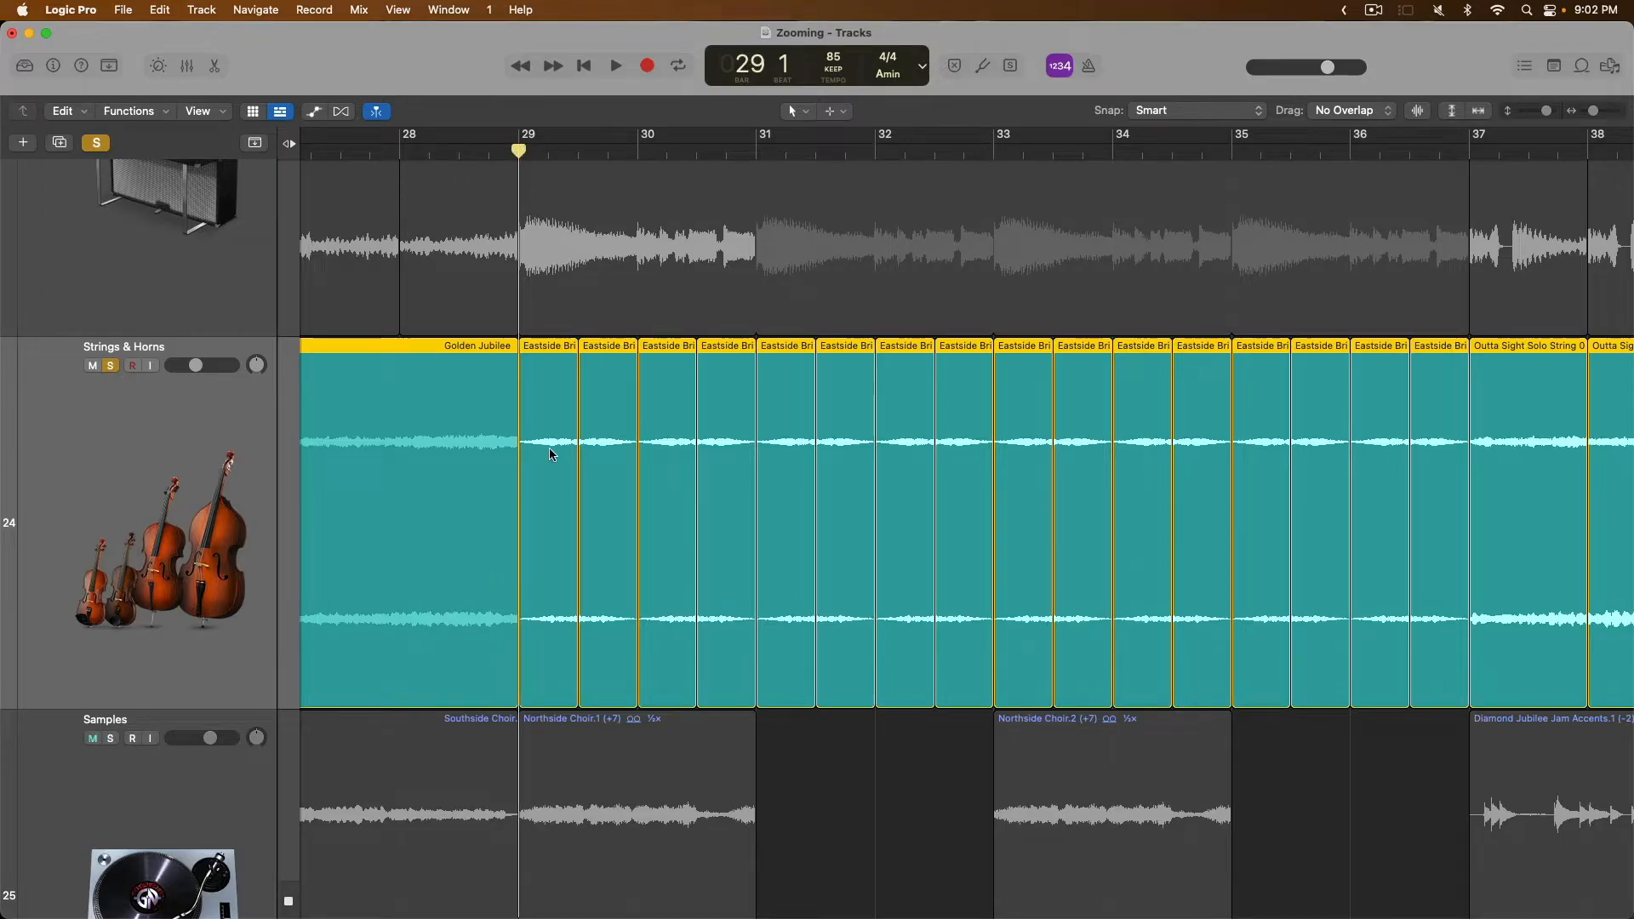
{"action": "left_click", "coordinate": [614, 65]}
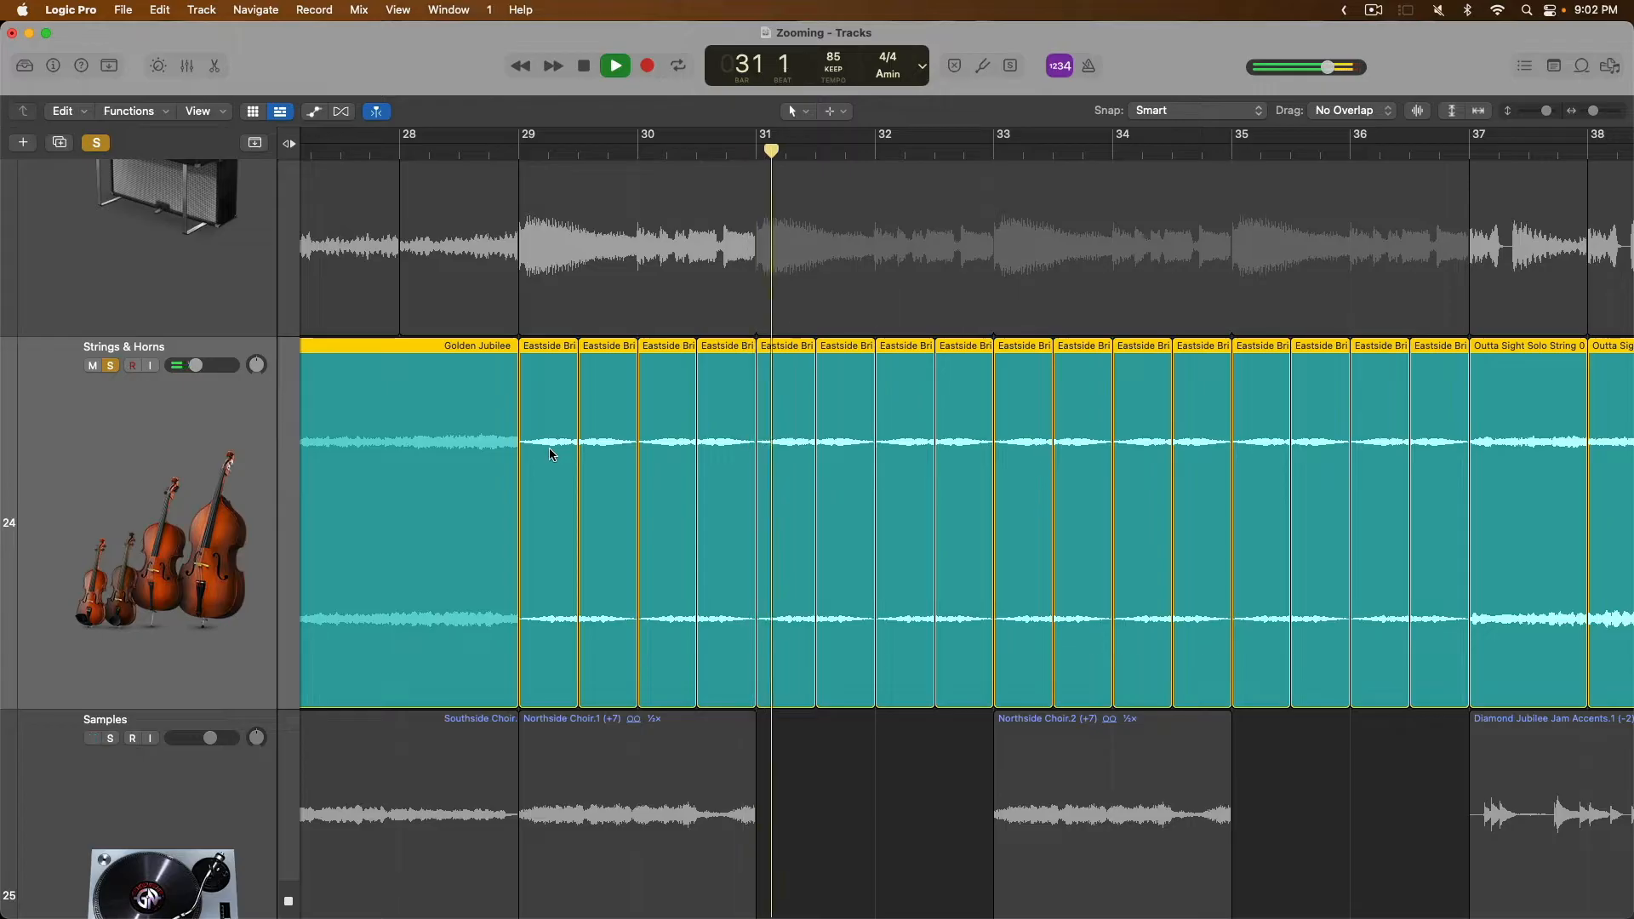
{"action": "left_click", "coordinate": [614, 65]}
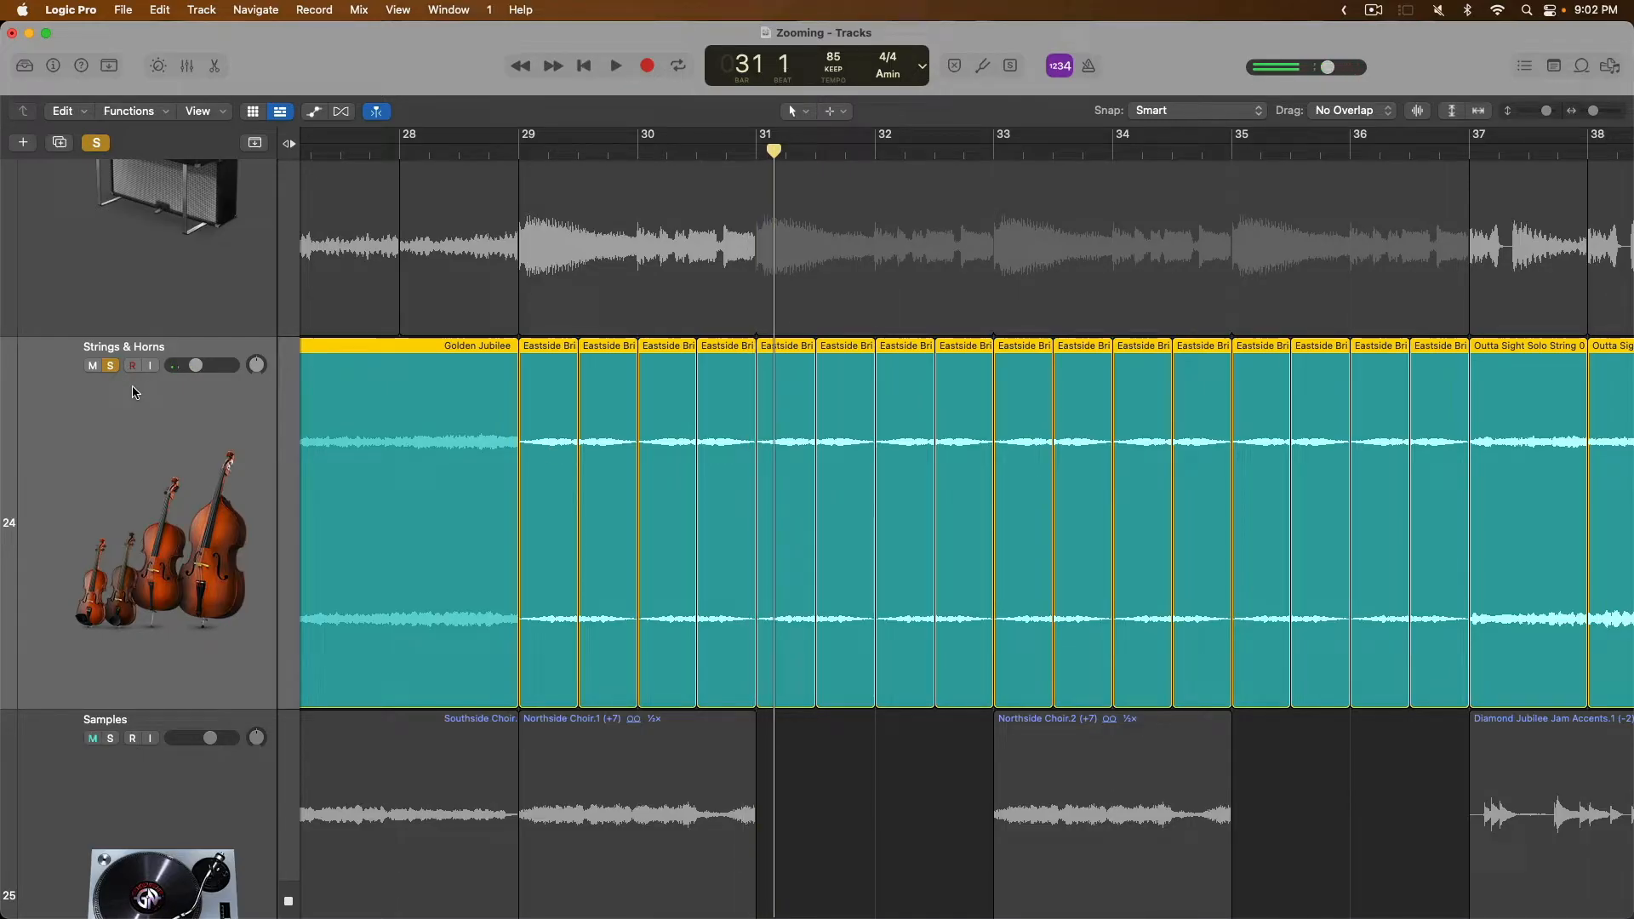
{"action": "left_click", "coordinate": [94, 143]}
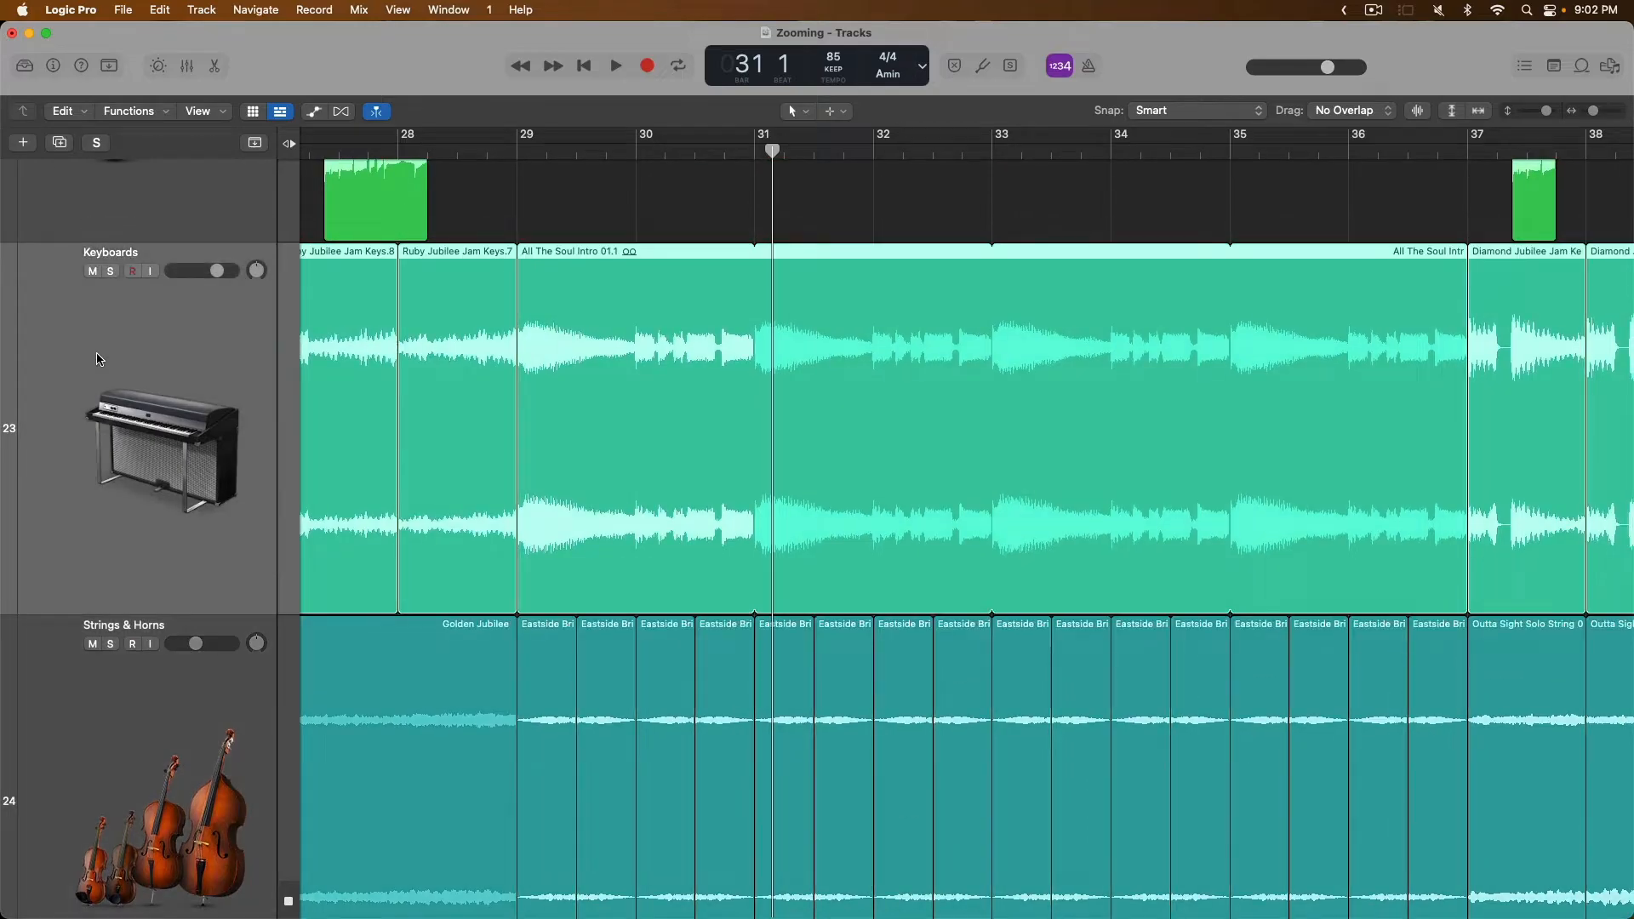
{"action": "scroll", "scroll_direction": "down", "scroll_amount": 3}
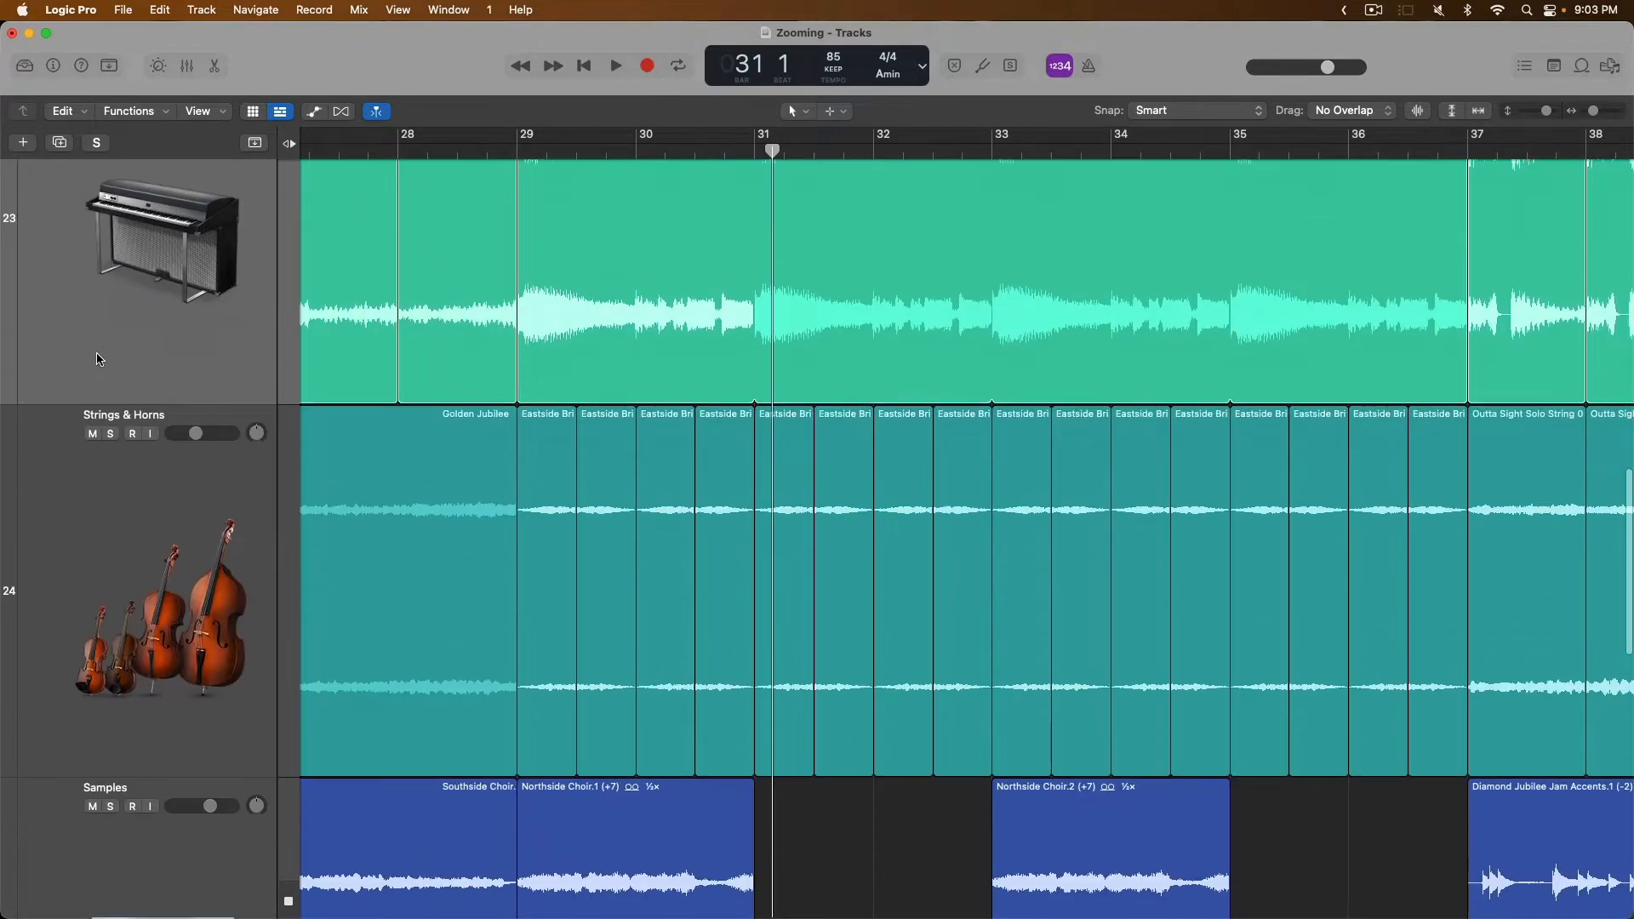
{"action": "scroll", "scroll_direction": "down", "scroll_amount": 3}
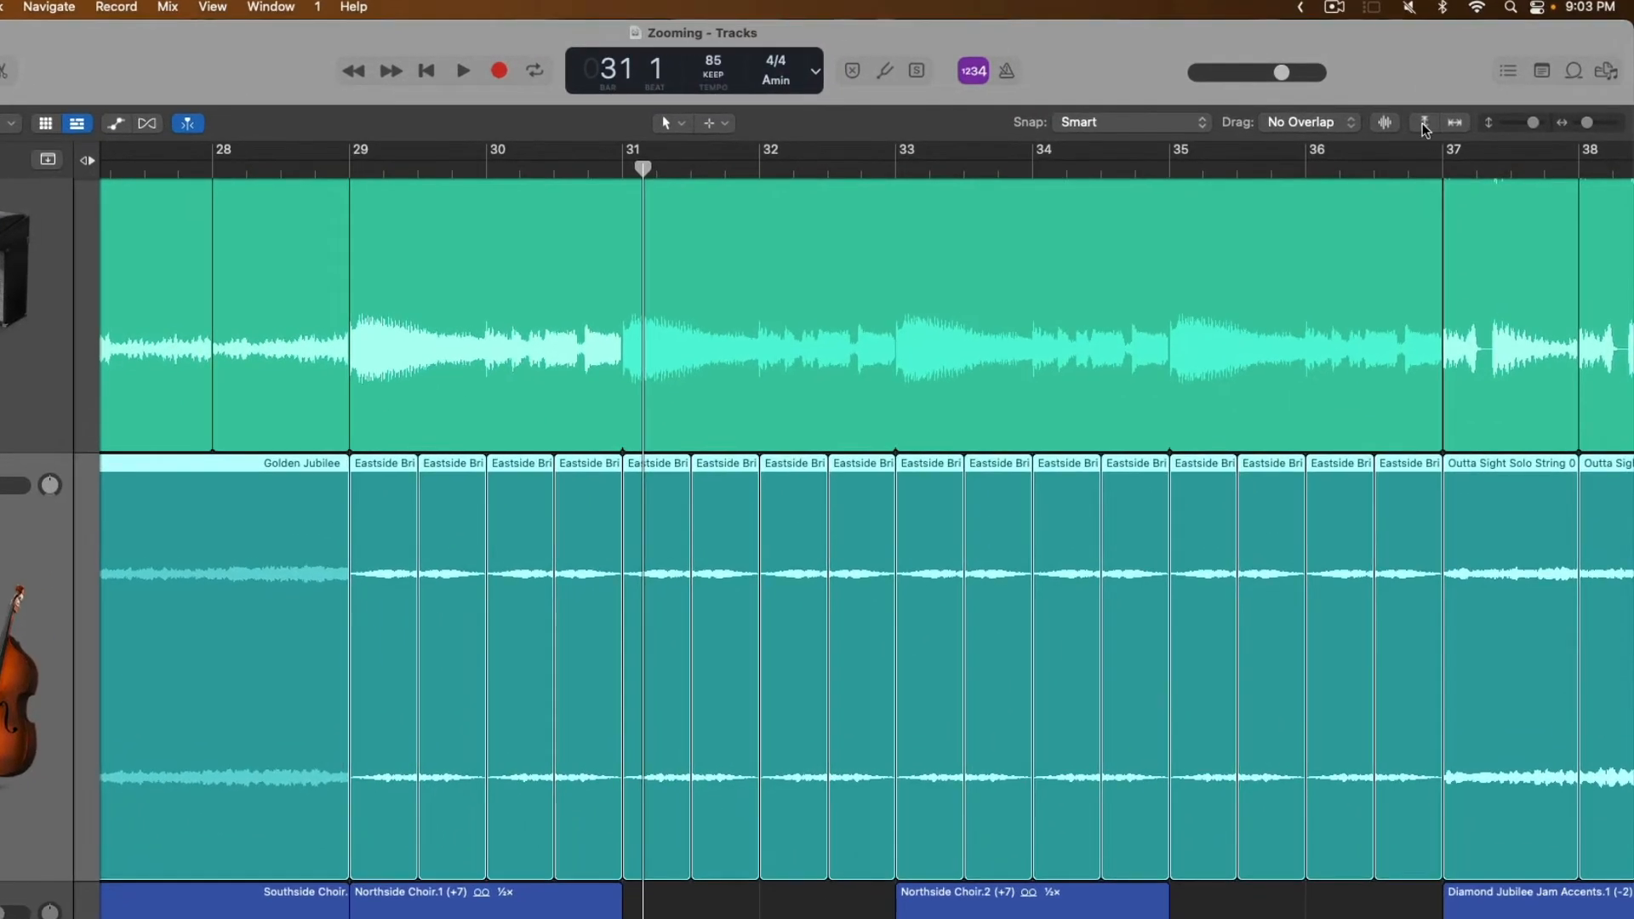
{"action": "mouse_move", "coordinate": [1387, 123]}
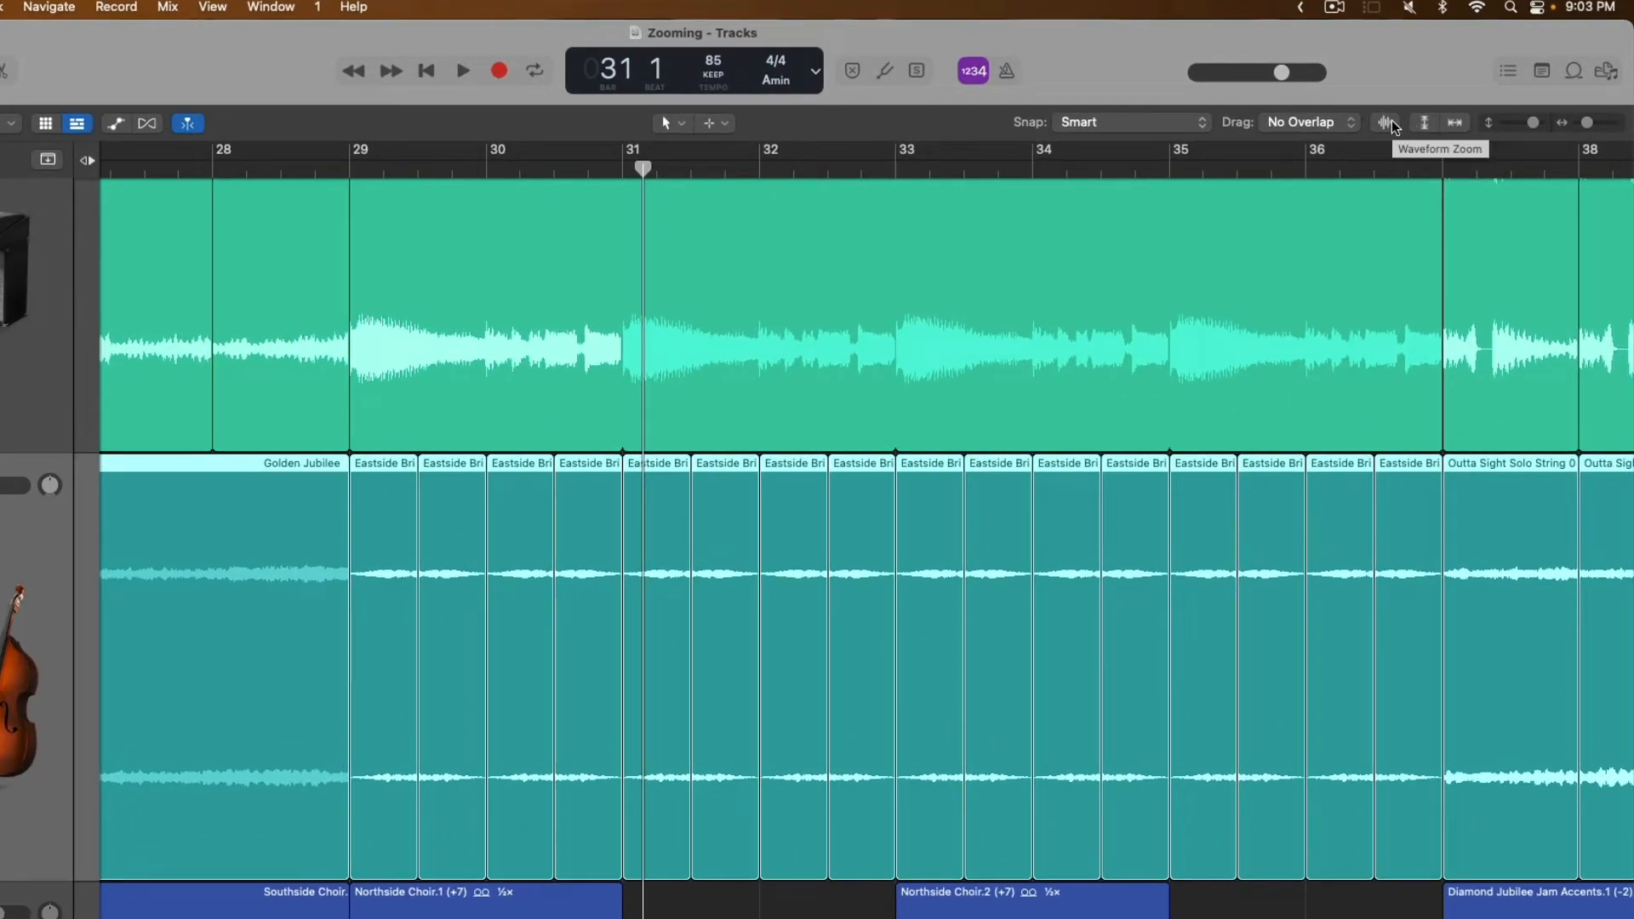
{"action": "left_click", "coordinate": [1387, 121]}
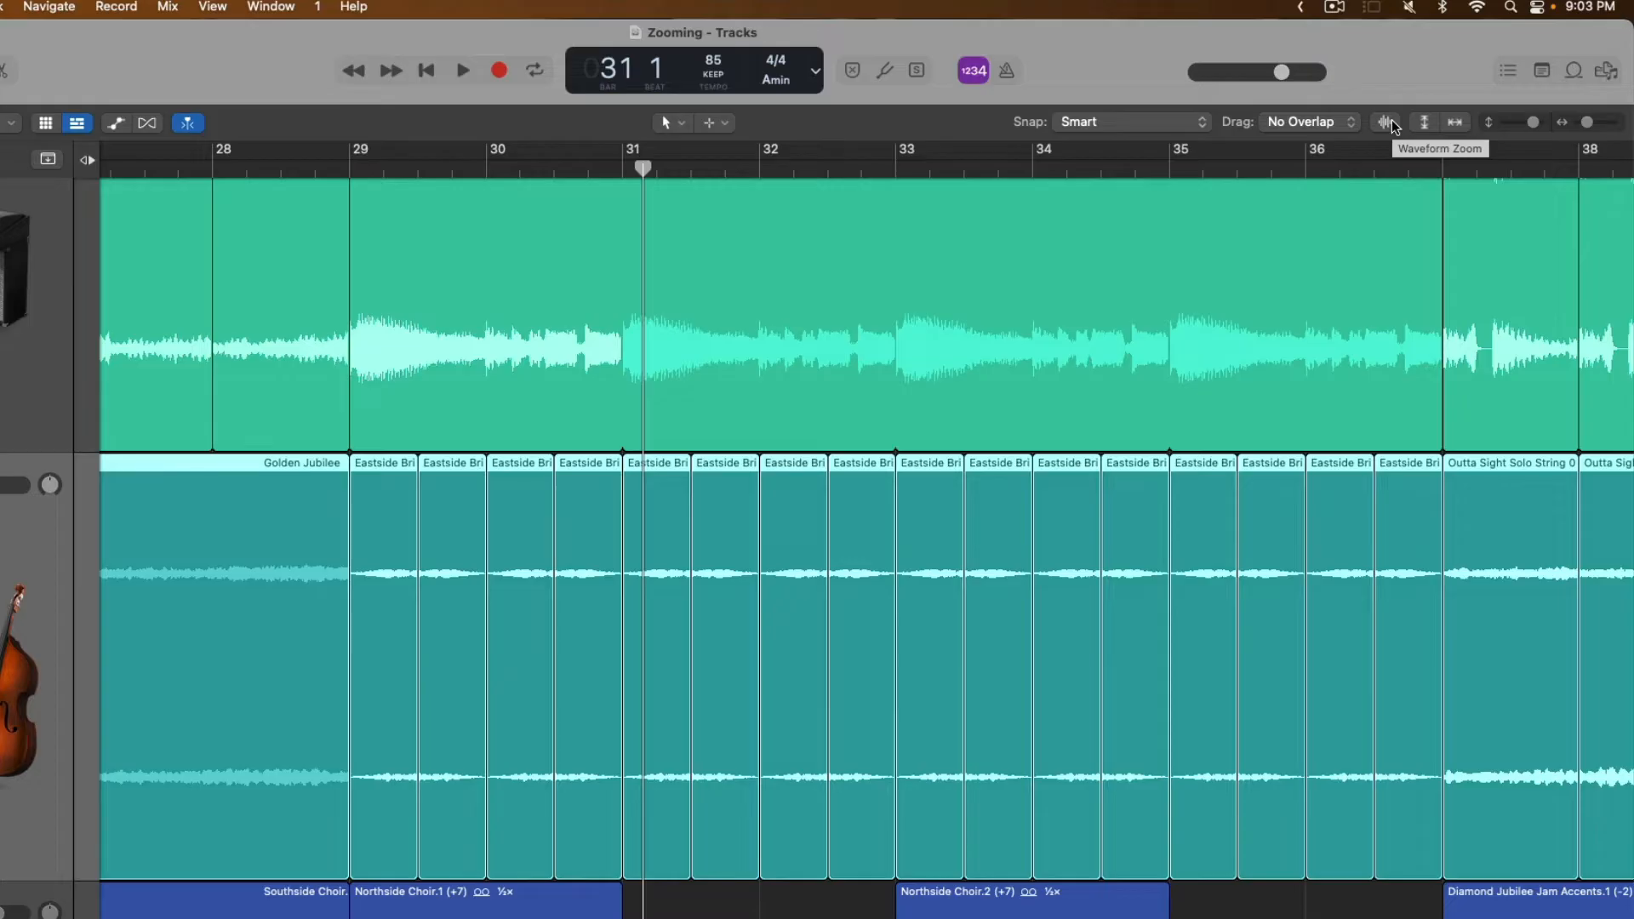
{"action": "left_click", "coordinate": [1387, 122]}
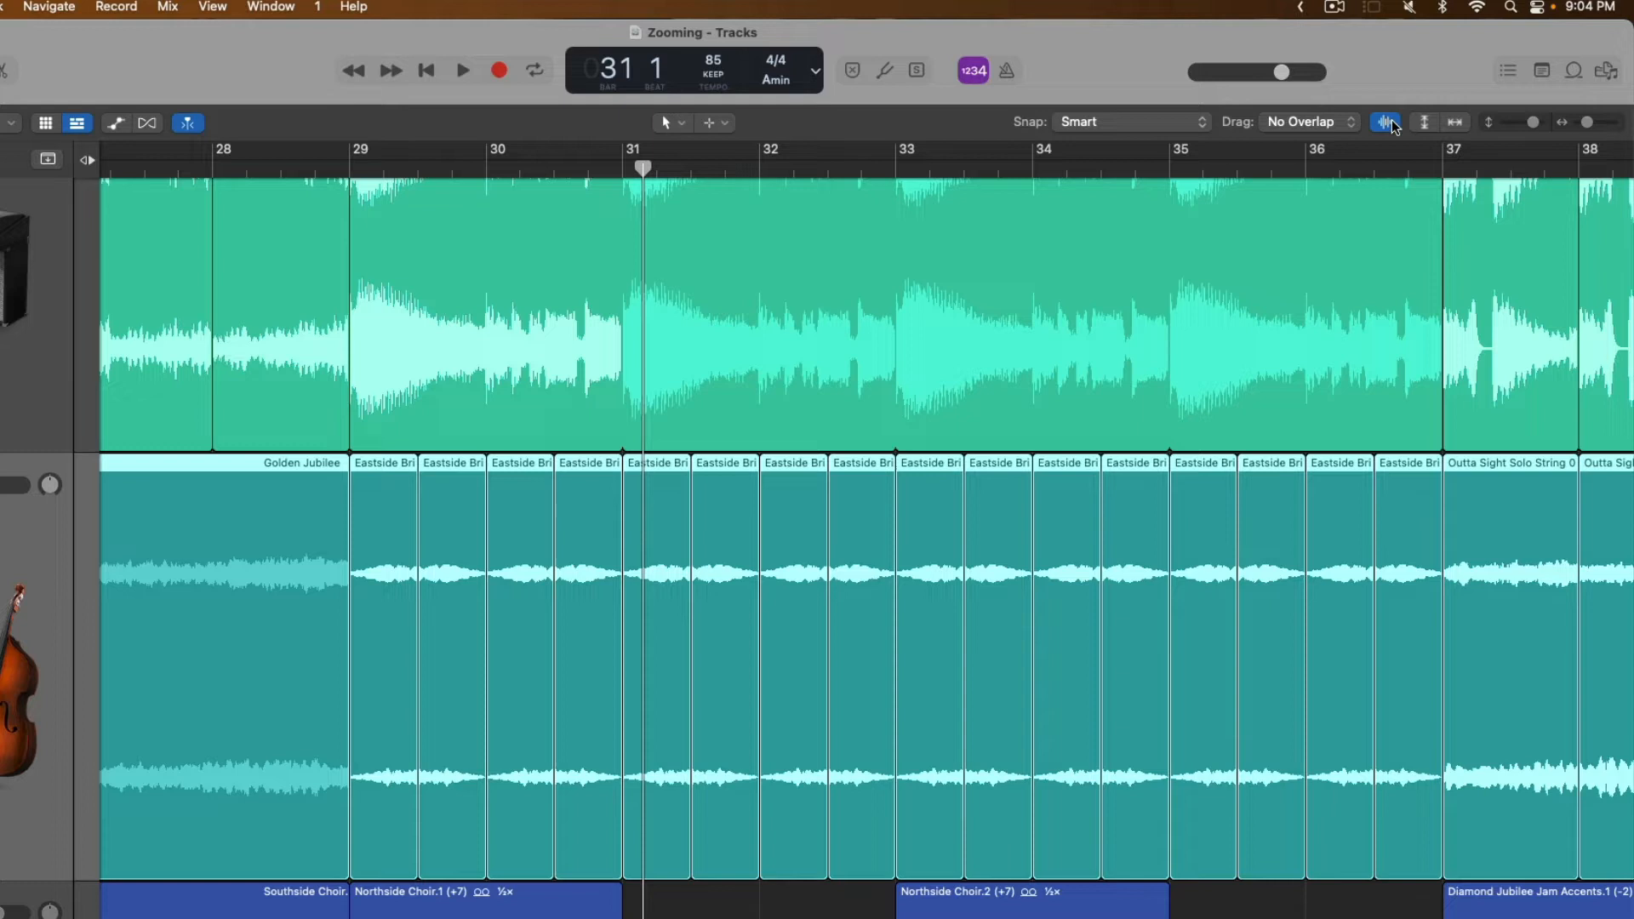
{"action": "left_click", "coordinate": [1387, 123]}
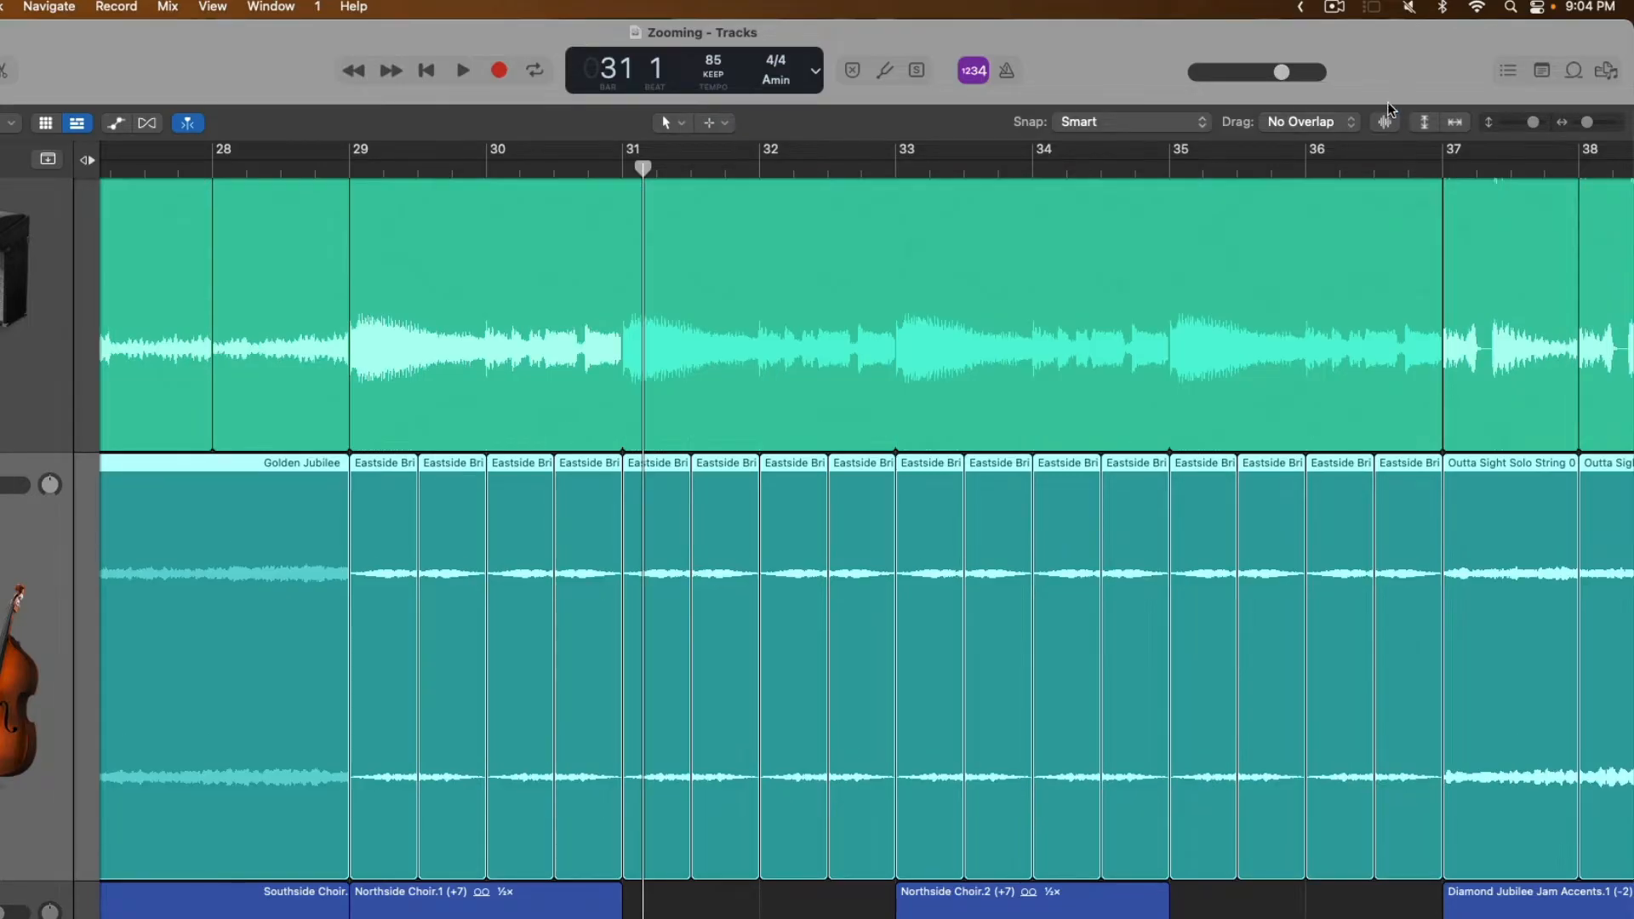
{"action": "mouse_move", "coordinate": [1392, 92]}
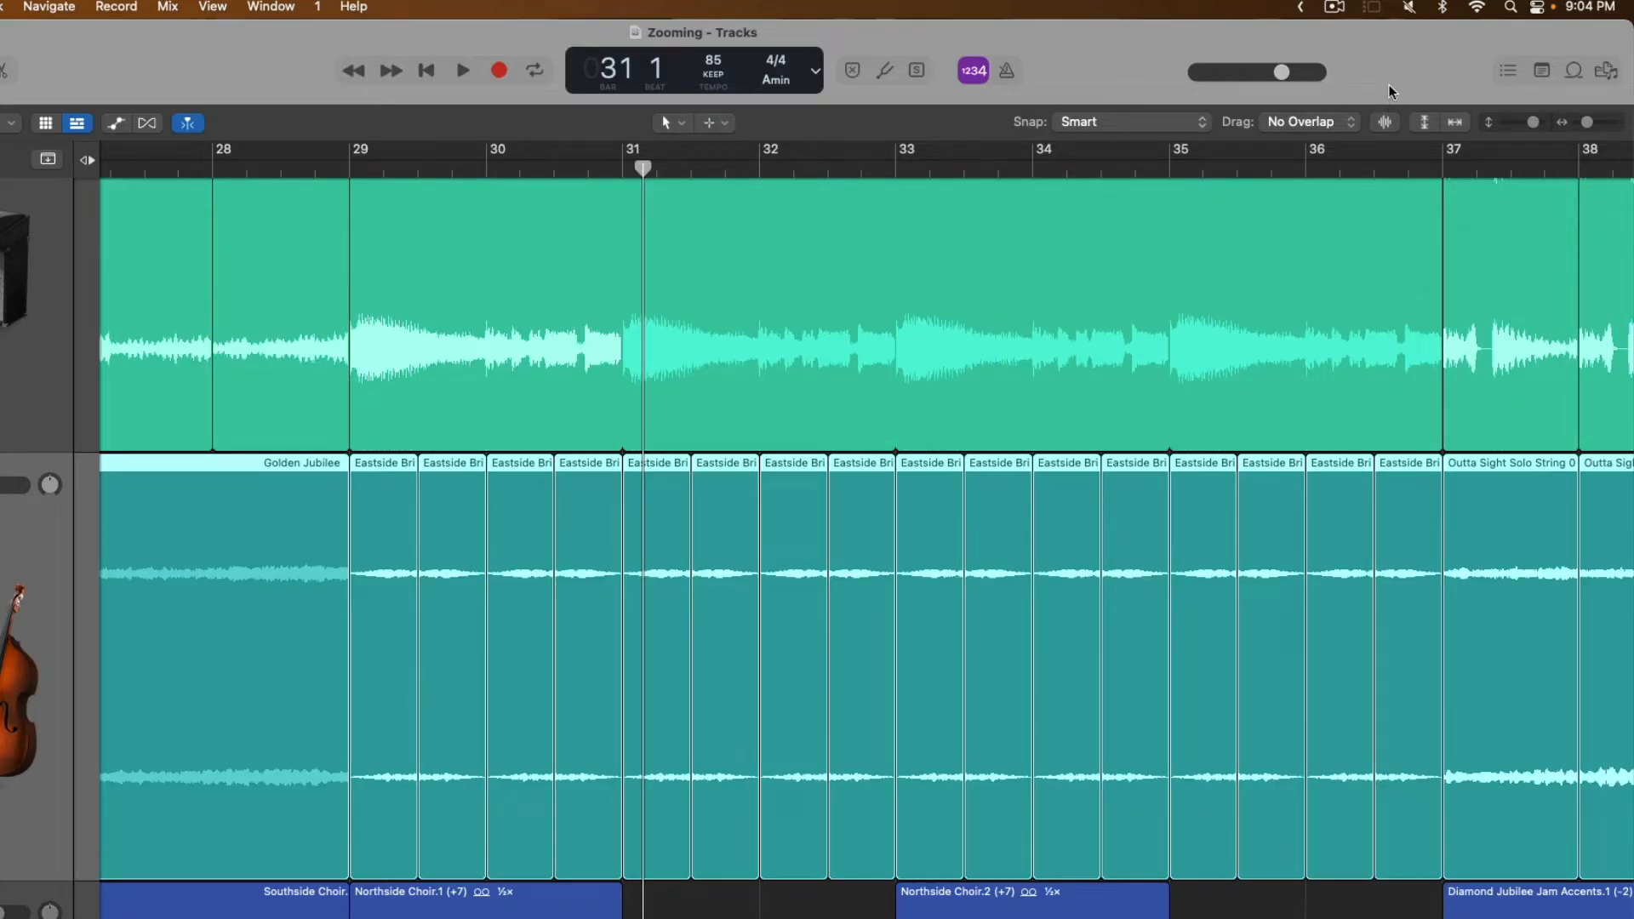
{"action": "mouse_move", "coordinate": [1528, 129]}
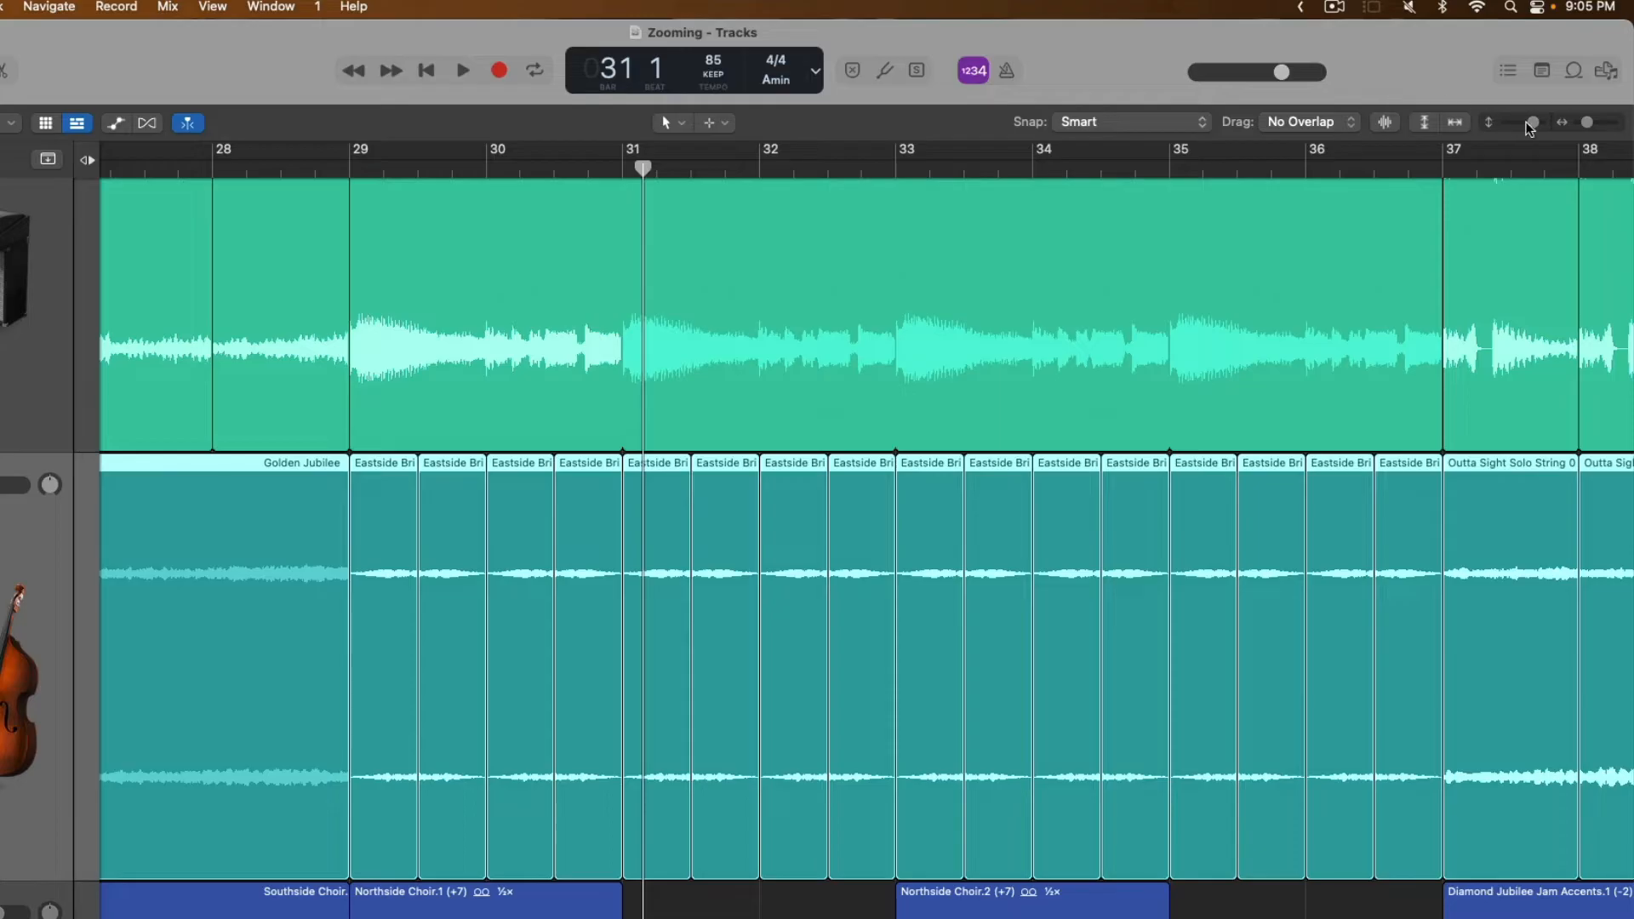
{"action": "mouse_move", "coordinate": [1532, 122]}
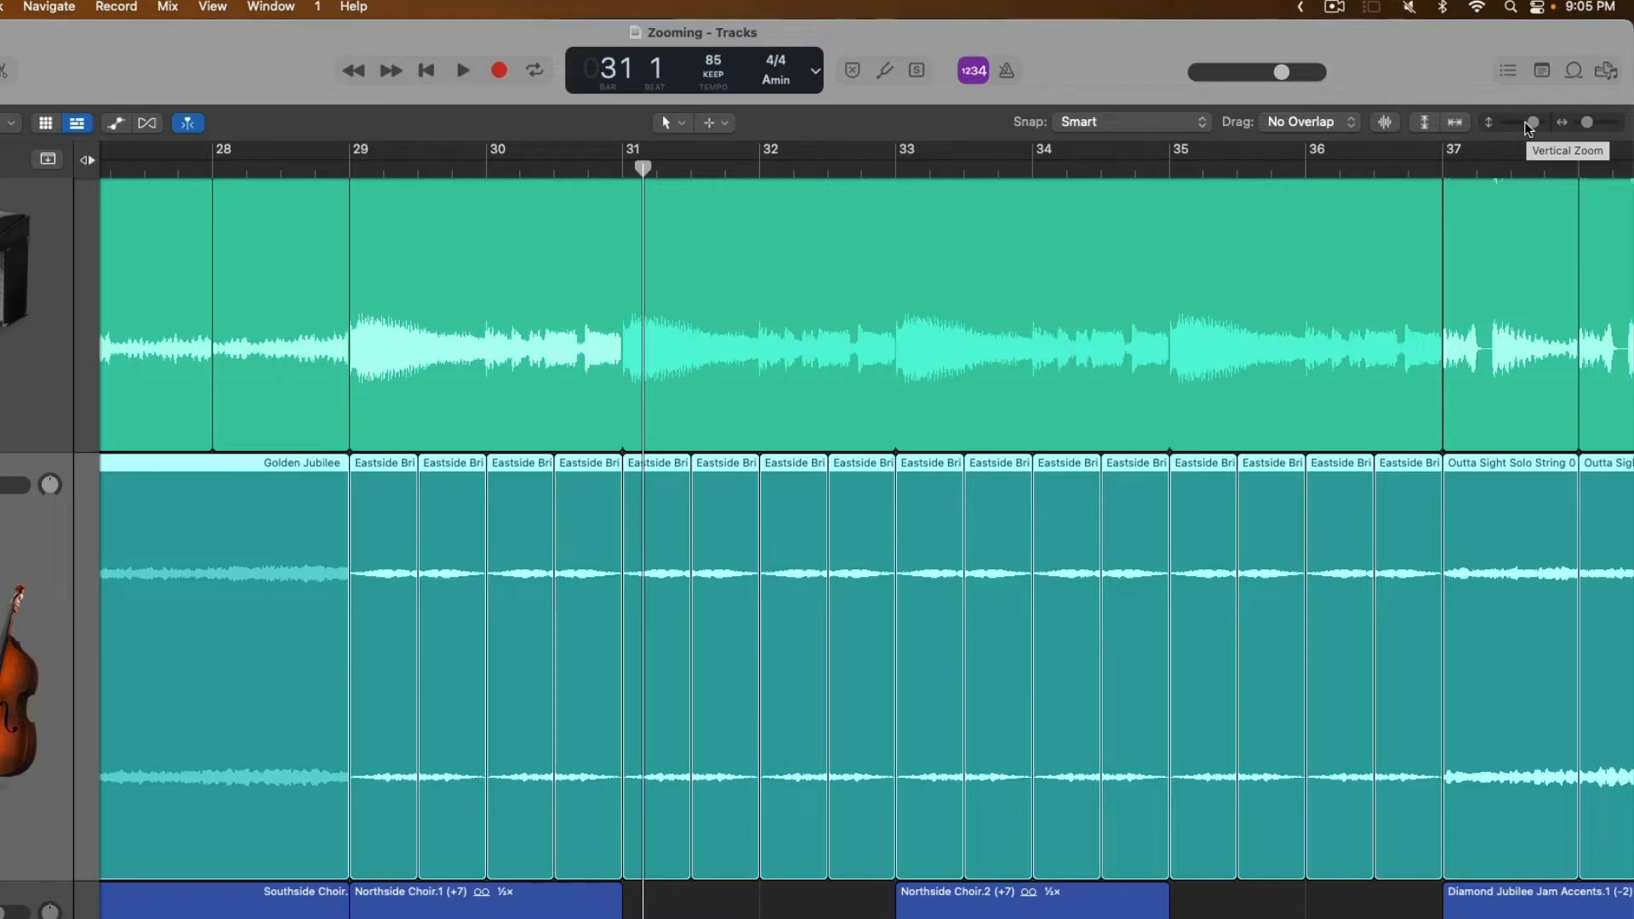
{"action": "mouse_move", "coordinate": [1424, 125]}
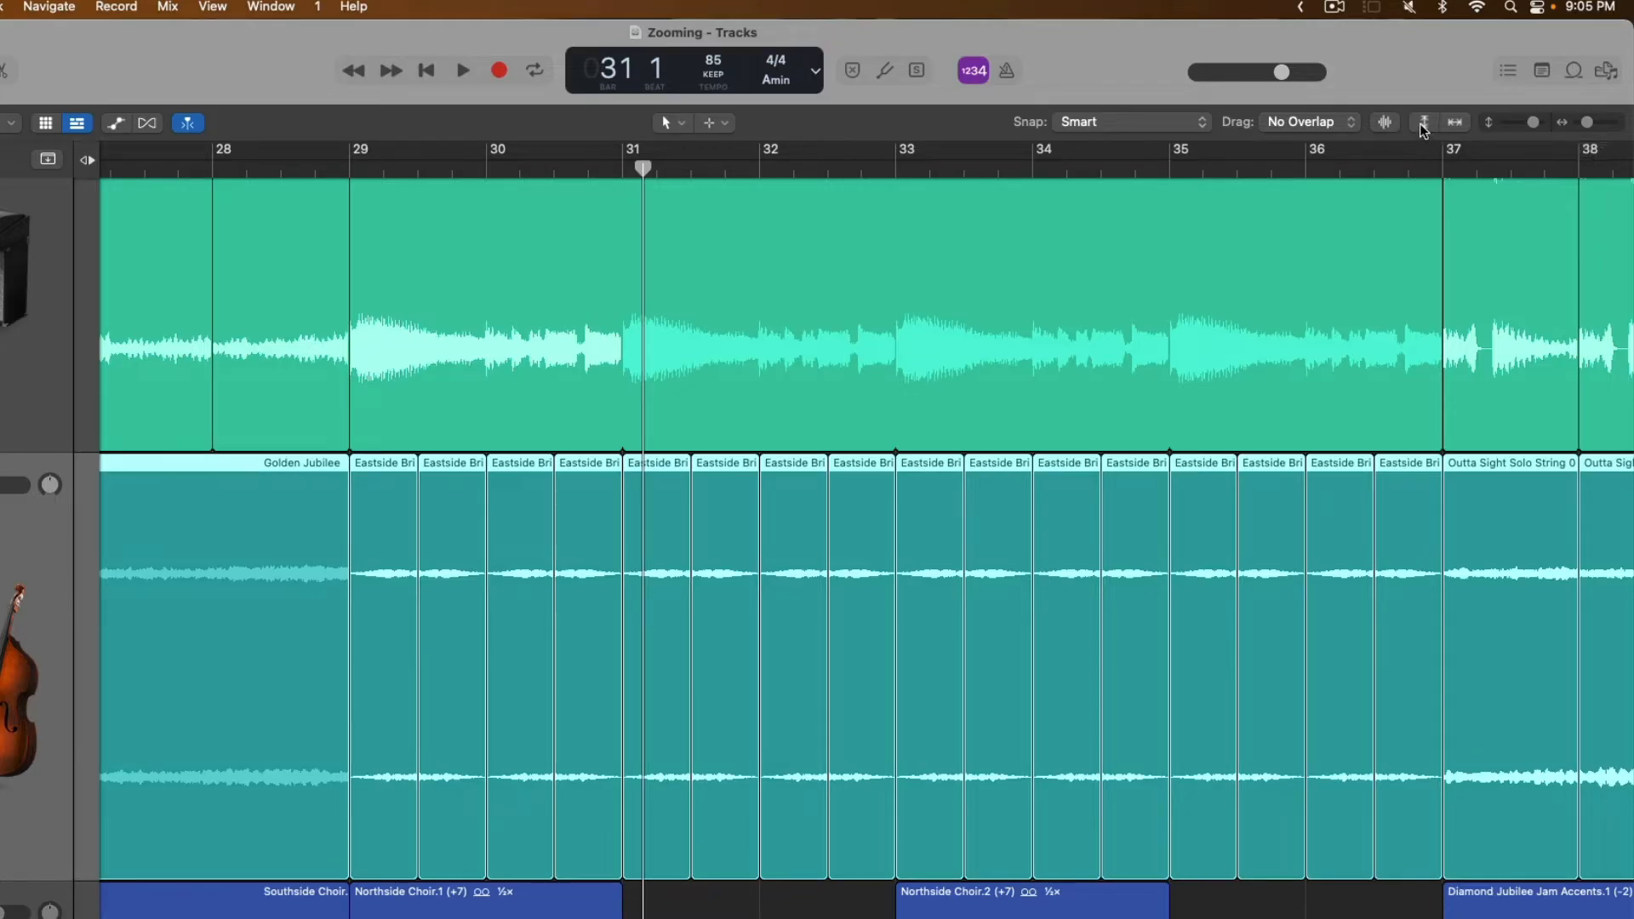
{"action": "mouse_move", "coordinate": [1424, 122]}
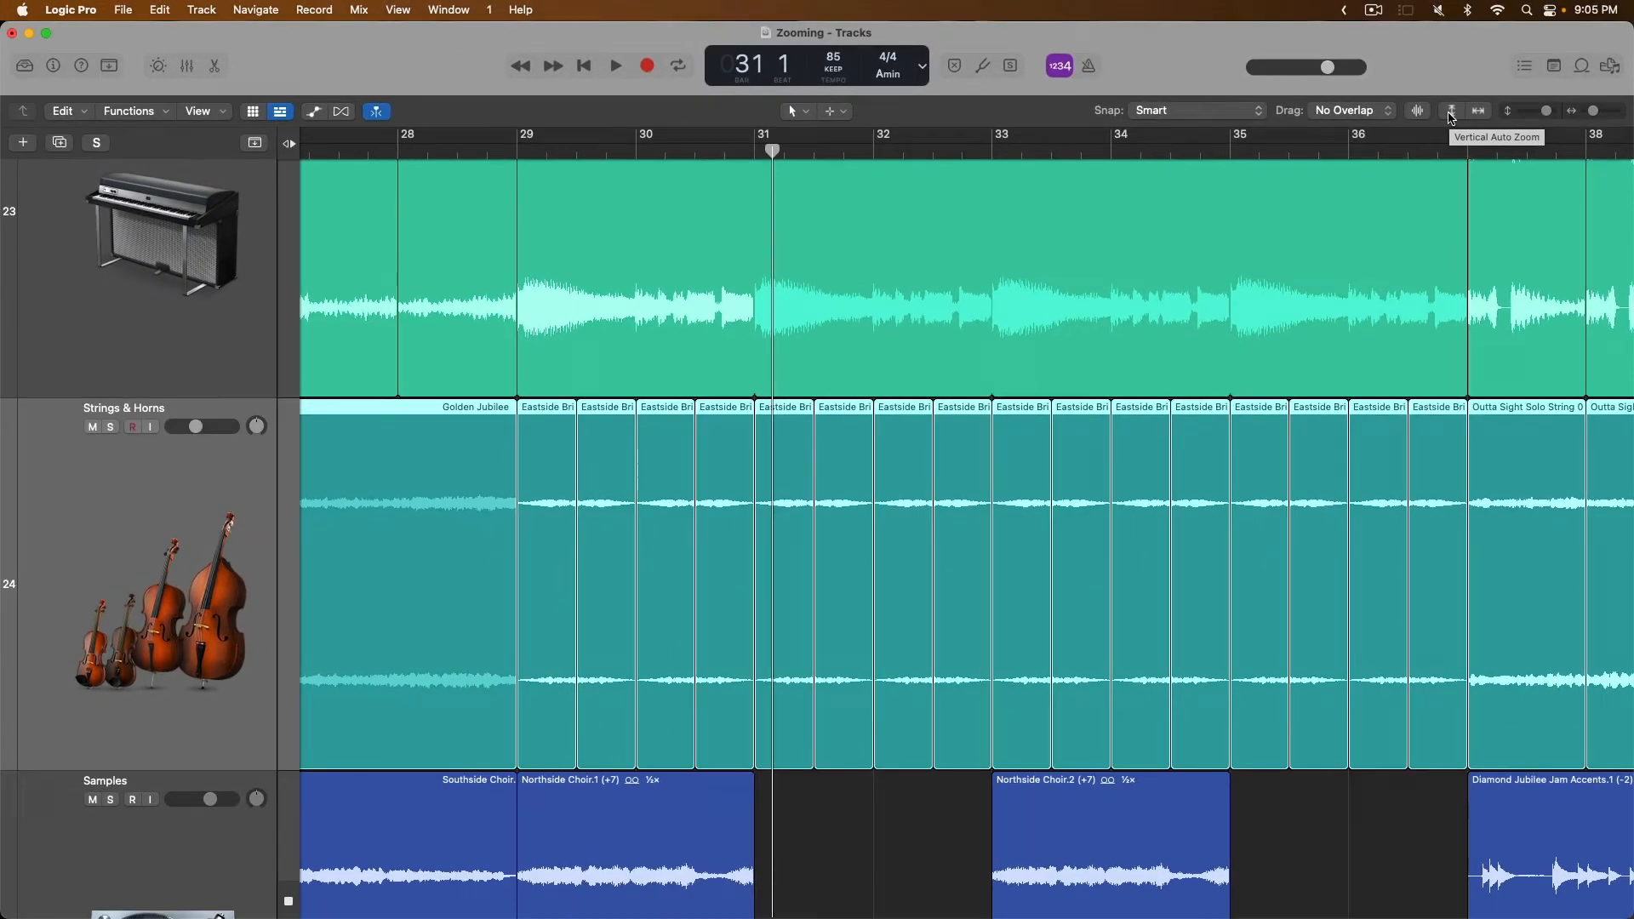
- Fit all tracks to the window height with Vertical Auto Zoom, then scroll back to the enlarged view
{"action": "left_click", "coordinate": [1450, 111]}
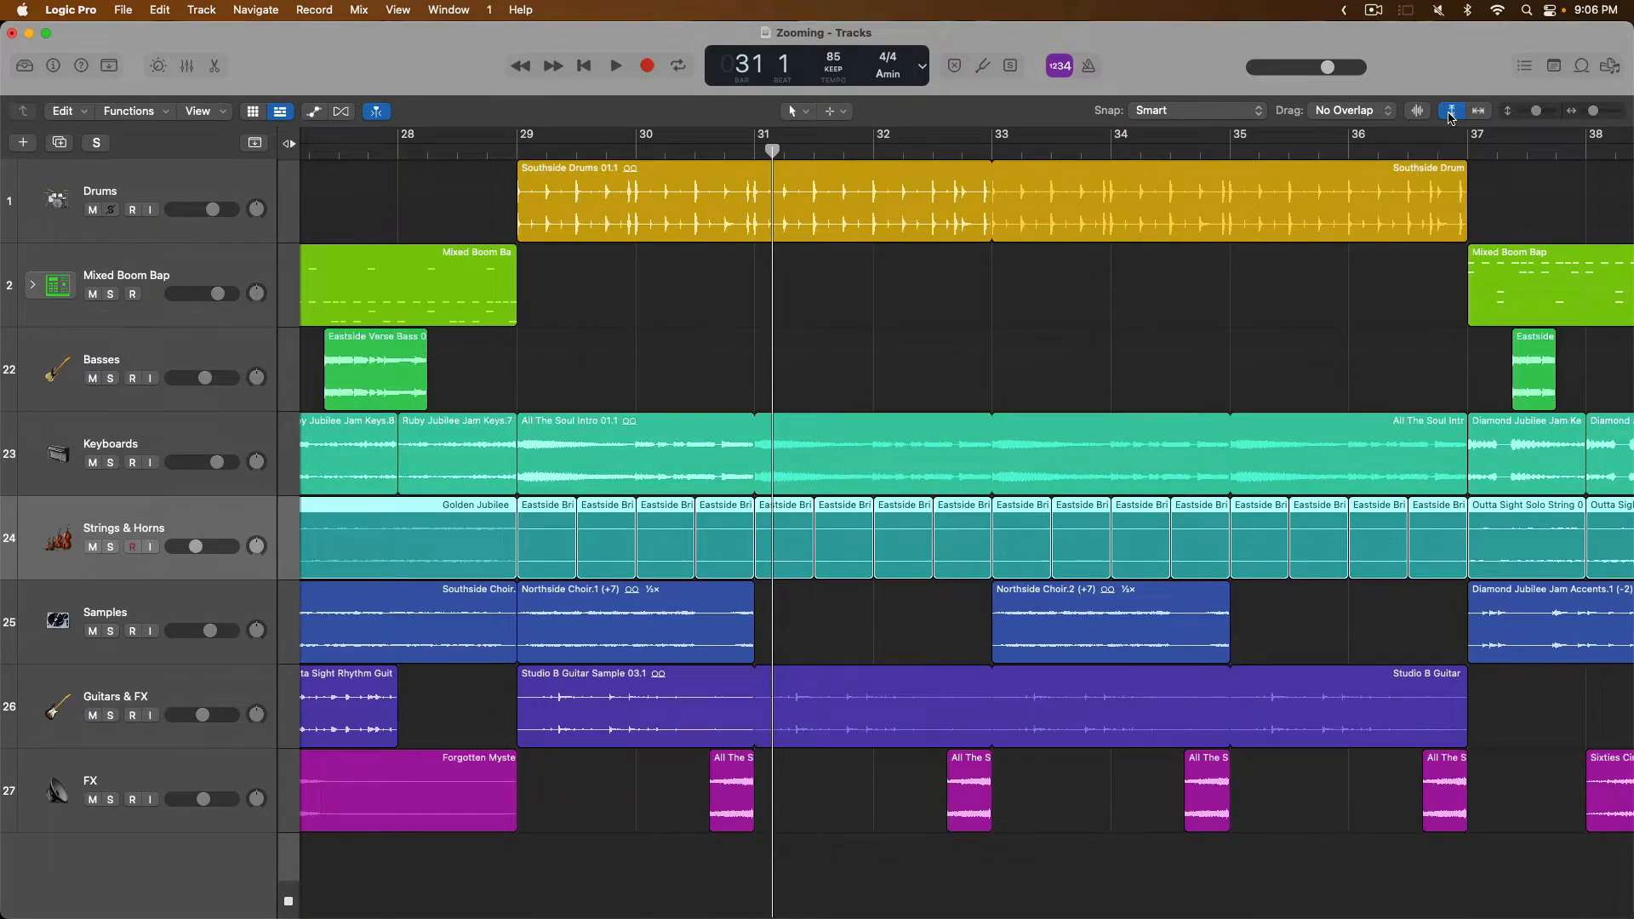
{"action": "scroll", "scroll_direction": "down", "scroll_amount": 3}
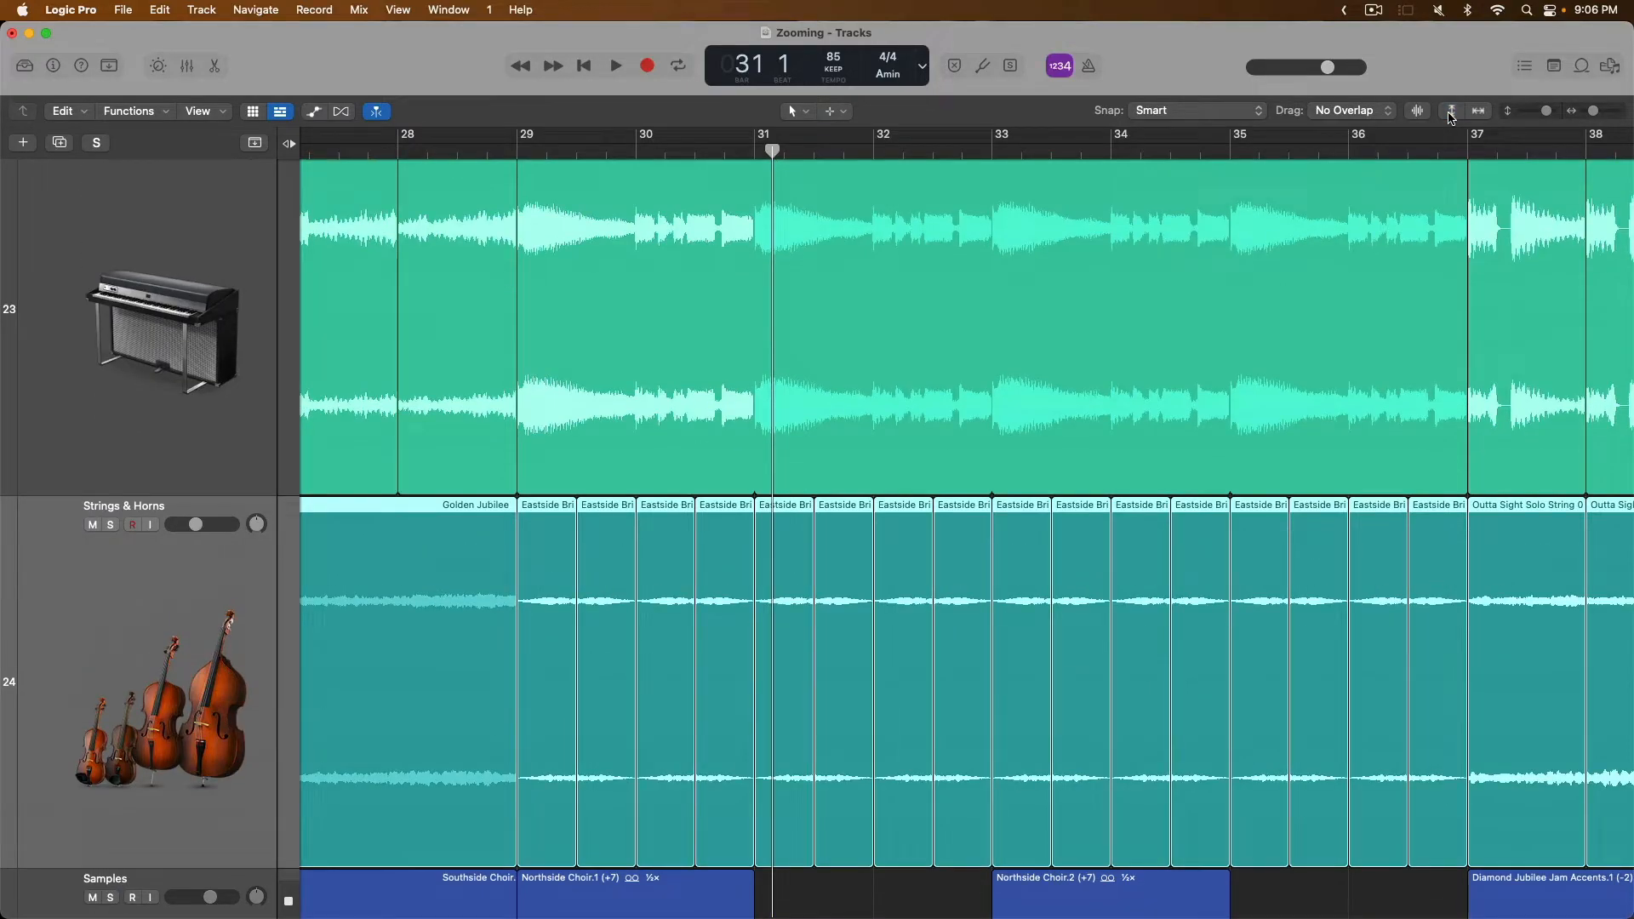
- Auto-zoom horizontally and vertically so the whole song, bars 1 to 69 and all eight tracks, fits the window
{"action": "left_click", "coordinate": [1477, 111]}
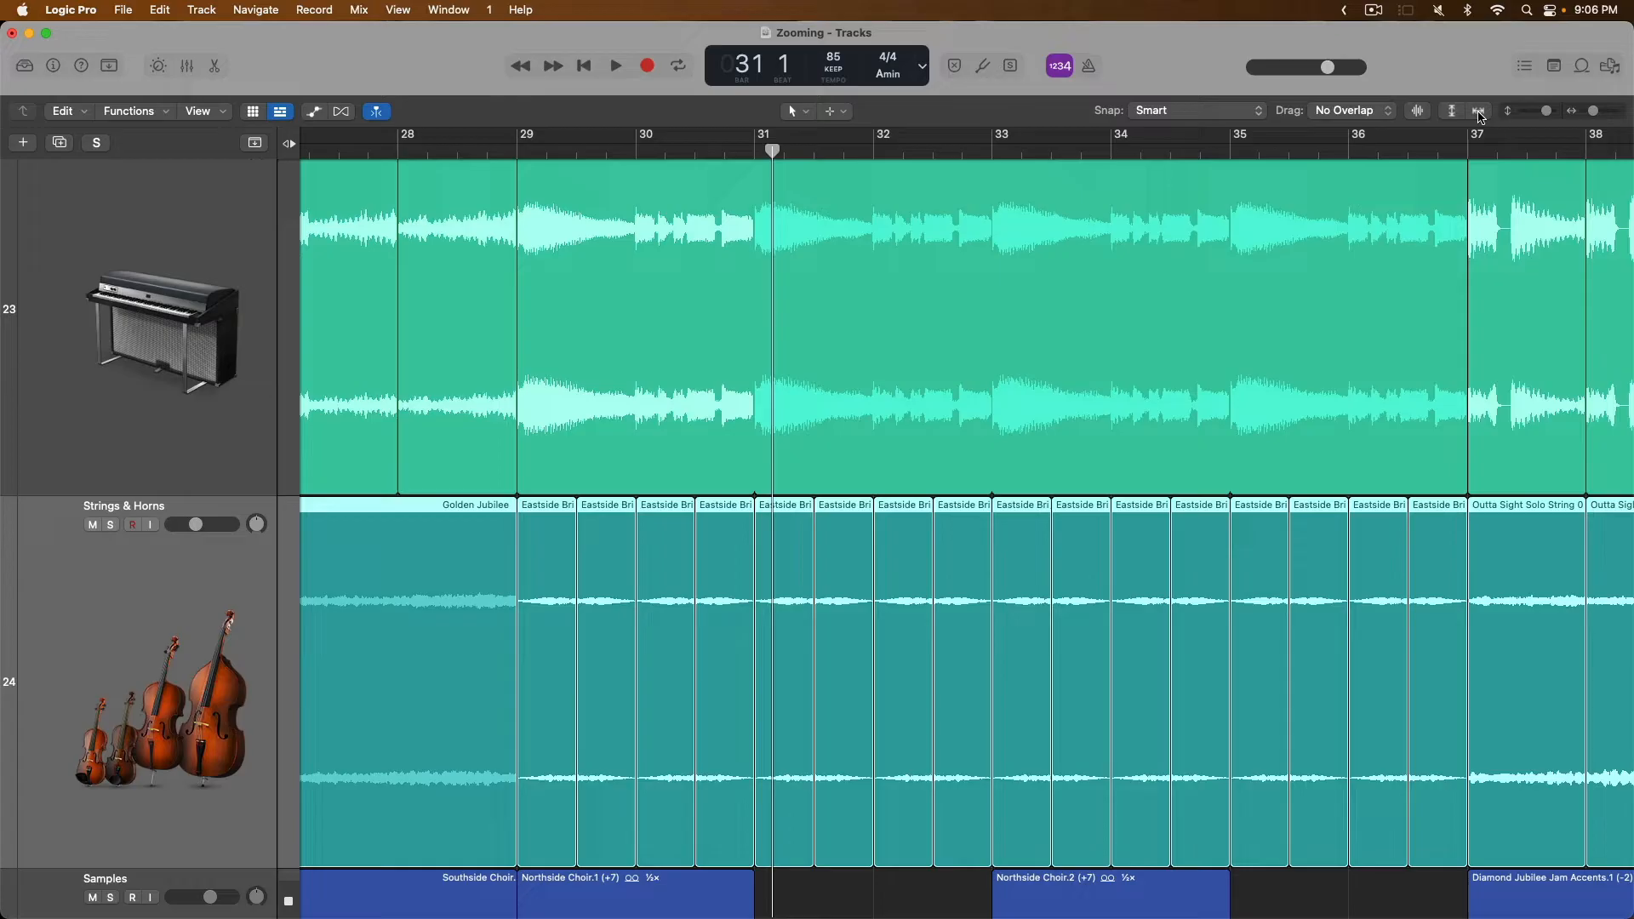
{"action": "left_click", "coordinate": [1477, 111]}
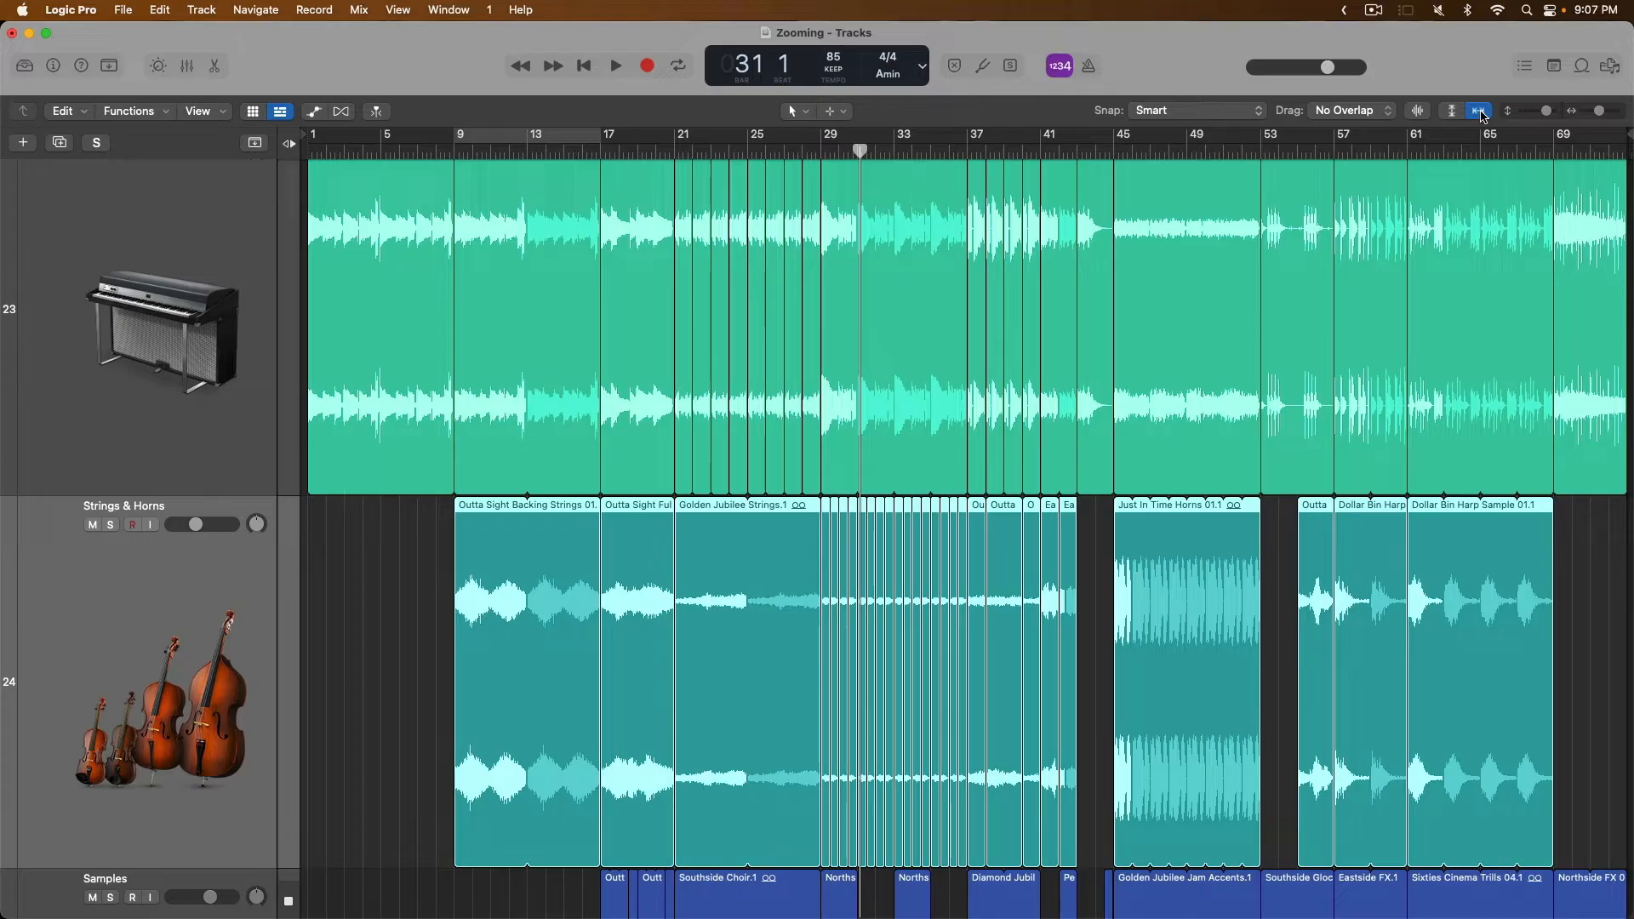
{"action": "left_click", "coordinate": [1477, 110]}
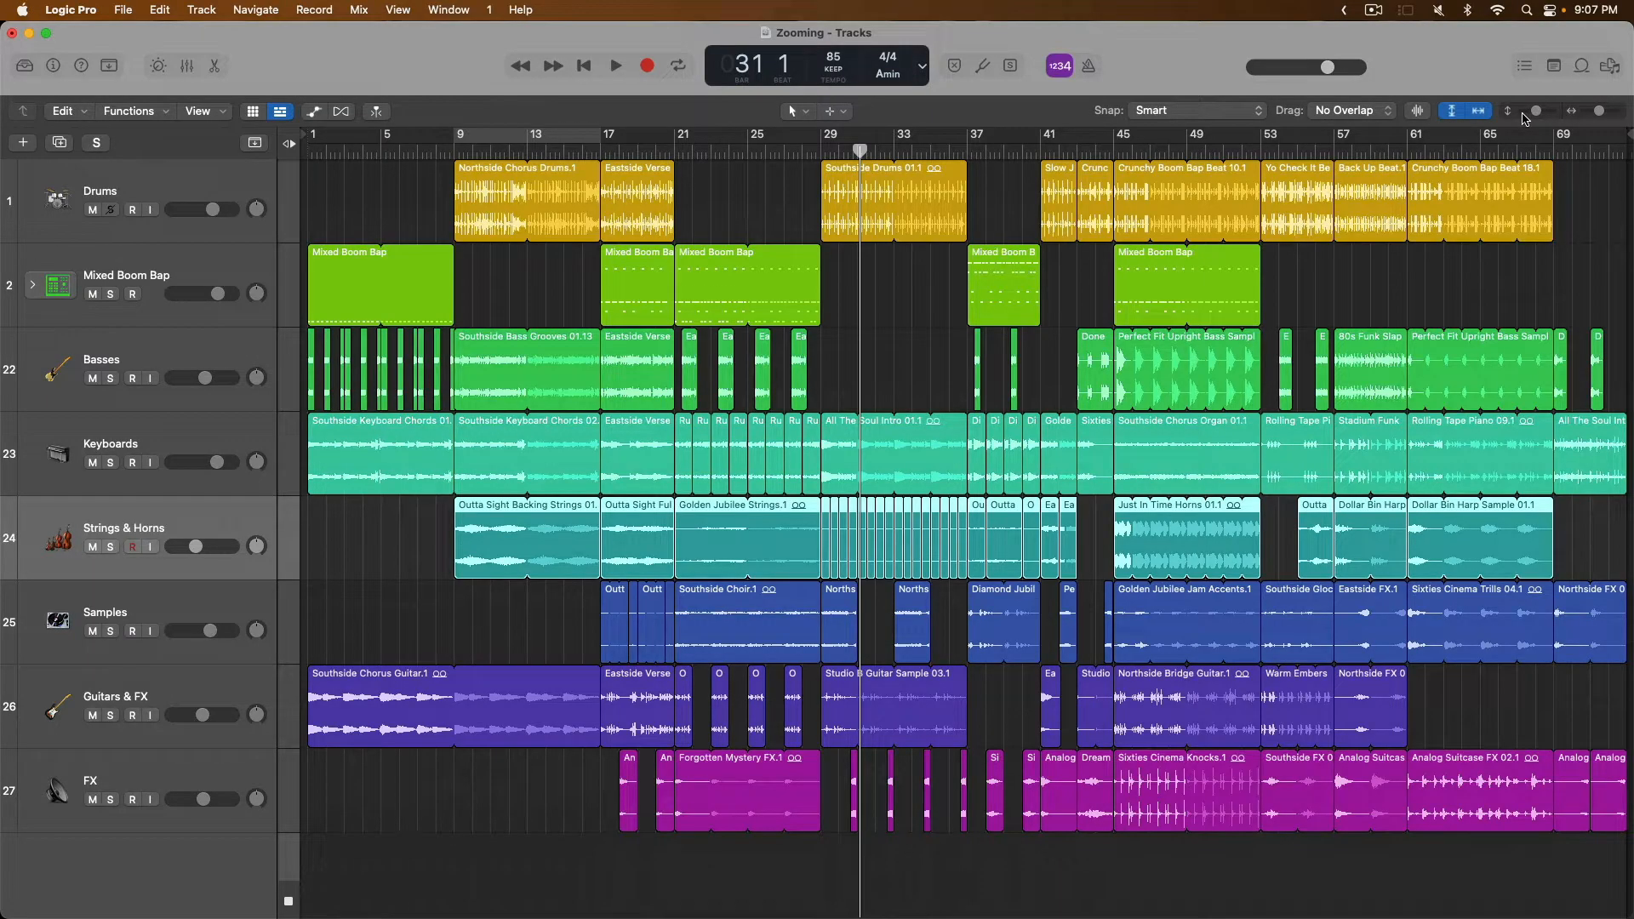
{"action": "mouse_move", "coordinate": [1507, 111]}
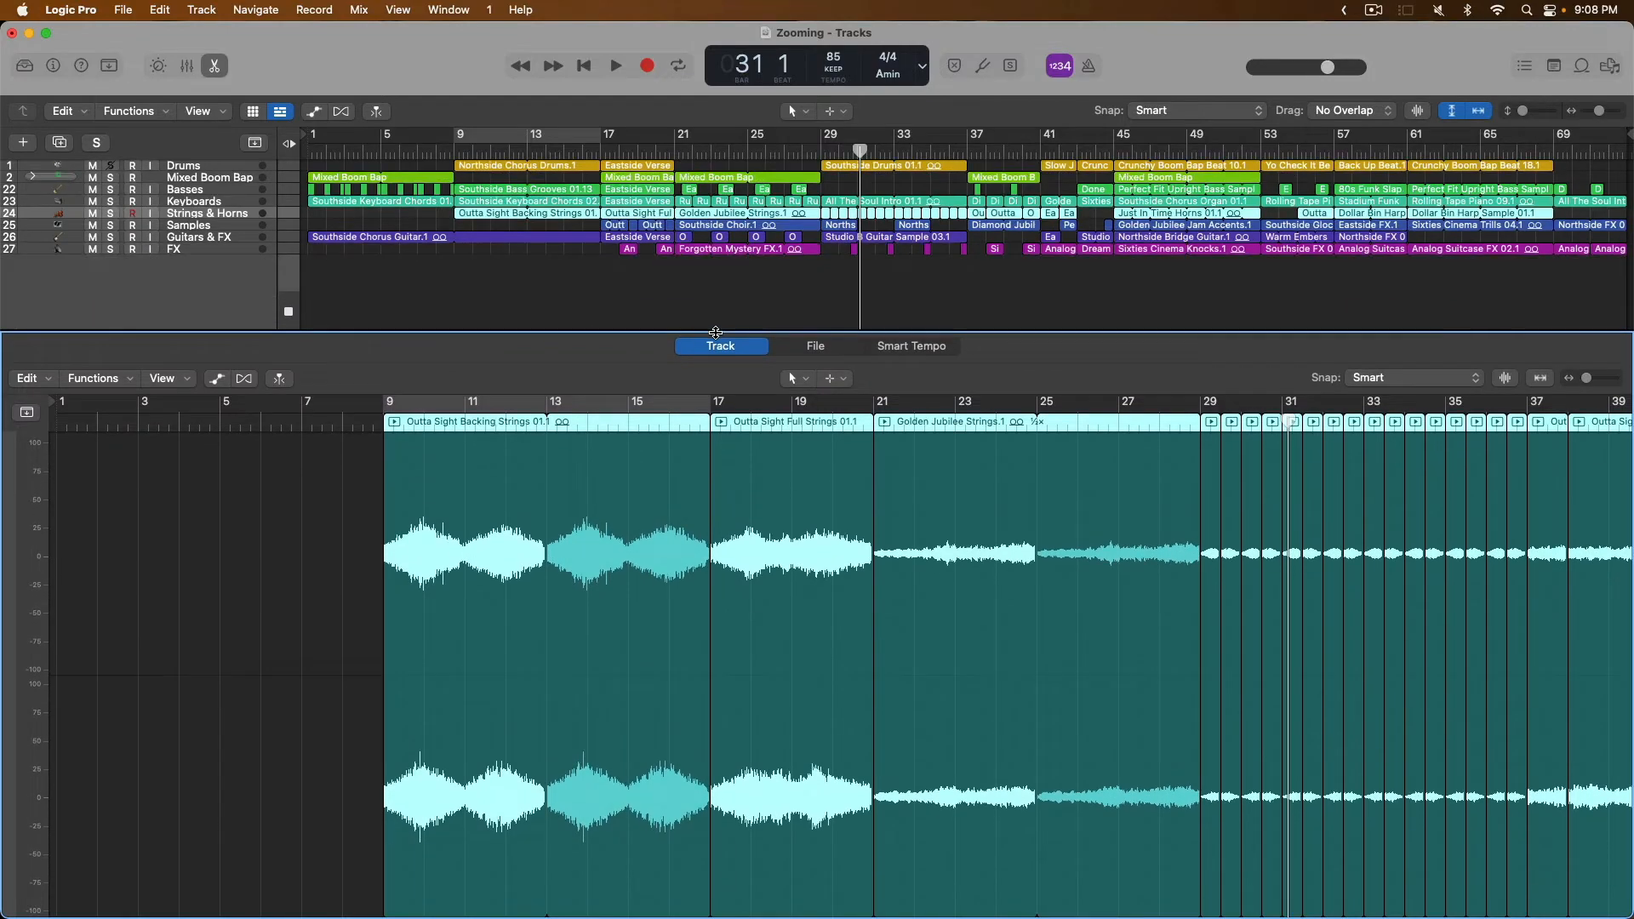
{"action": "mouse_move", "coordinate": [1147, 425]}
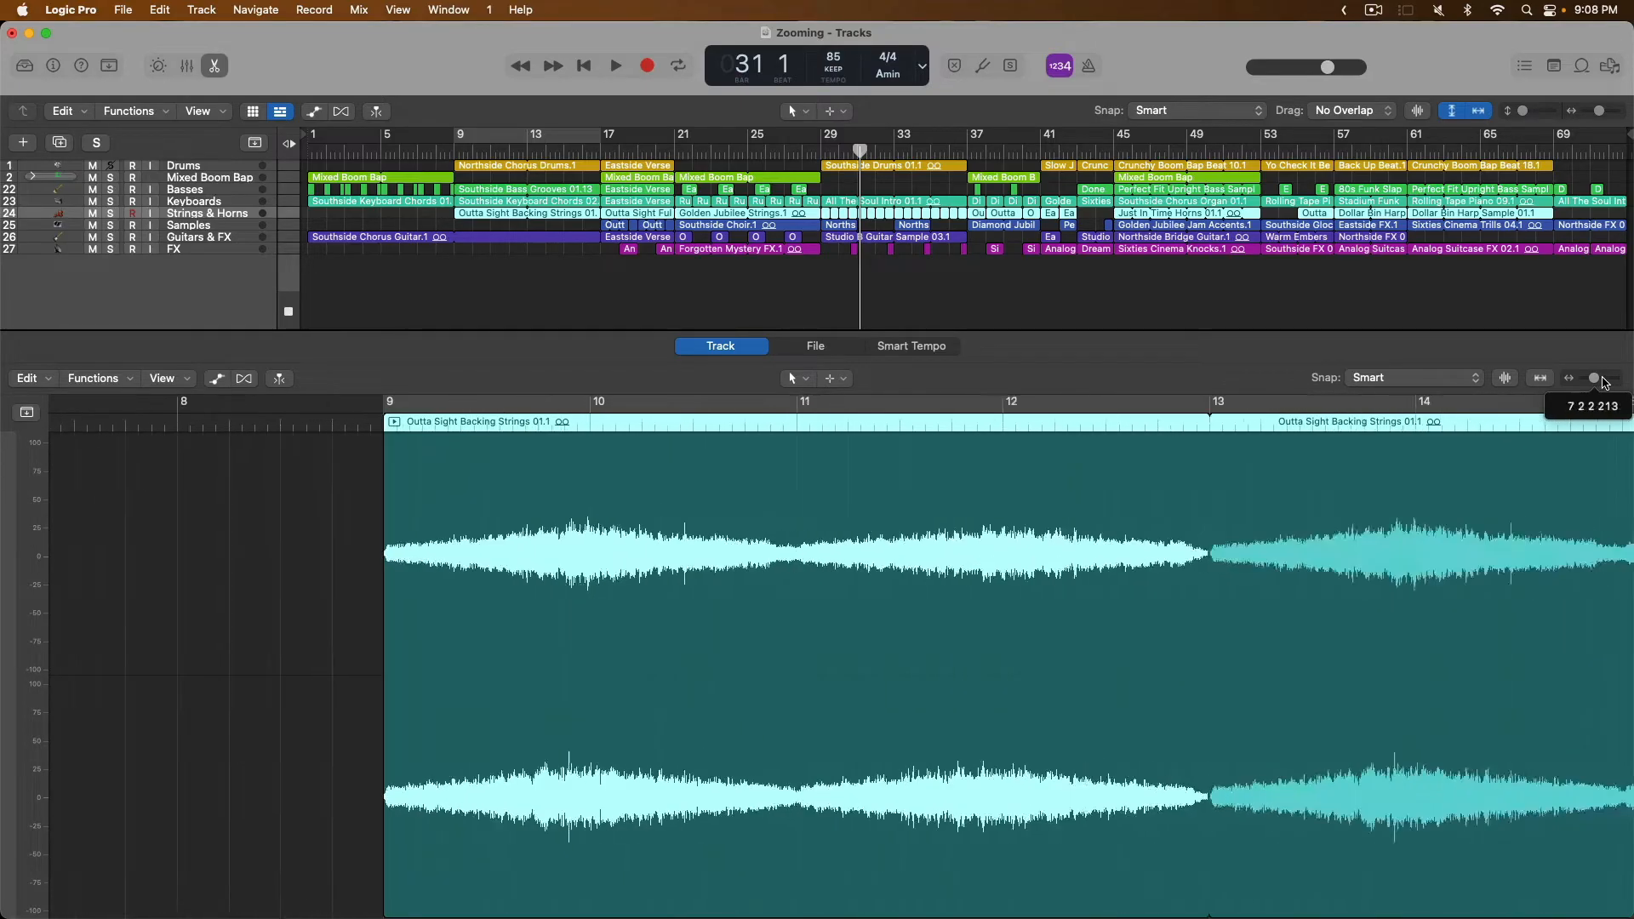
- In the Strings & Horns track editor, zoom out, fit all its regions, and enlarge the waveforms
{"action": "left_click", "coordinate": [1592, 377]}
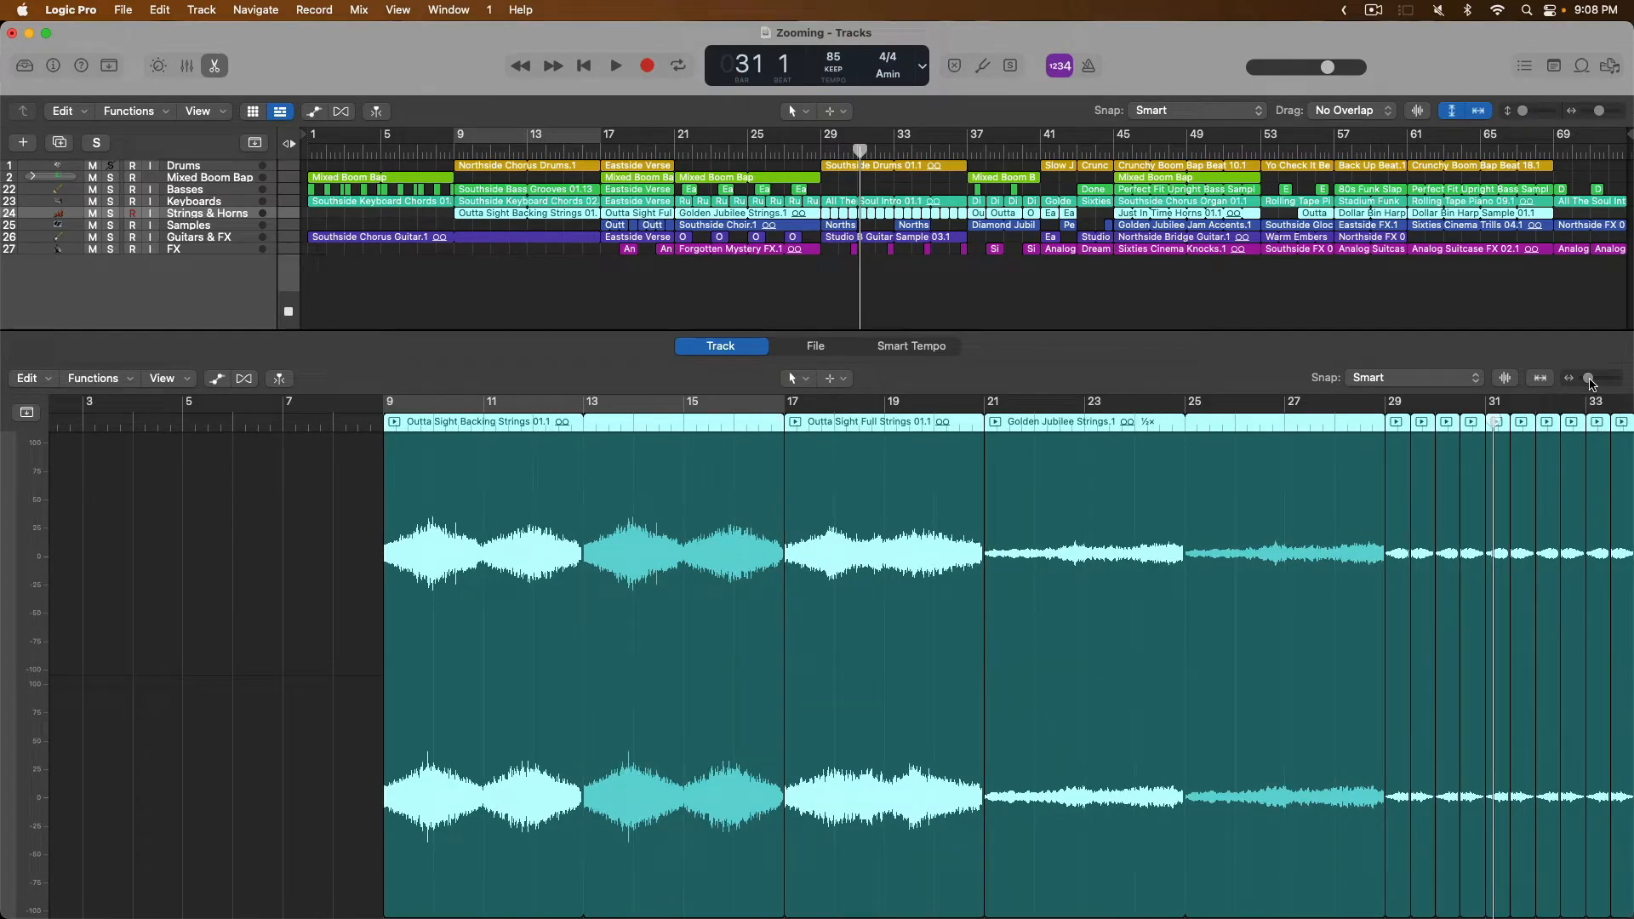
{"action": "left_click", "coordinate": [1541, 377]}
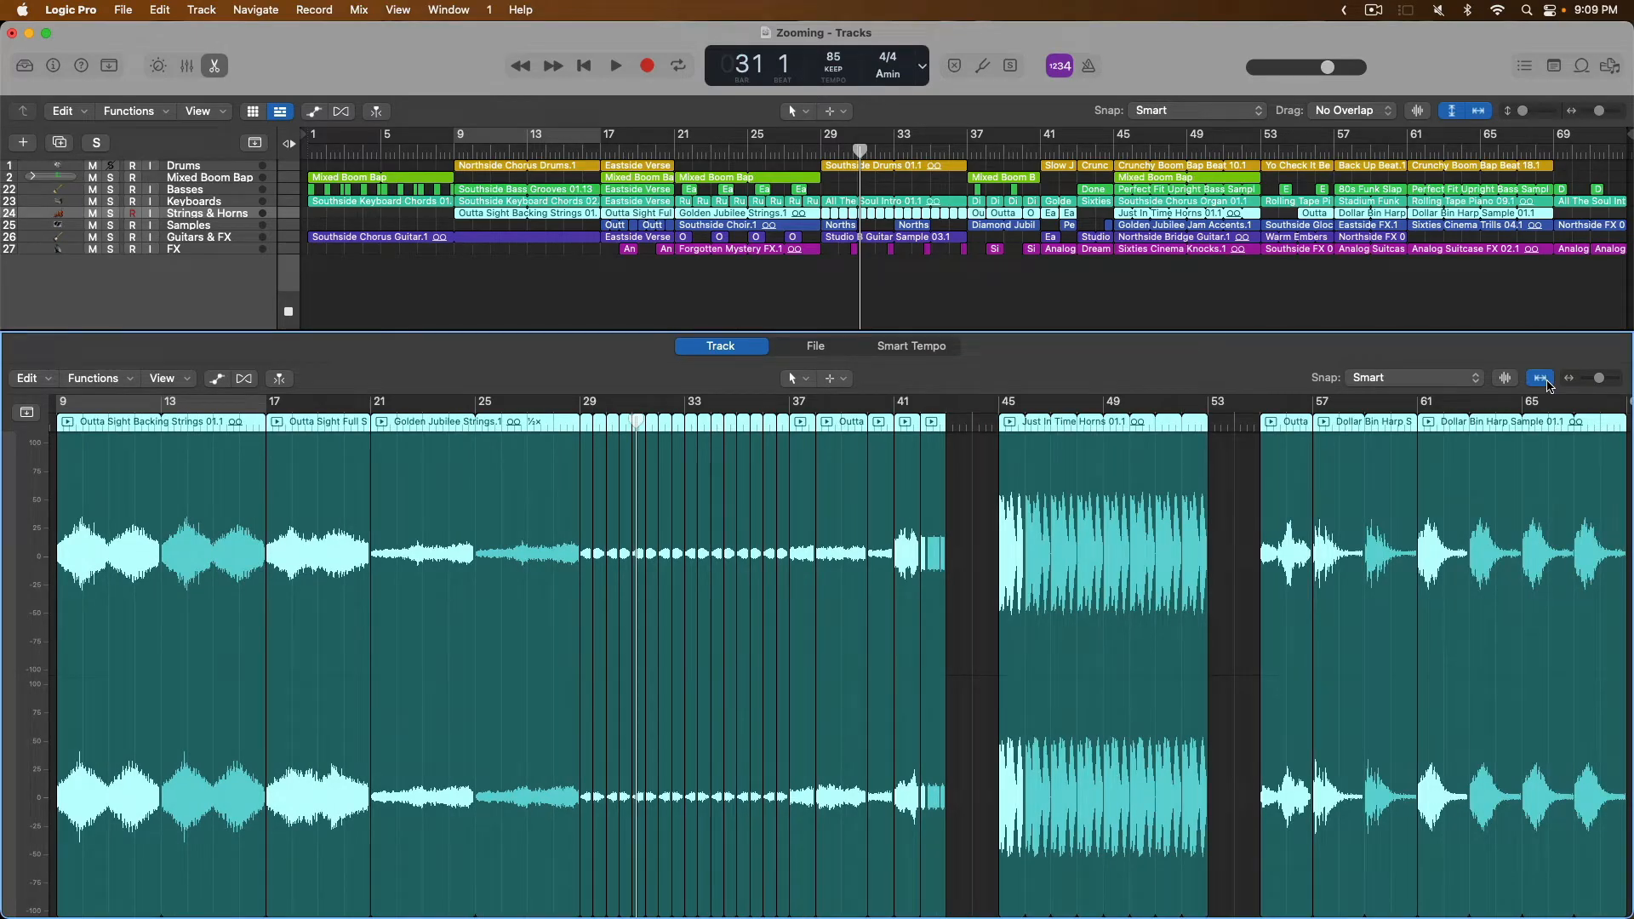
{"action": "left_click", "coordinate": [1505, 377]}
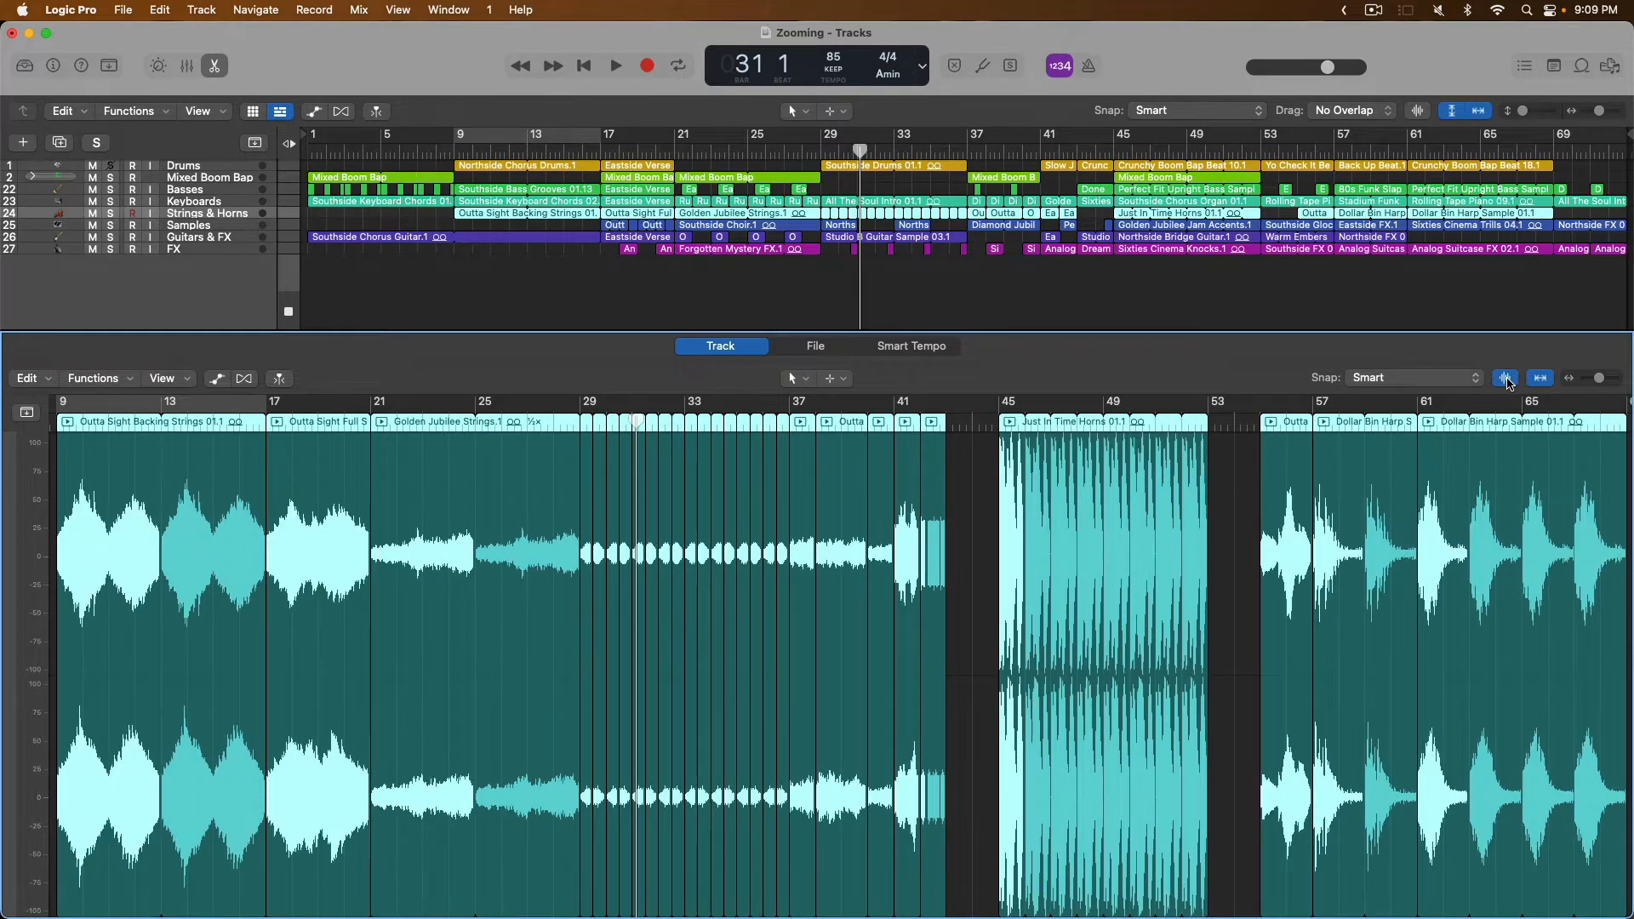
- Raise the waveform magnification further, then reduce it back to normal size
{"action": "left_click", "coordinate": [1507, 377]}
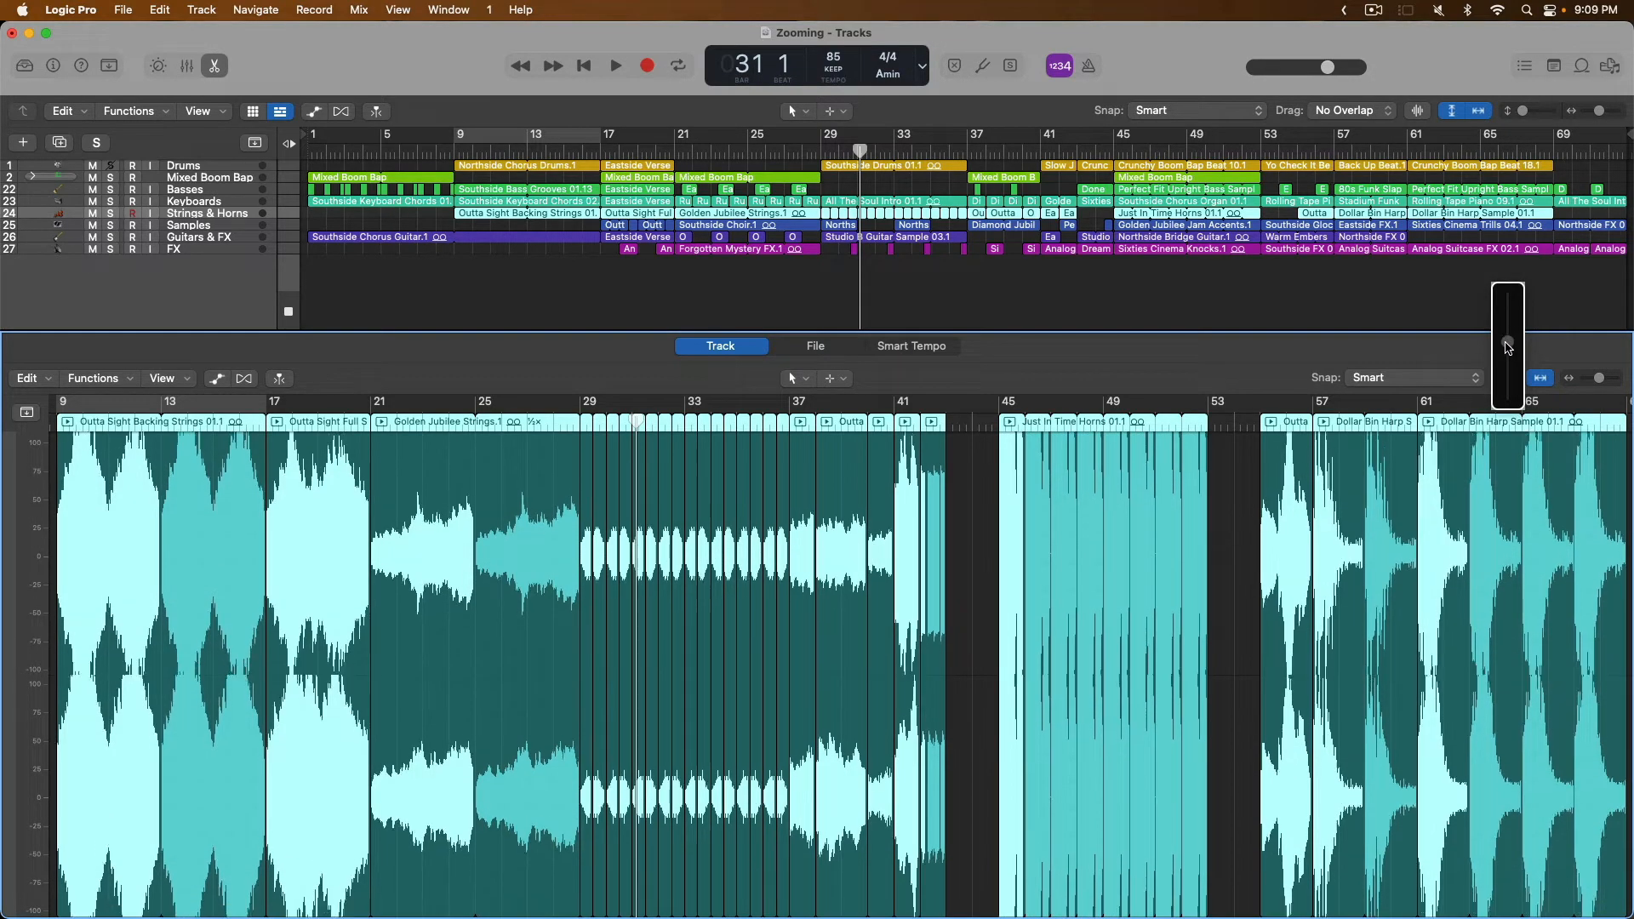
{"action": "left_click", "coordinate": [1507, 377]}
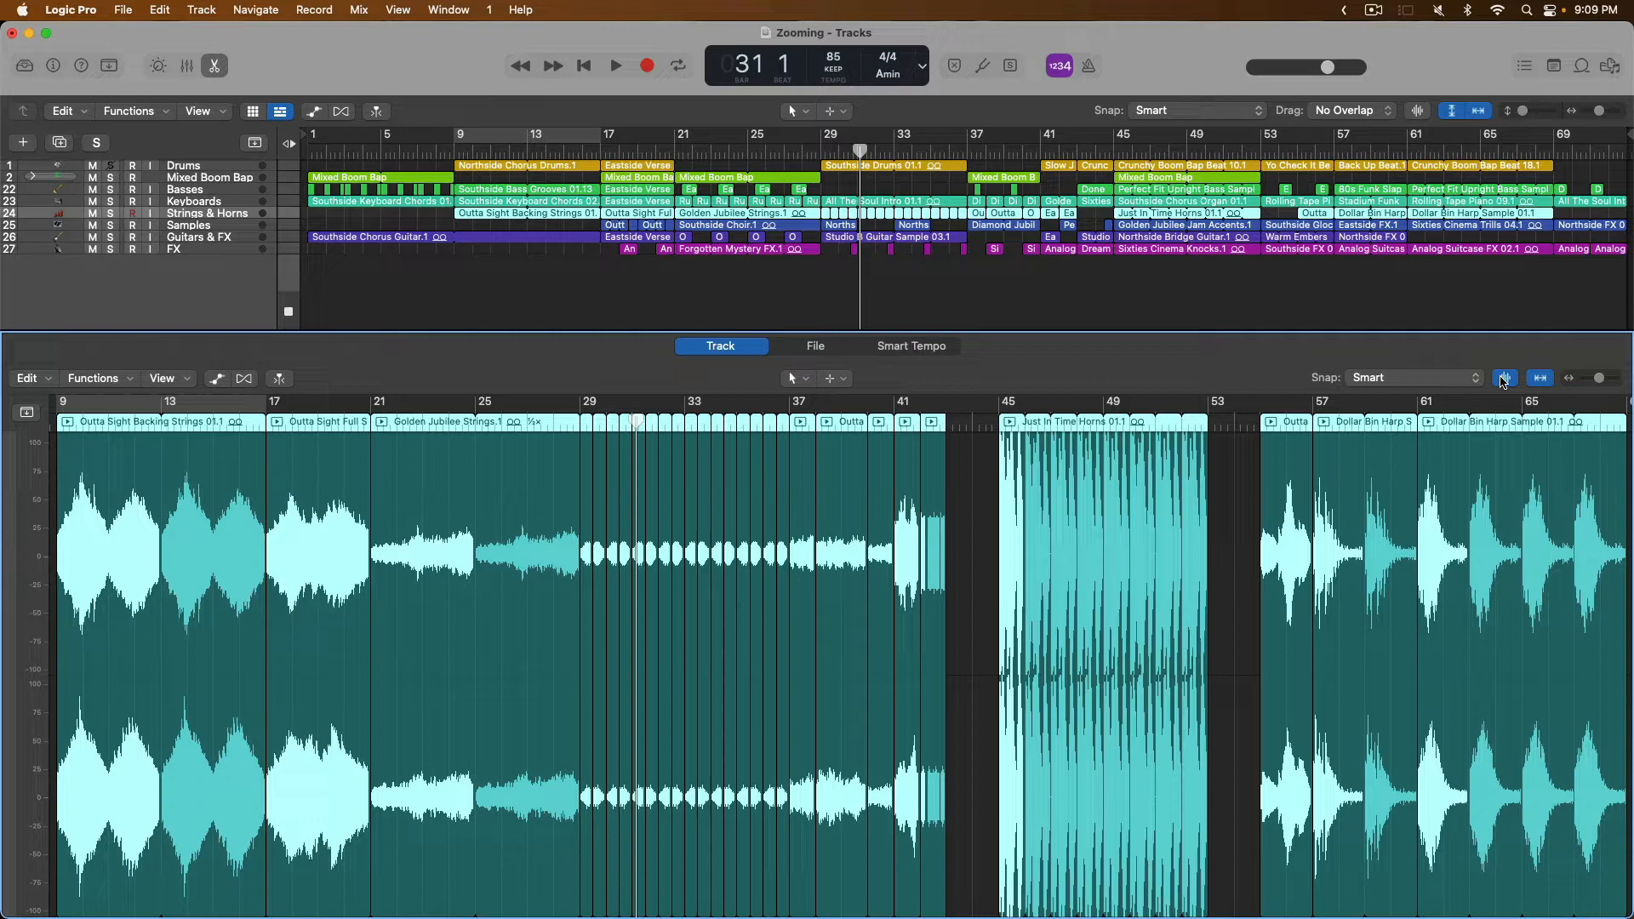
{"action": "left_click", "coordinate": [1538, 377]}
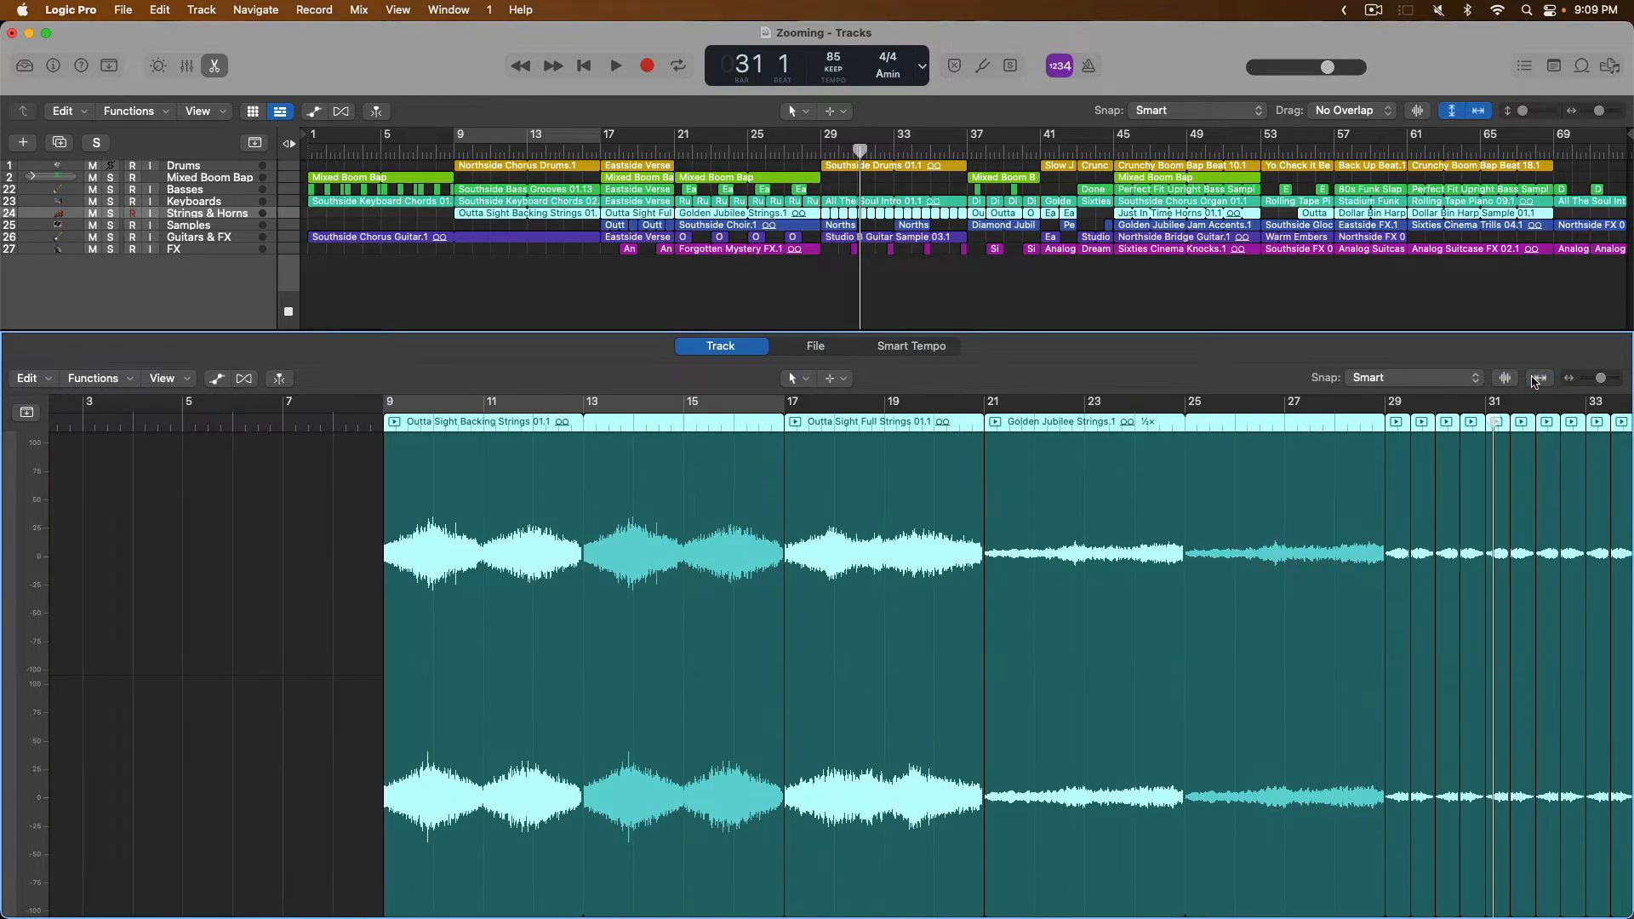
{"action": "mouse_move", "coordinate": [1540, 378]}
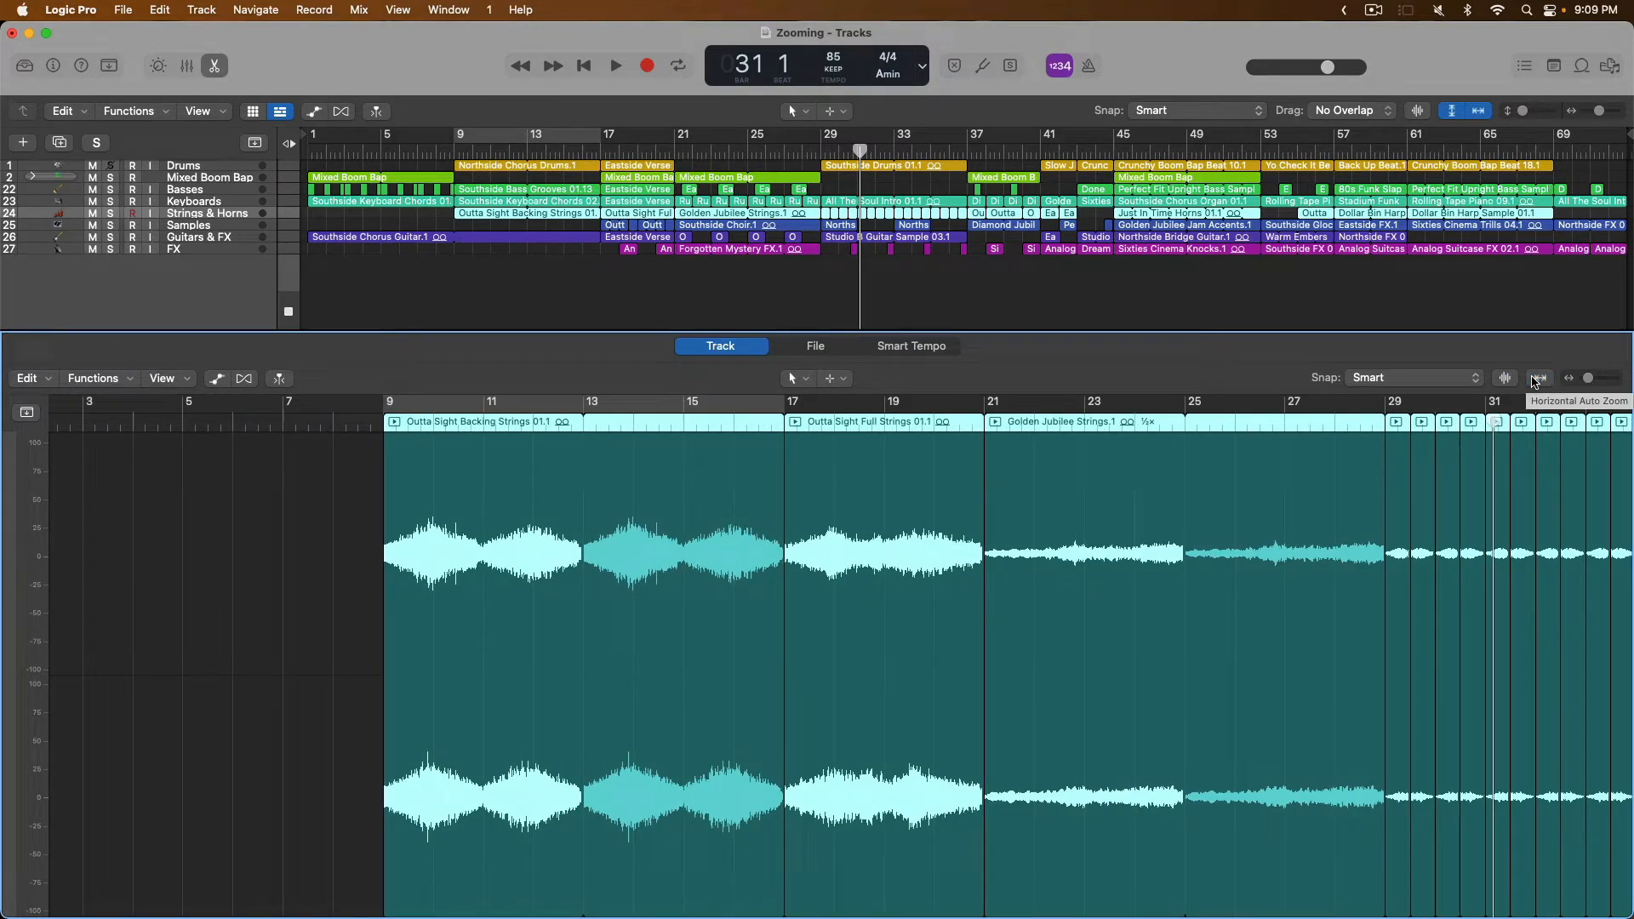
- In the Mixed Boom Bap Piano Roll, zoom in on the drum notes near bar 29
{"action": "left_click", "coordinate": [1540, 377]}
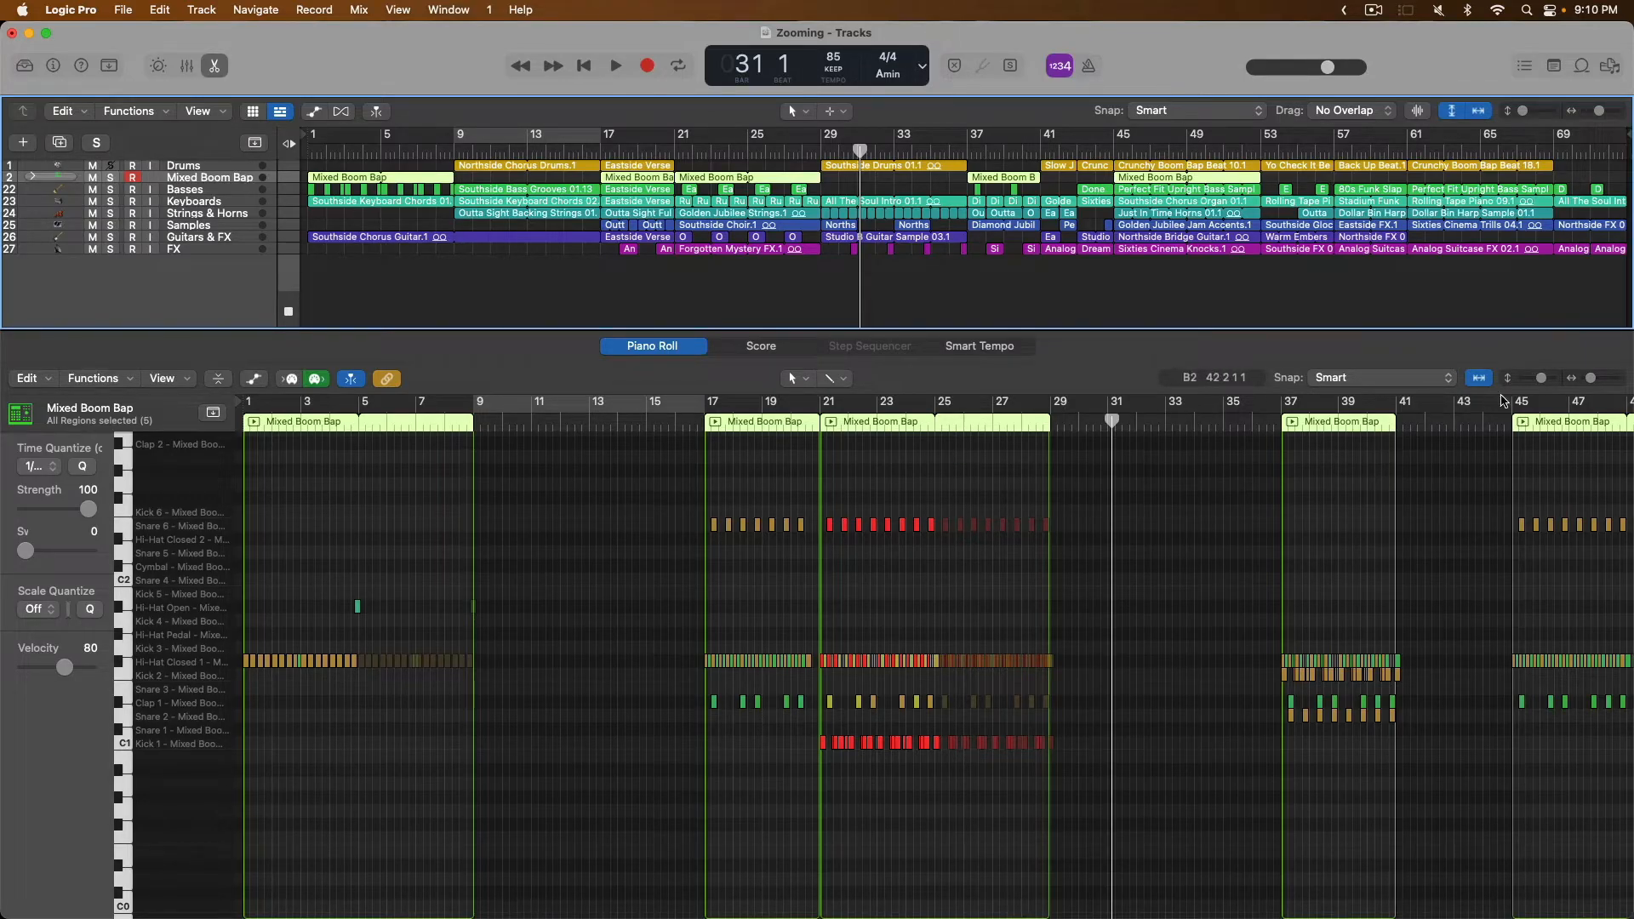
{"action": "left_click", "coordinate": [1538, 377]}
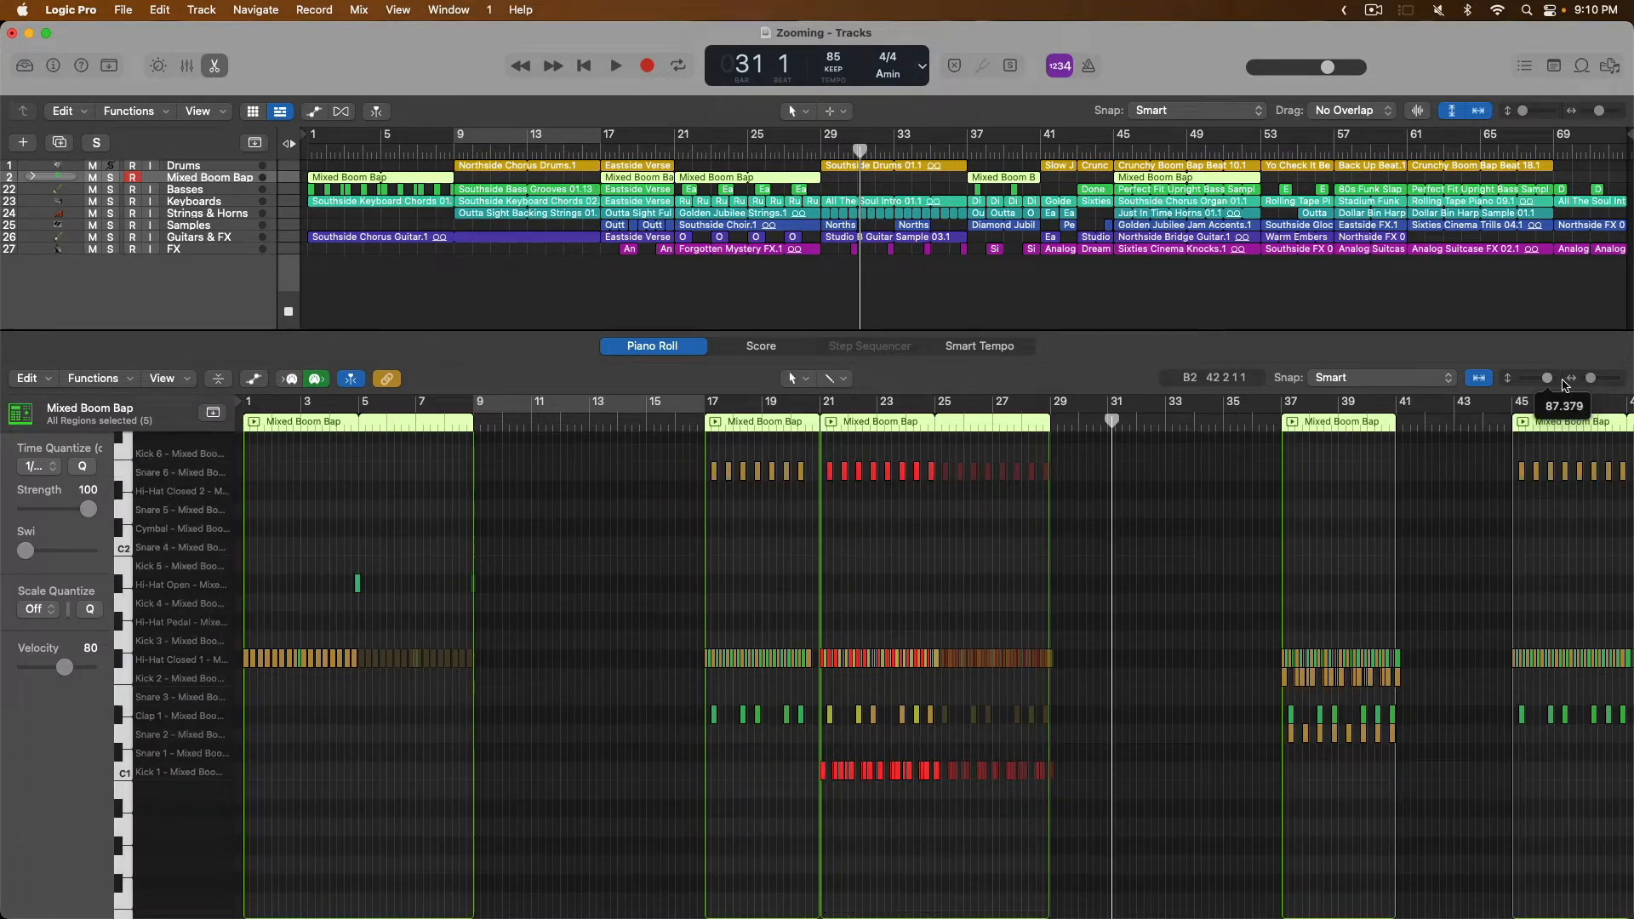
{"action": "left_click", "coordinate": [1595, 378]}
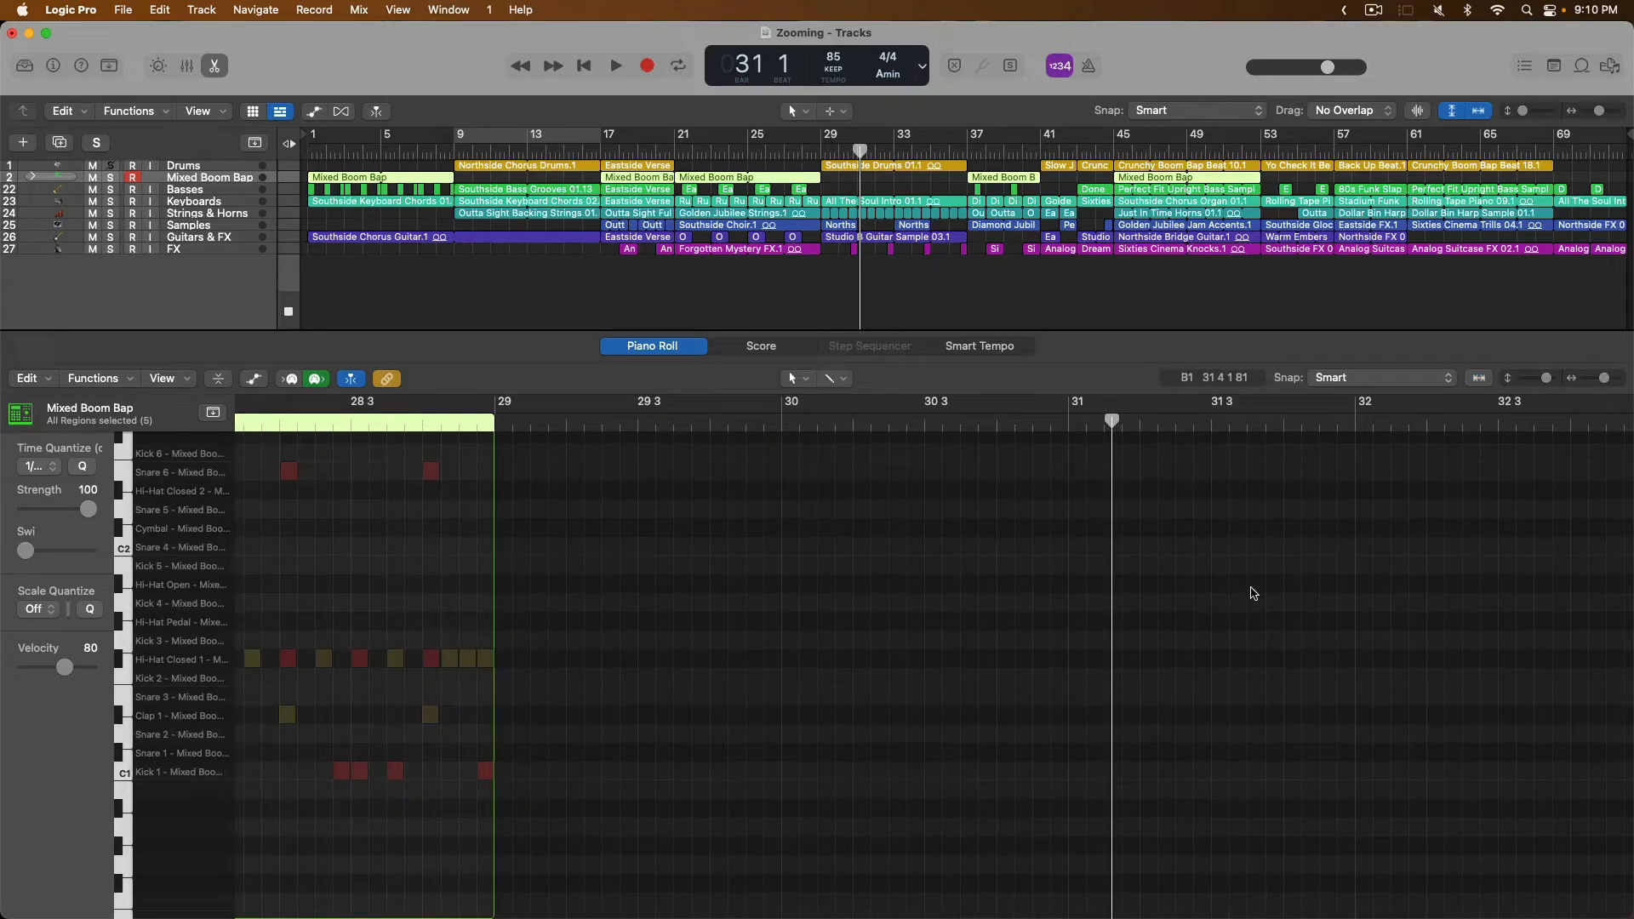
{"action": "mouse_move", "coordinate": [1065, 522]}
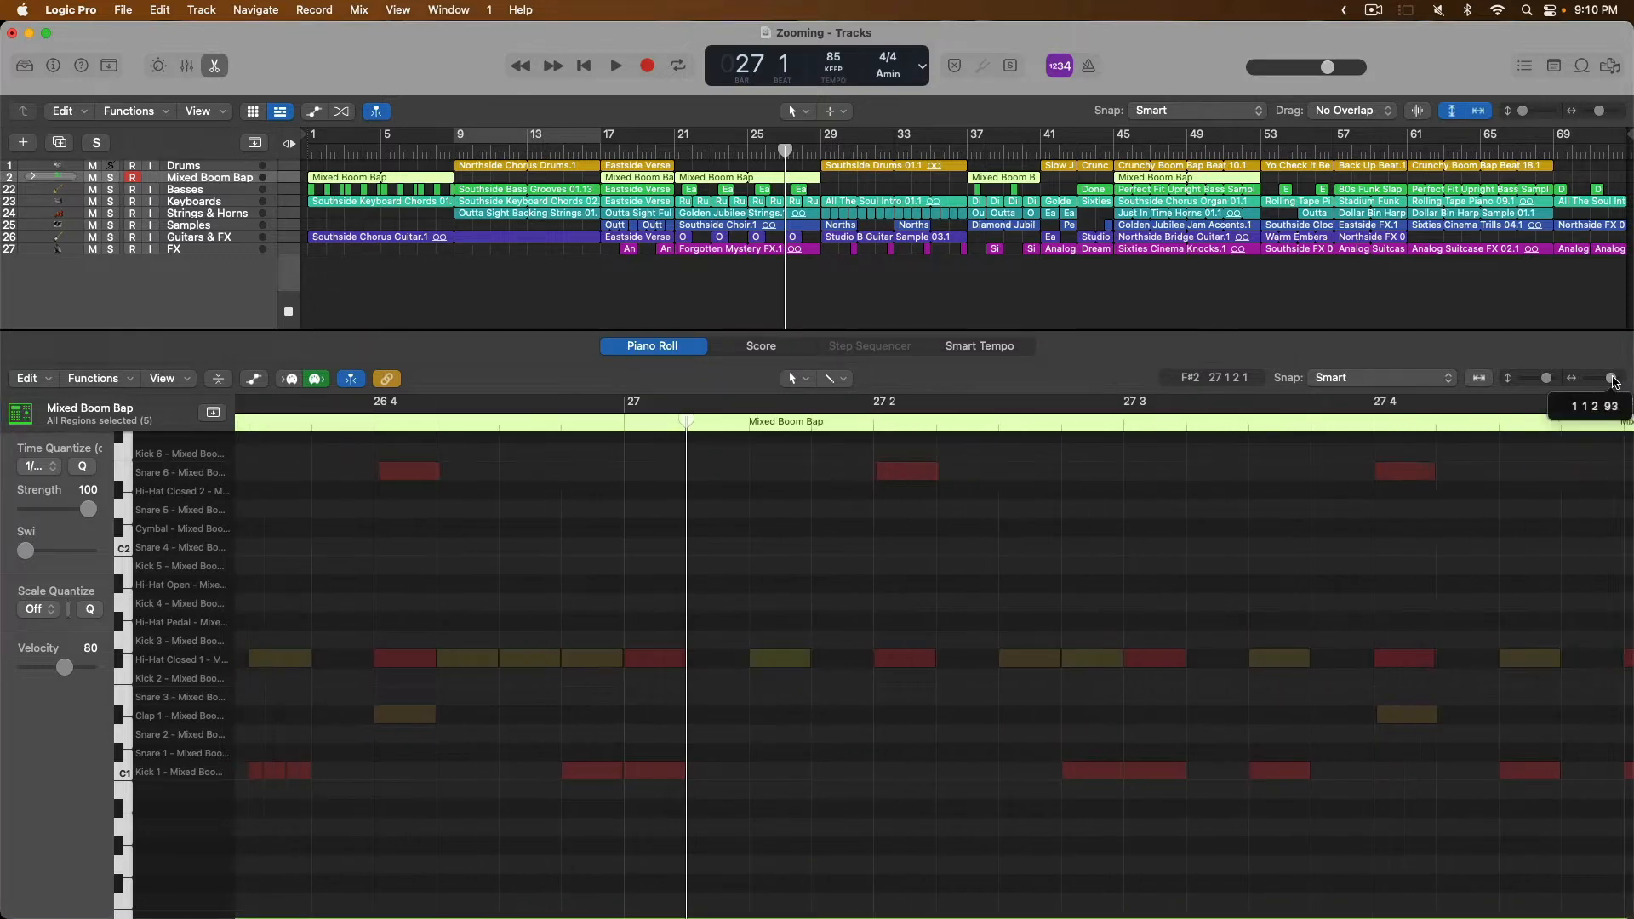
- Zoom back out and enable Horizontal Auto Zoom to fit all Mixed Boom Bap regions, bars 1 to 47
{"action": "left_click", "coordinate": [1597, 378]}
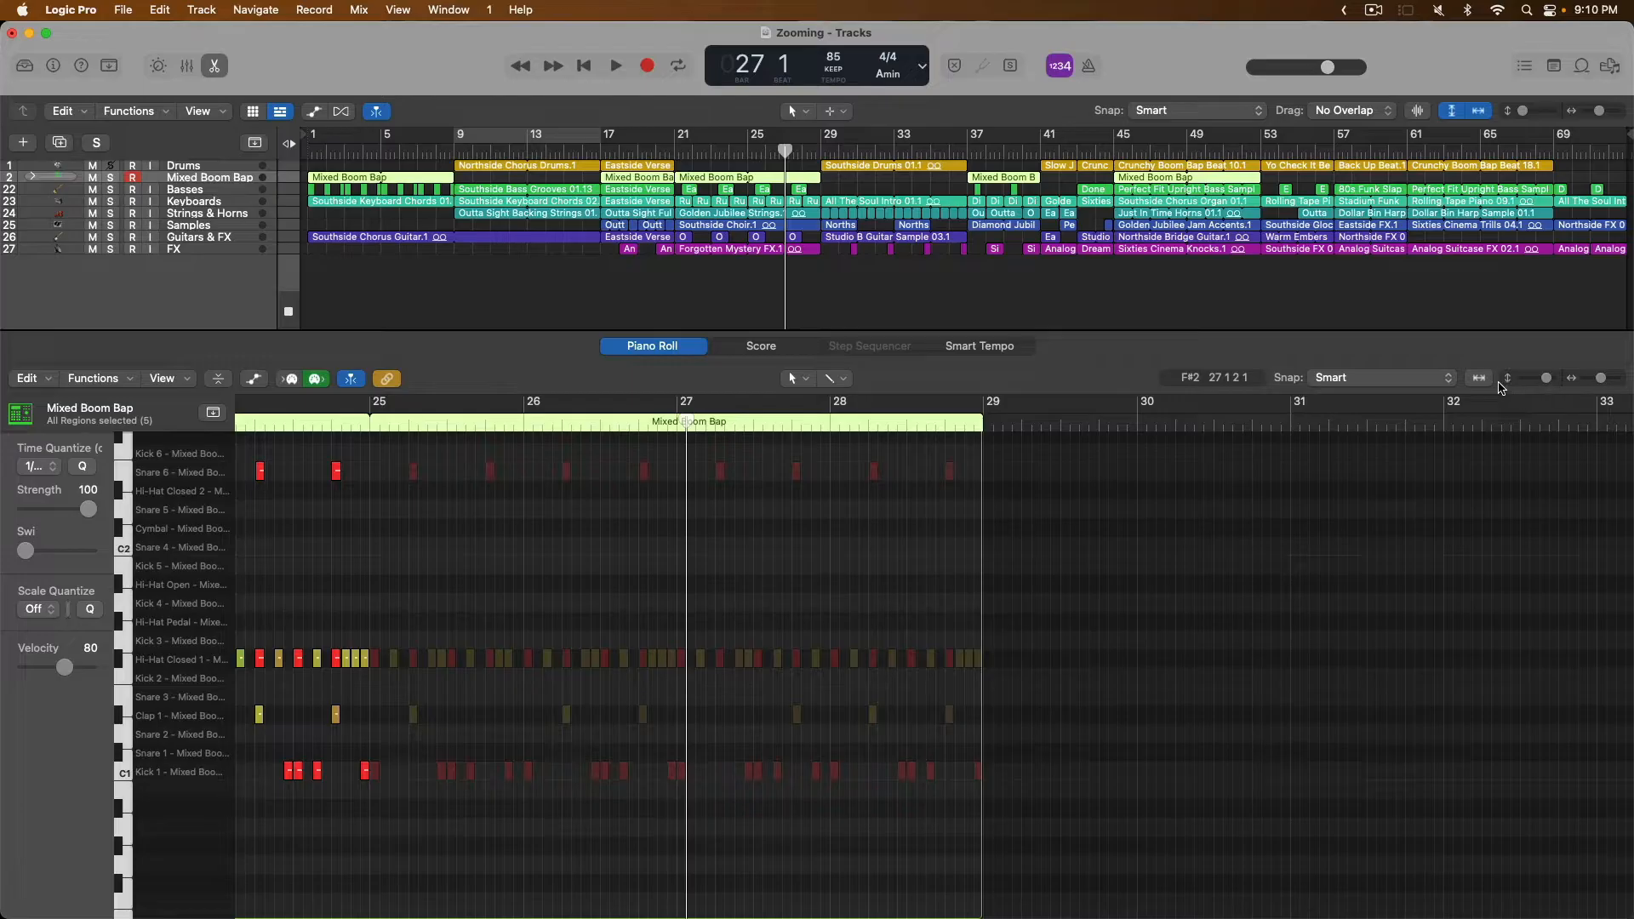
{"action": "left_click", "coordinate": [1477, 377]}
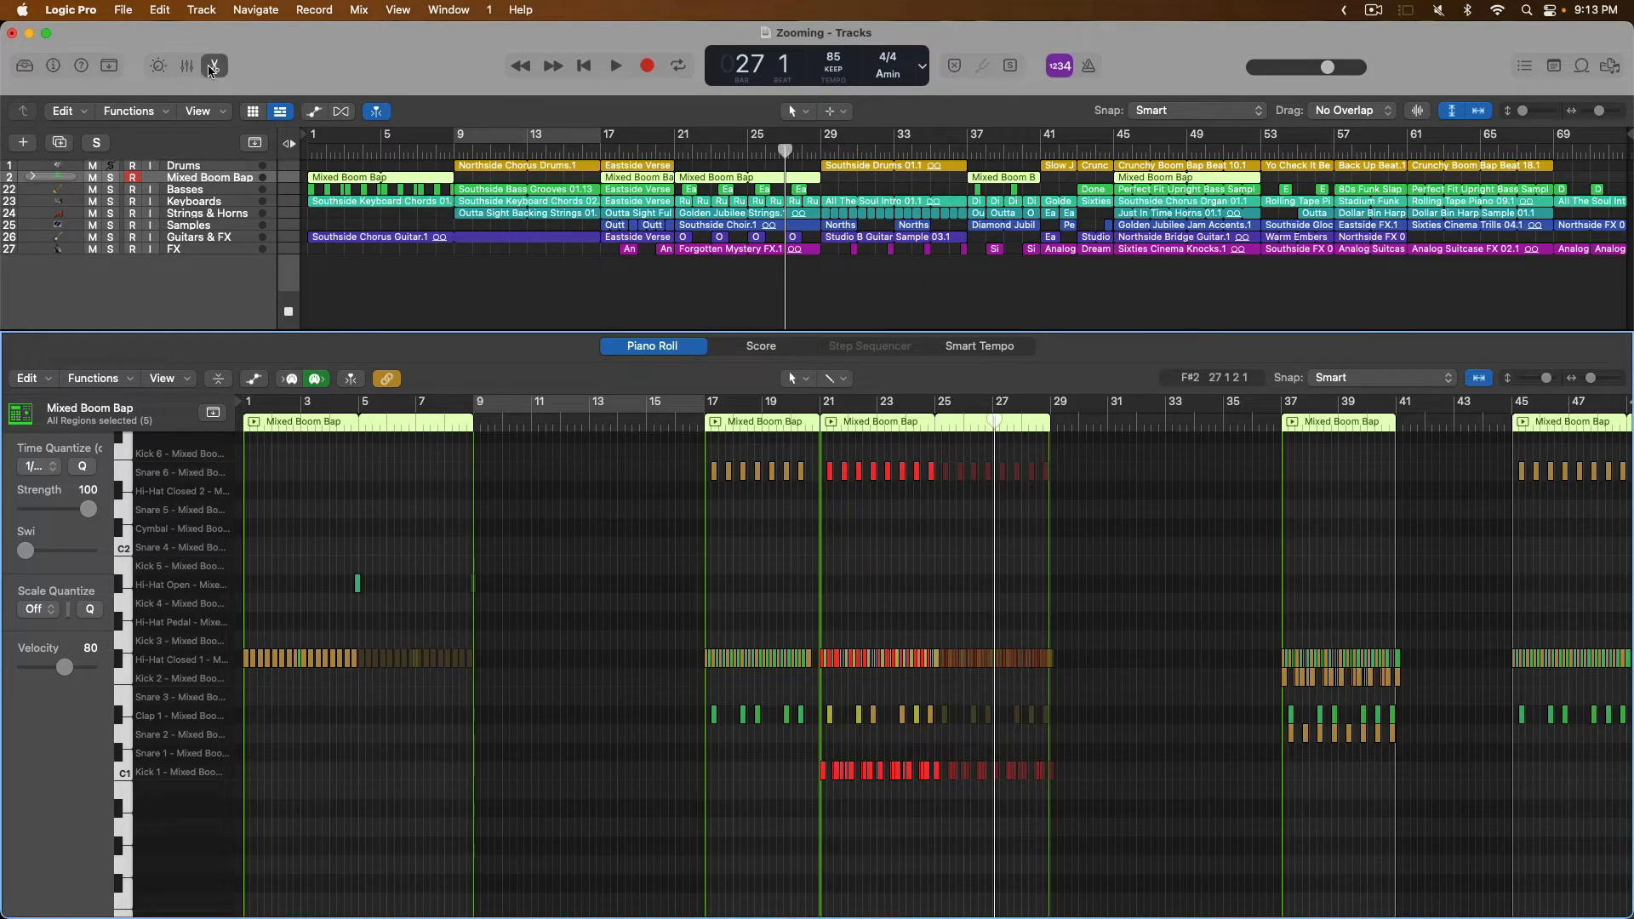
- Close the editor, enlarge the Mixed Boom Bap track and shrink Basses to a thin row
{"action": "left_click", "coordinate": [214, 65]}
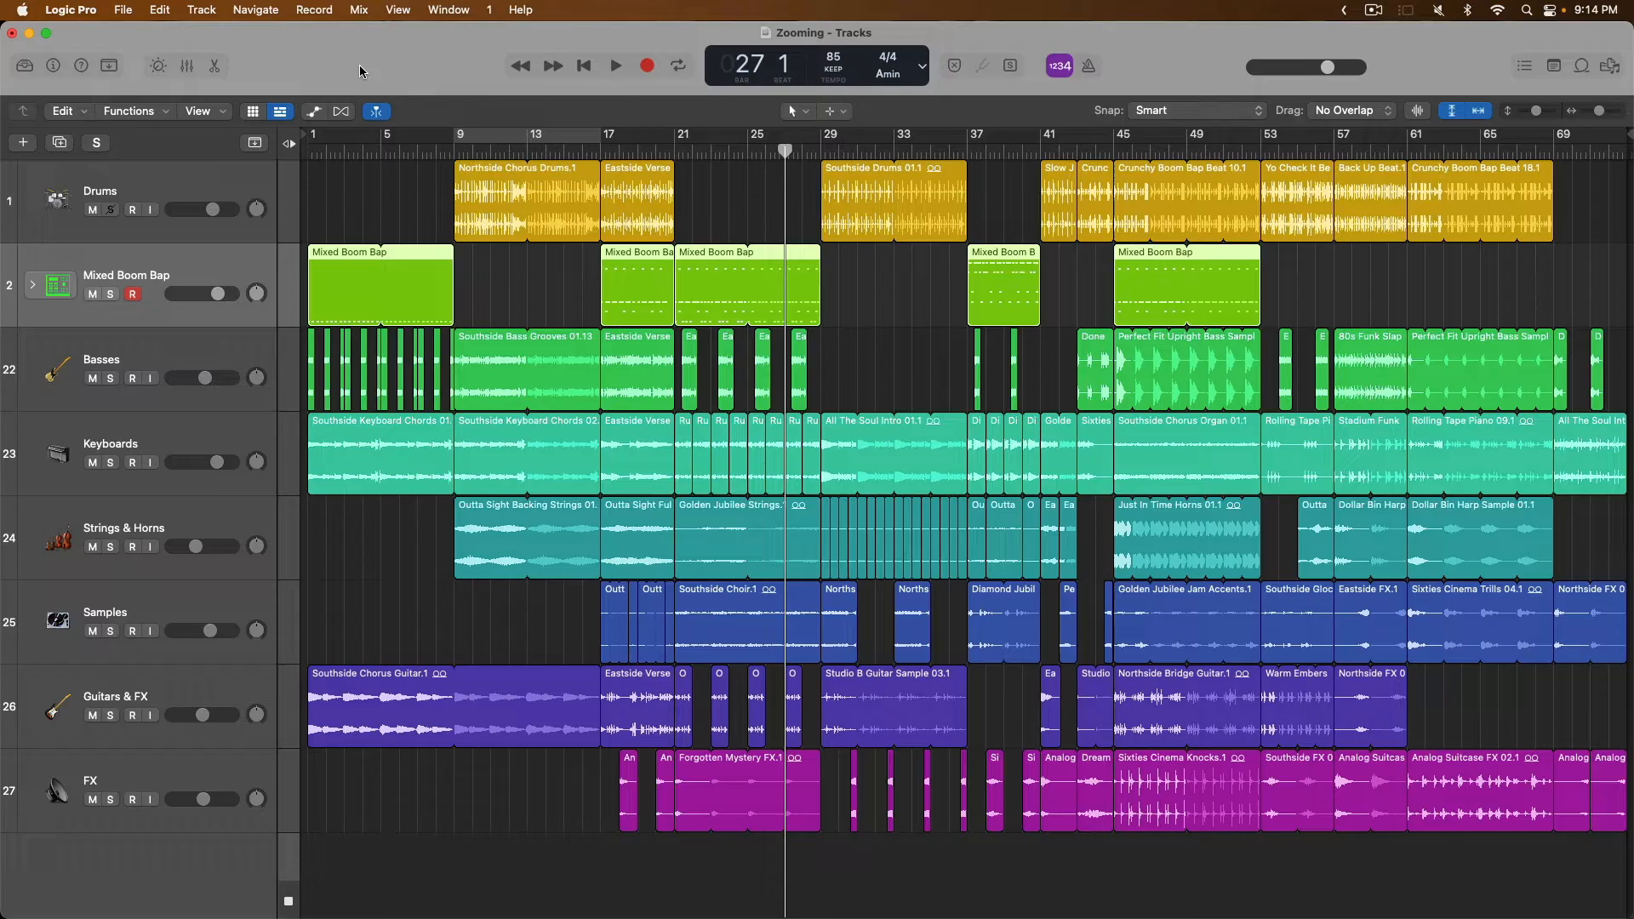
{"action": "mouse_move", "coordinate": [227, 293]}
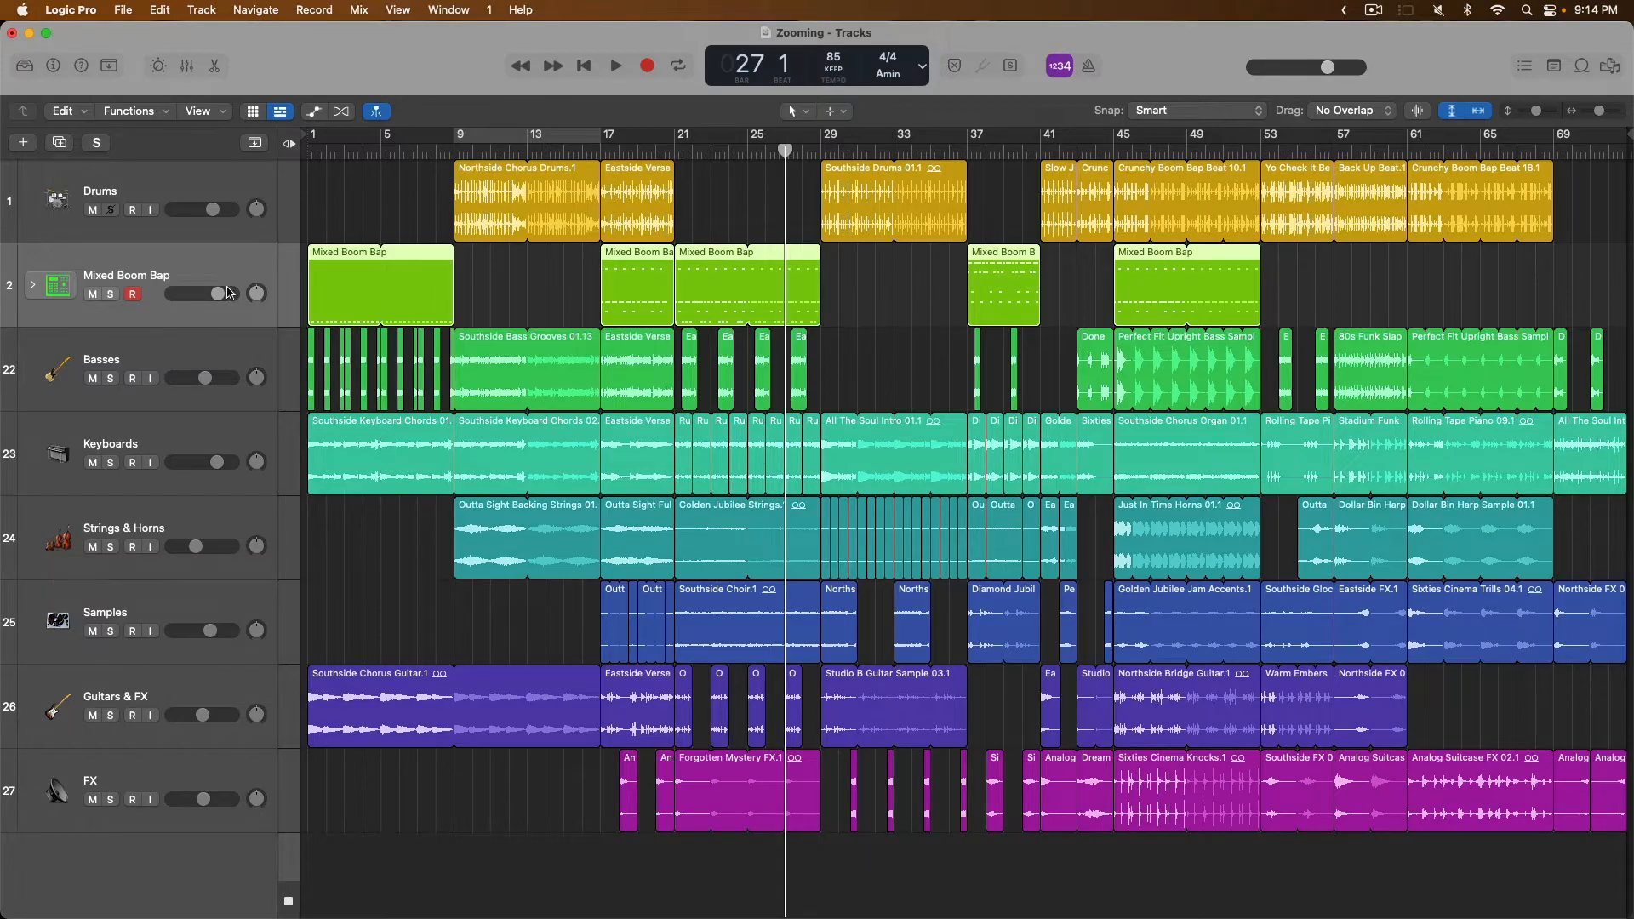
{"action": "mouse_move", "coordinate": [222, 325]}
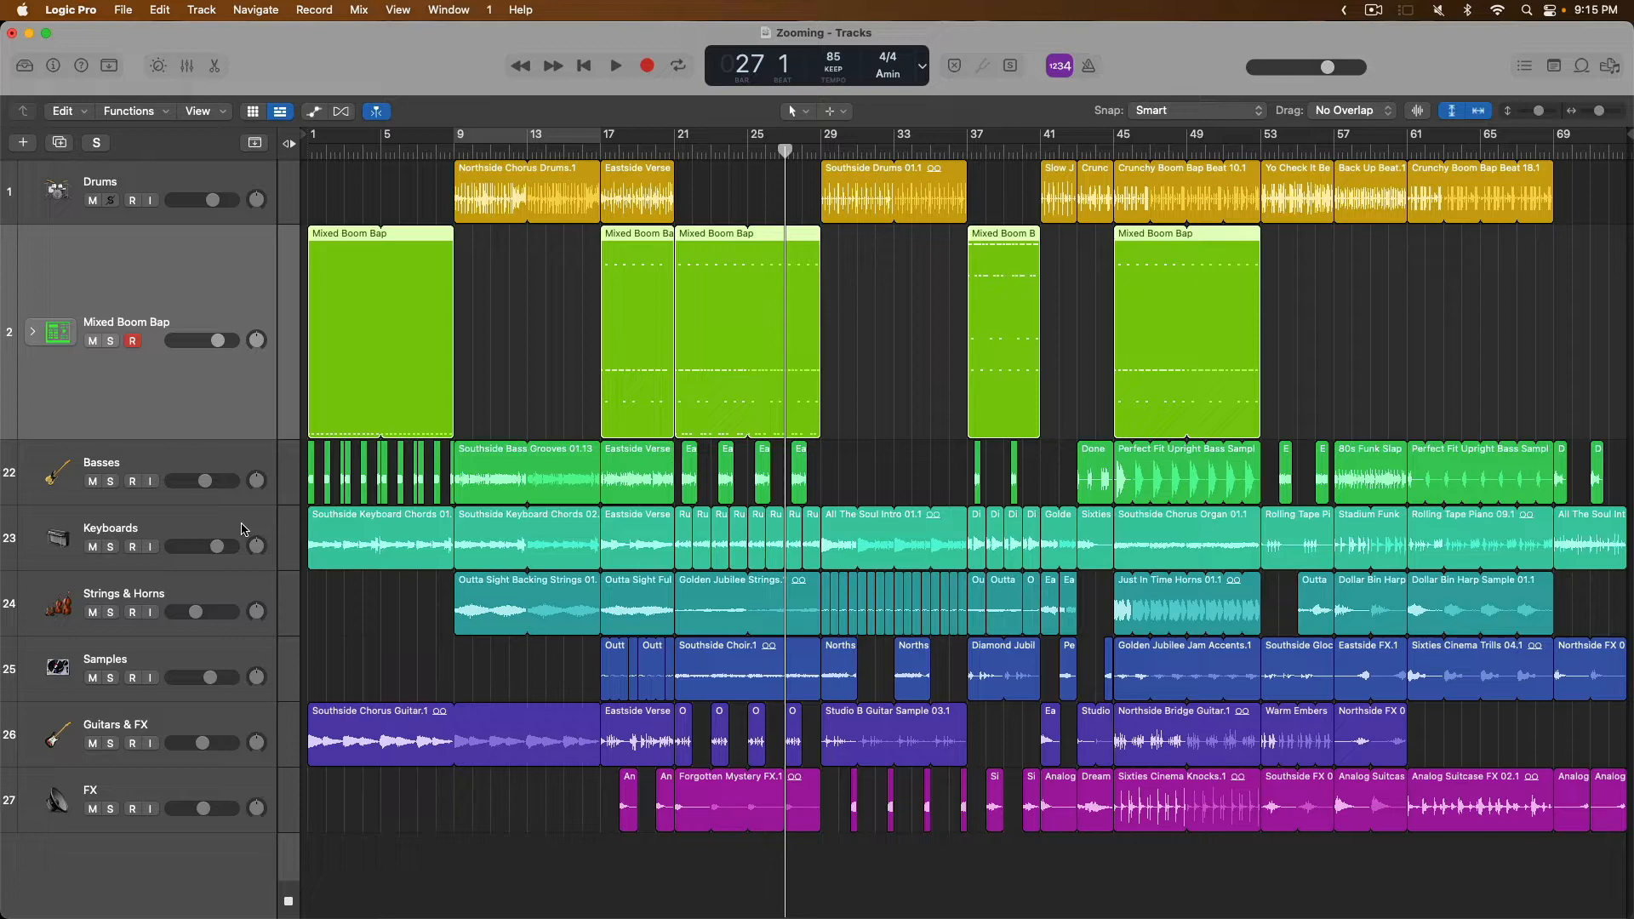
{"action": "mouse_move", "coordinate": [241, 520]}
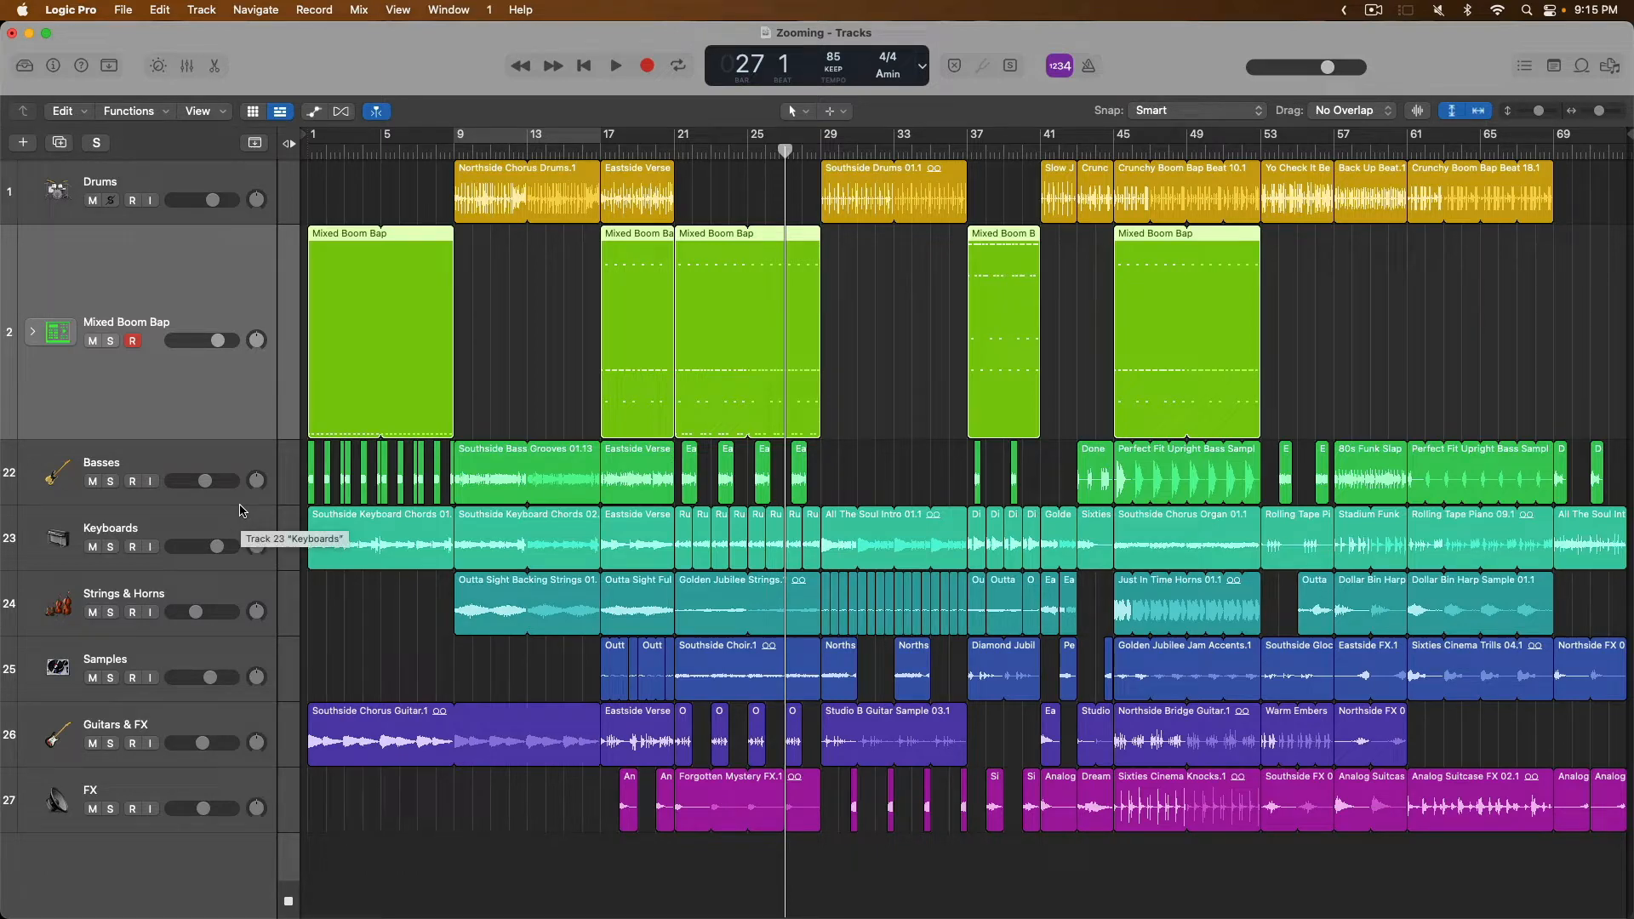
{"action": "left_click", "coordinate": [133, 547]}
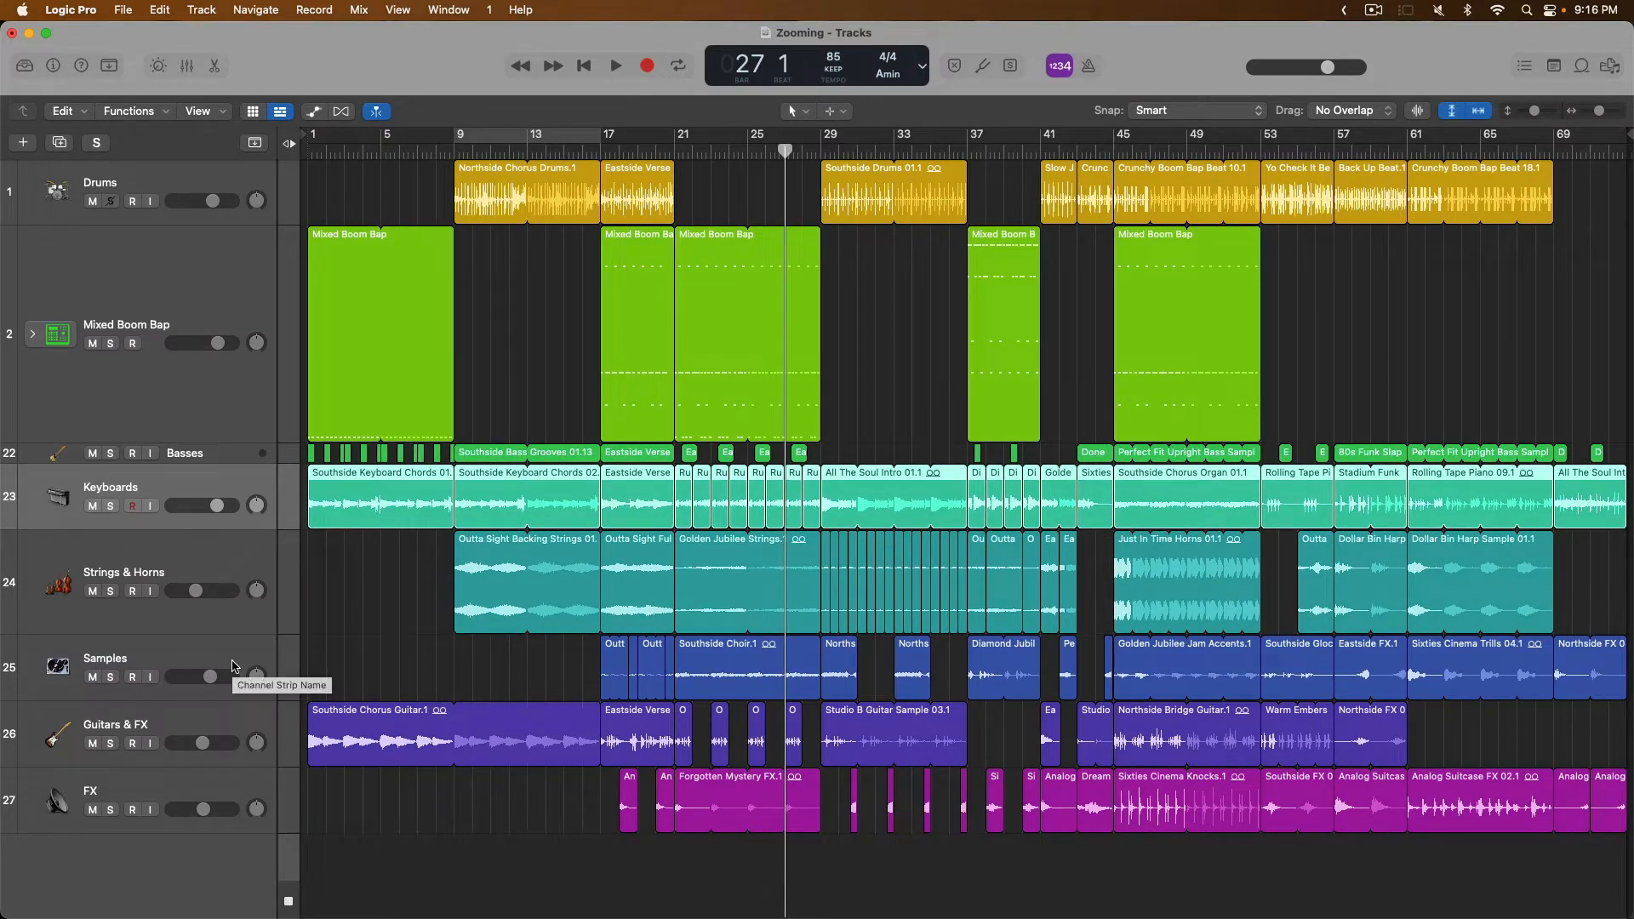
{"action": "mouse_move", "coordinate": [325, 358]}
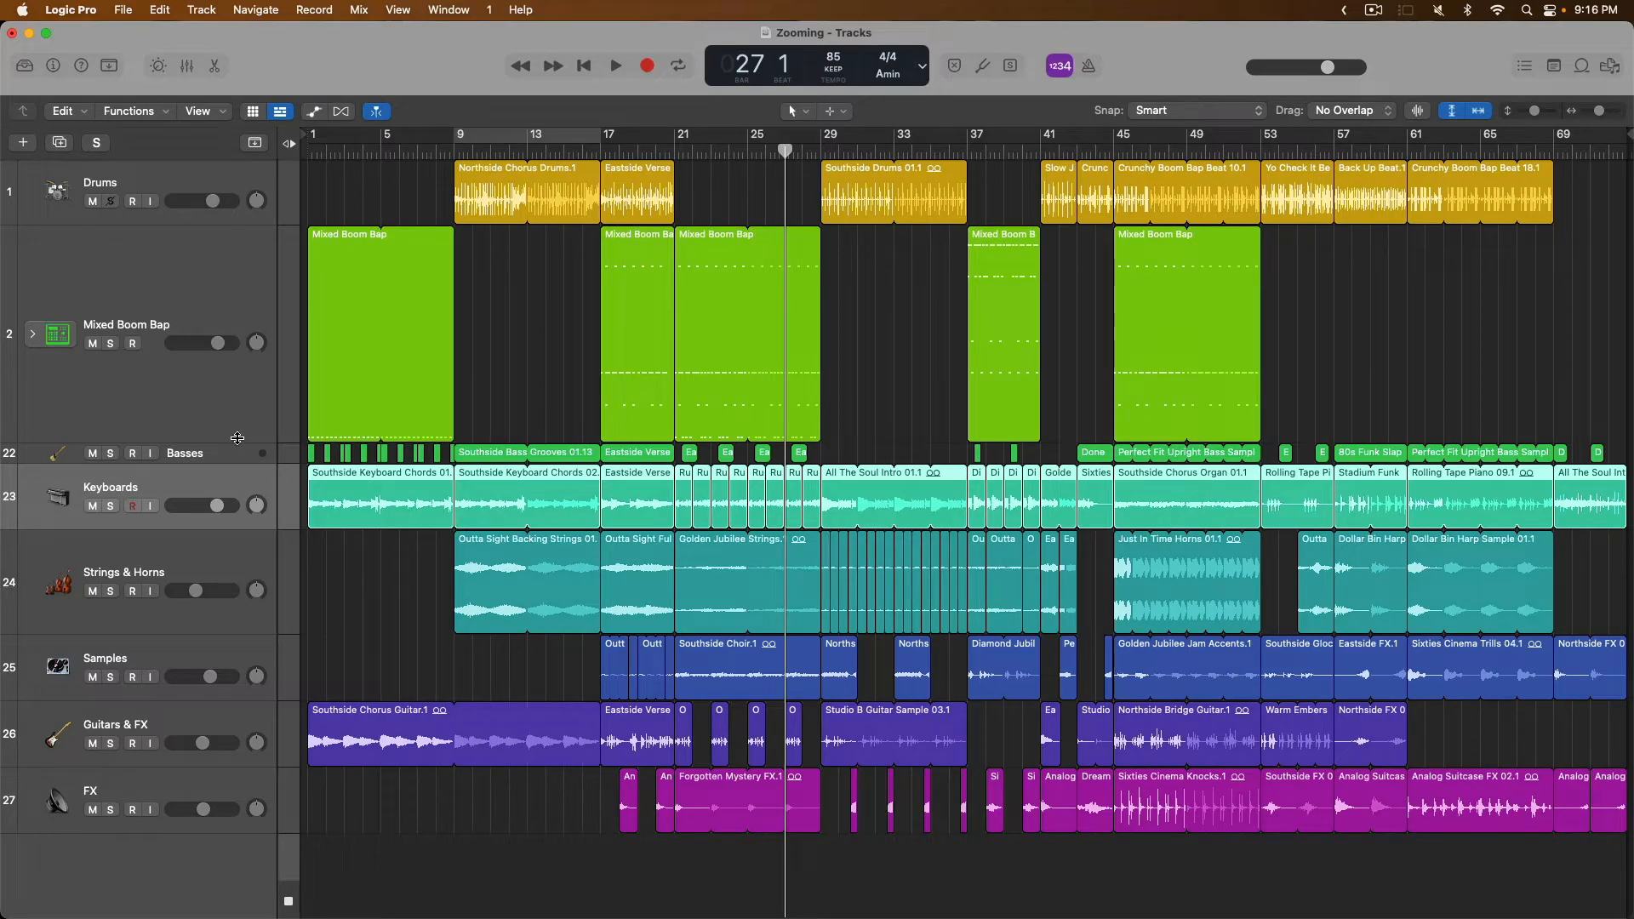
{"action": "mouse_move", "coordinate": [237, 437]}
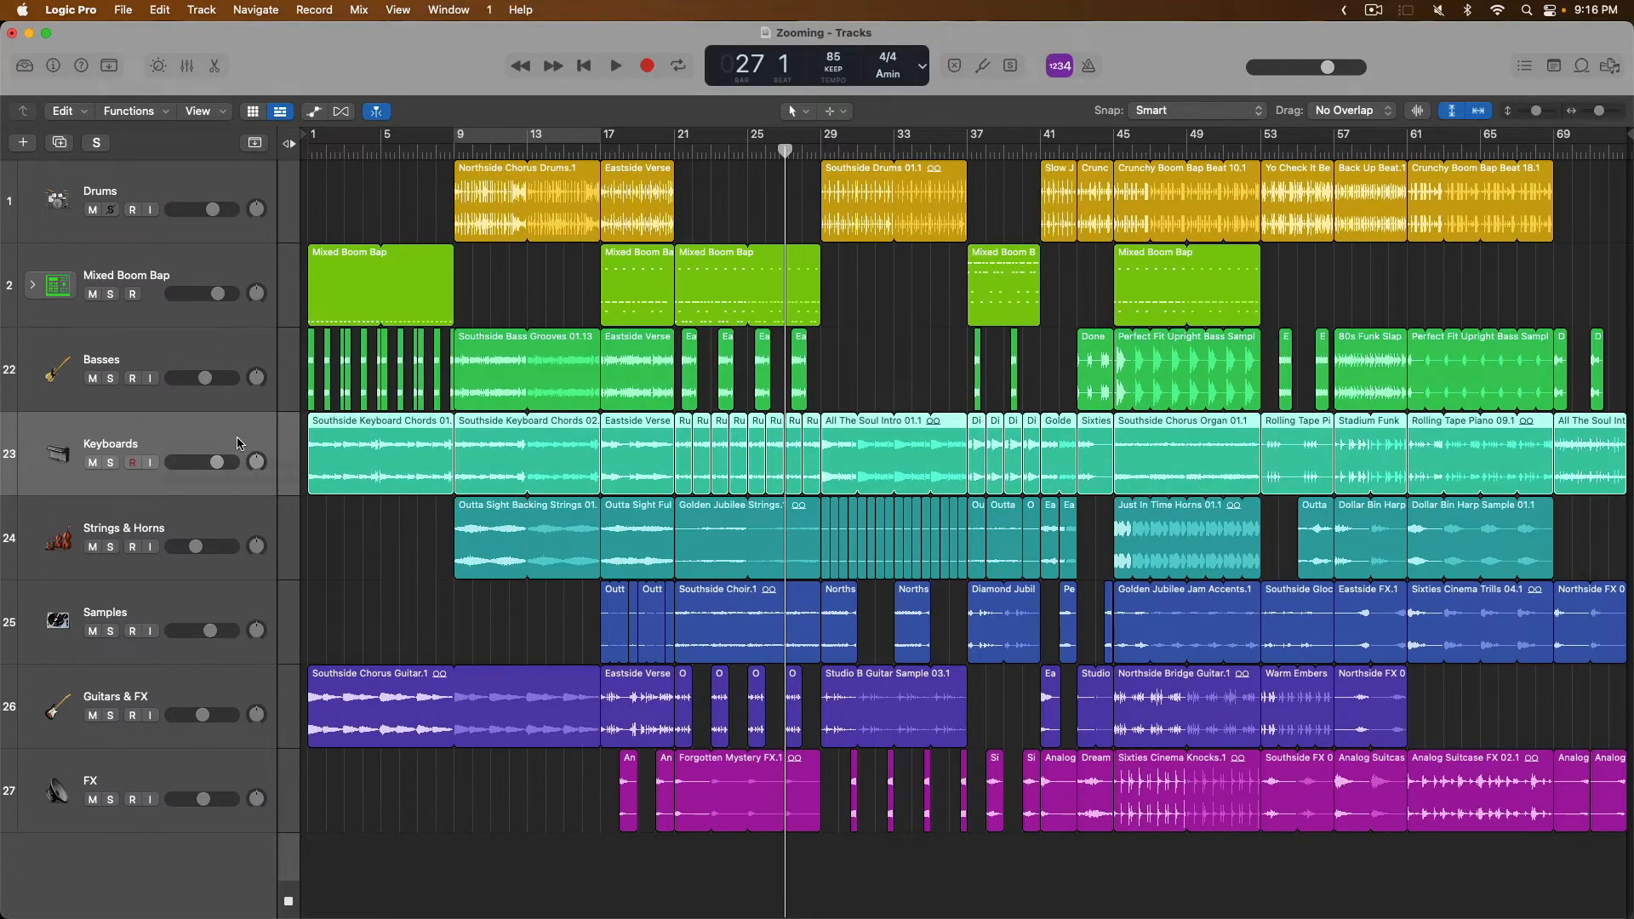
{"action": "mouse_move", "coordinate": [237, 443]}
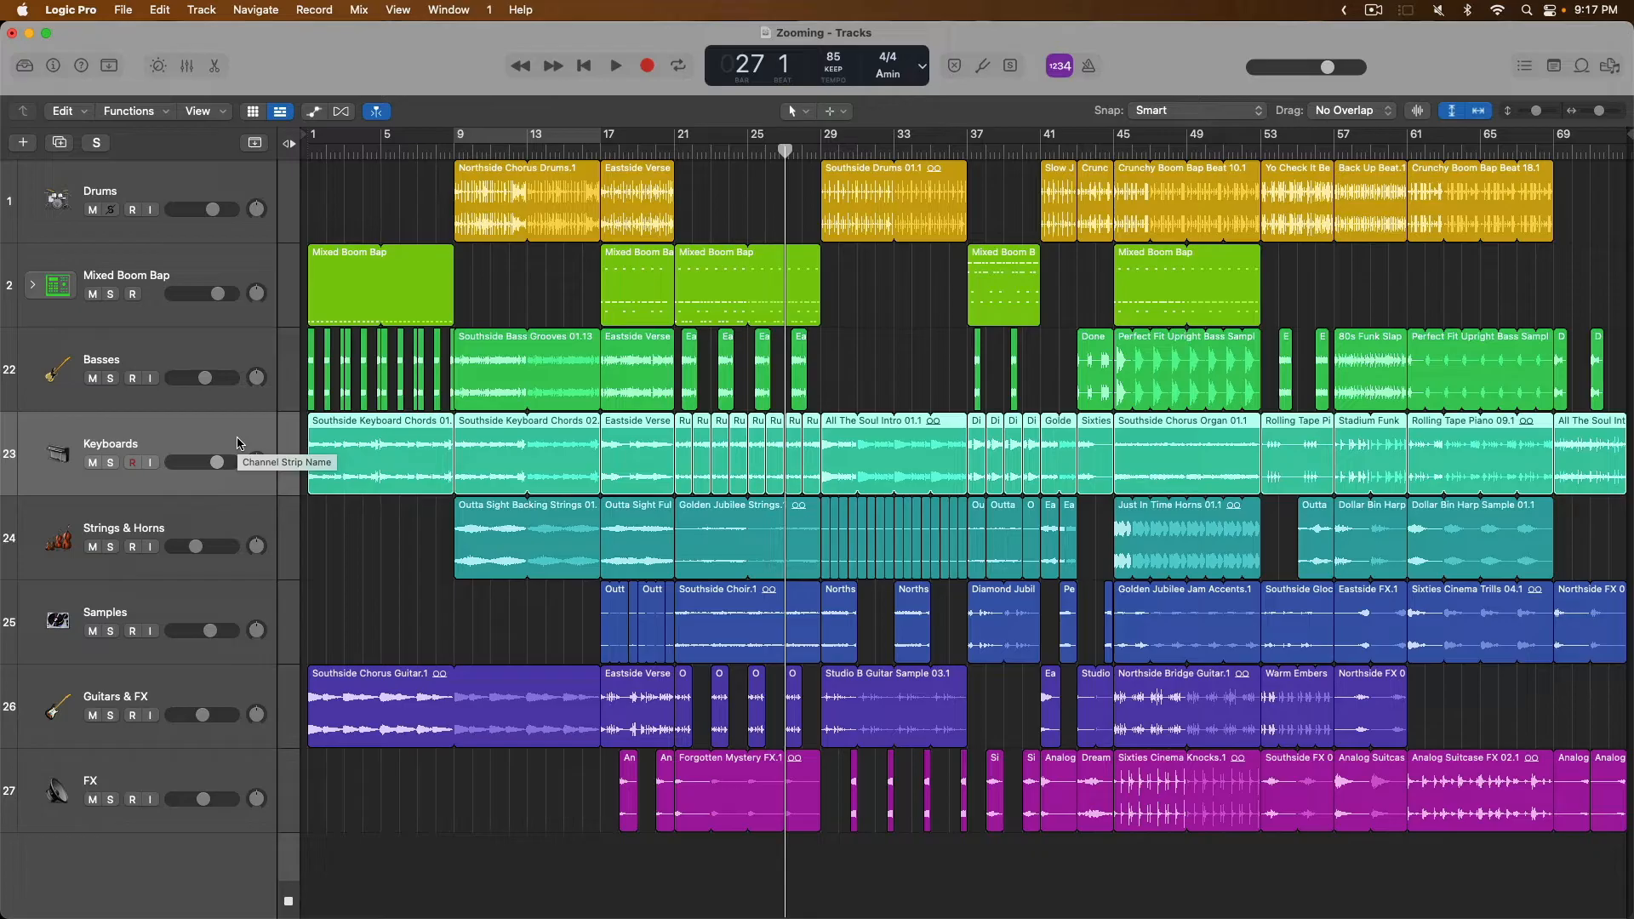
{"action": "mouse_move", "coordinate": [233, 352]}
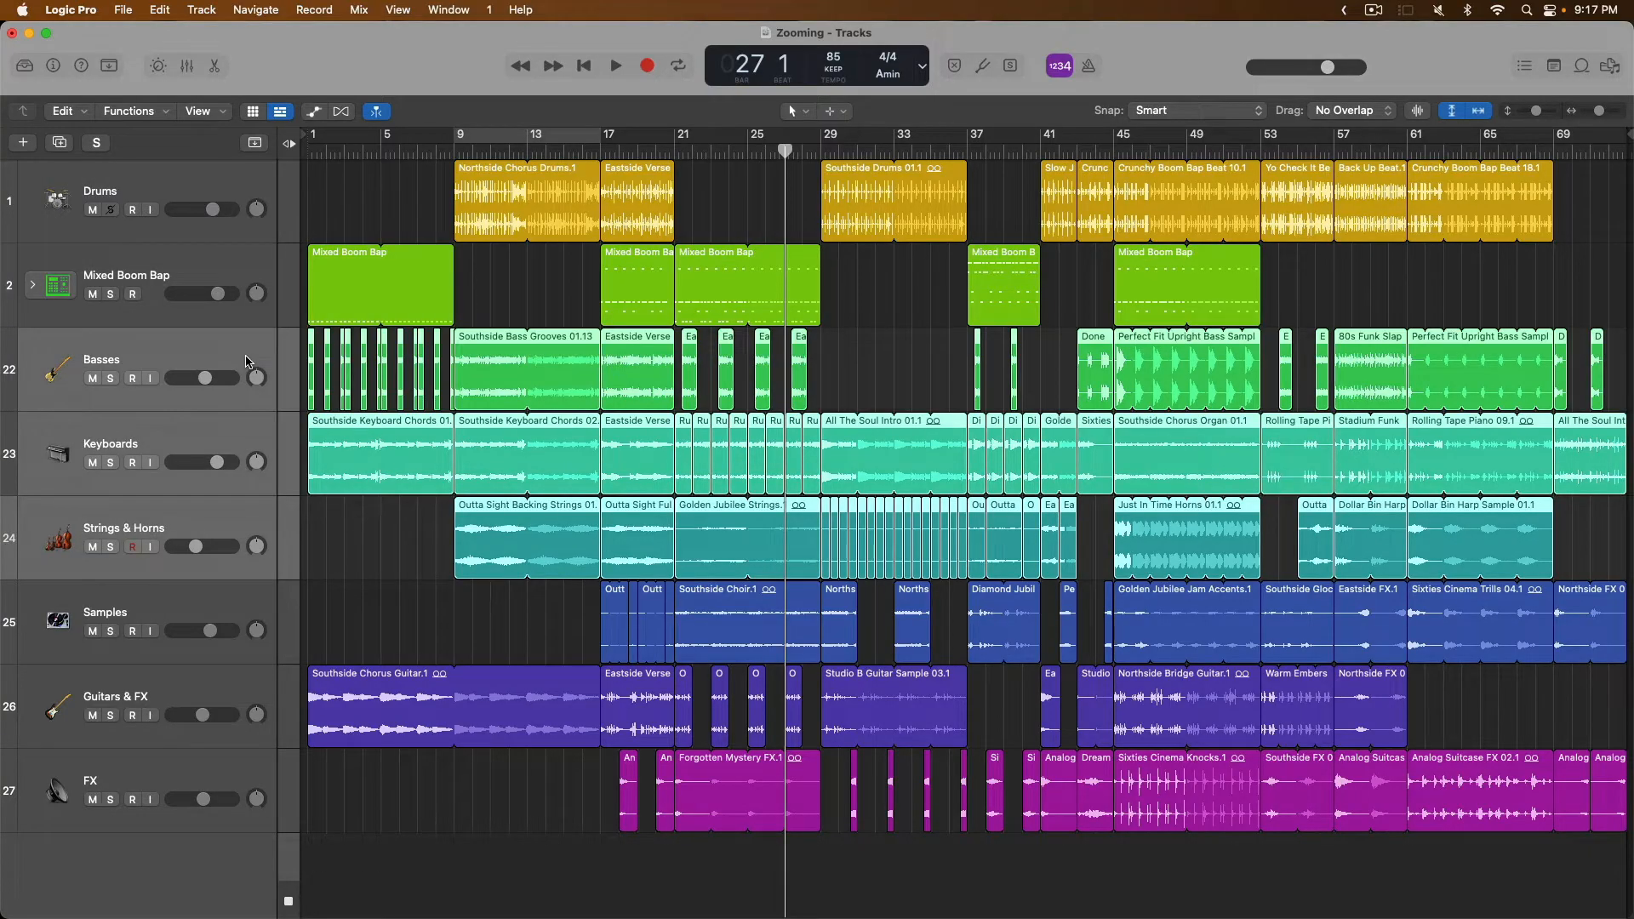
{"action": "mouse_move", "coordinate": [237, 409]}
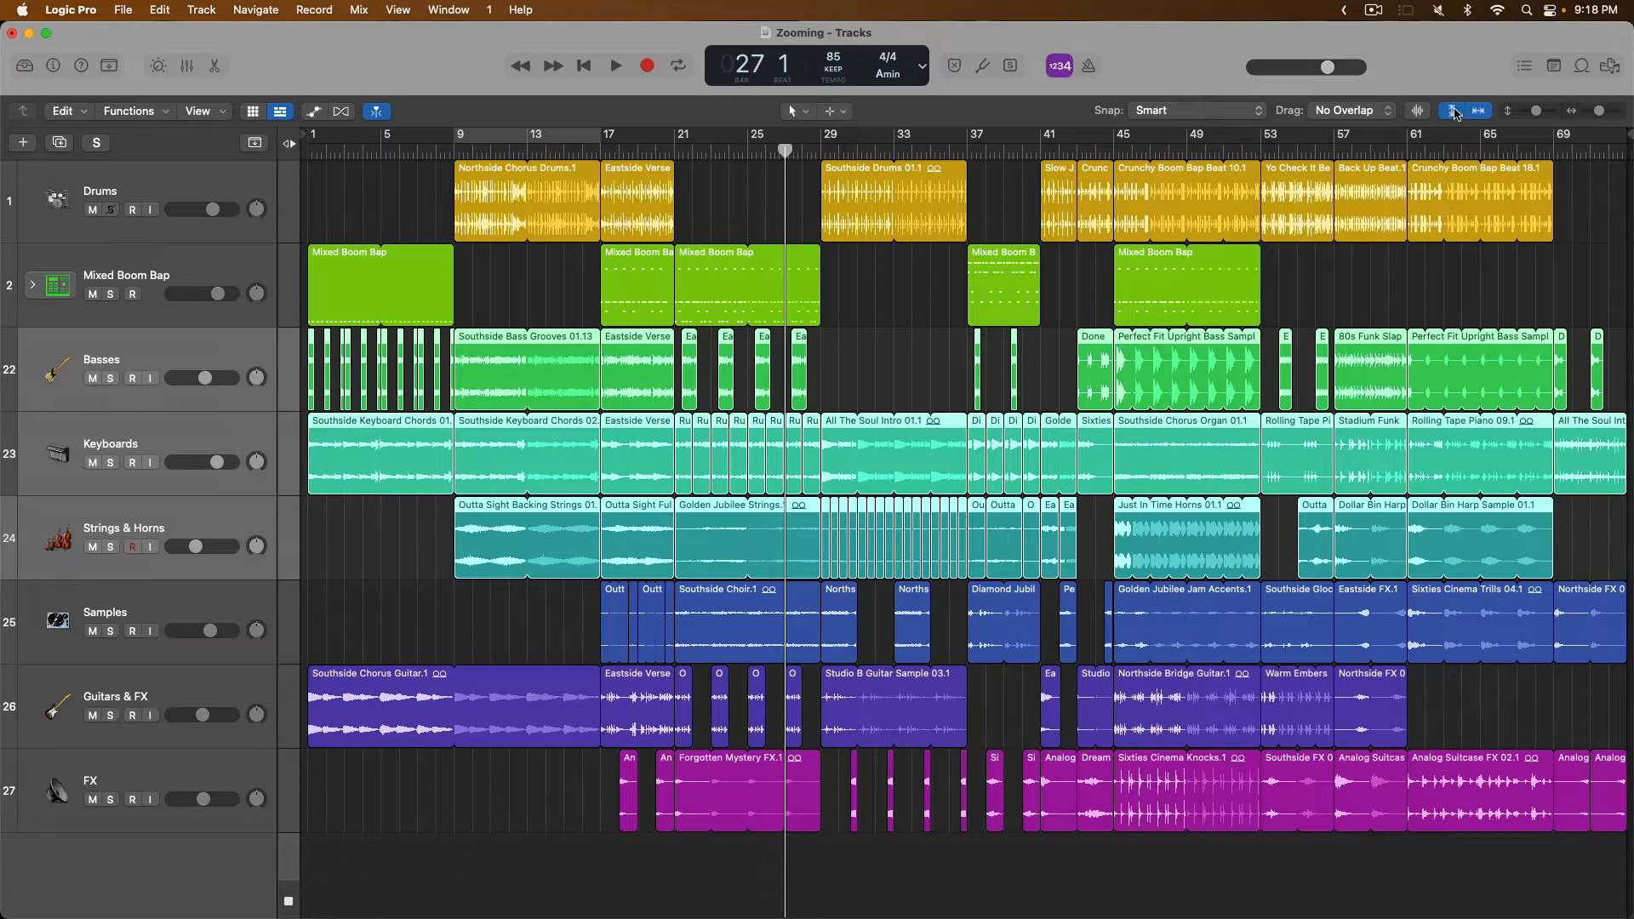
{"action": "mouse_move", "coordinate": [1454, 111]}
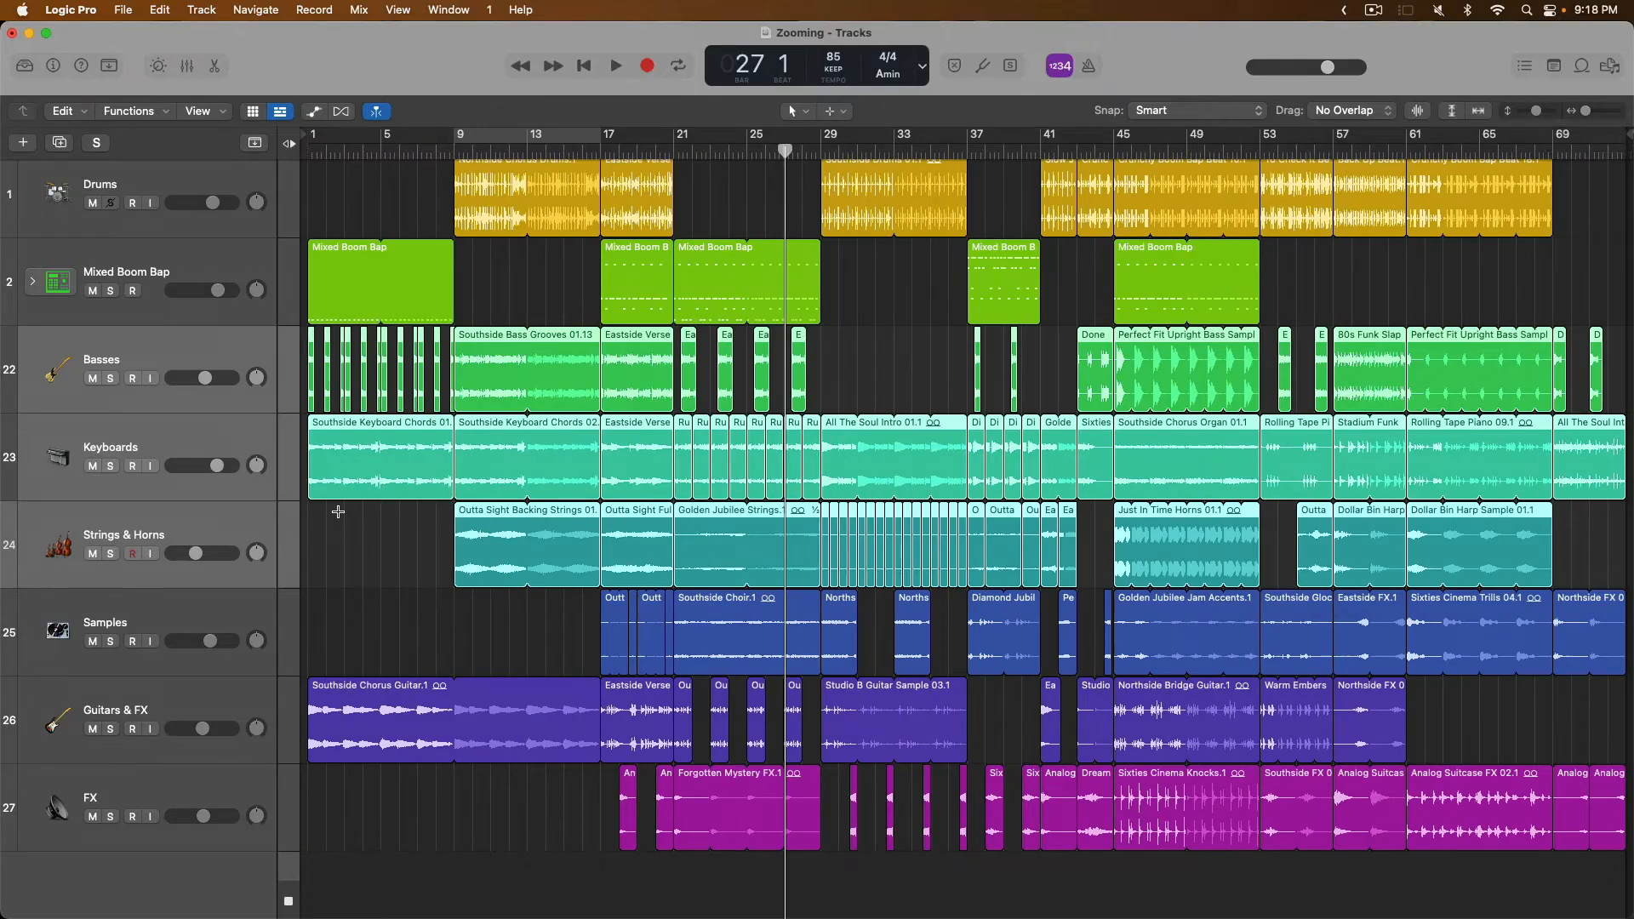
{"action": "mouse_move", "coordinate": [222, 498]}
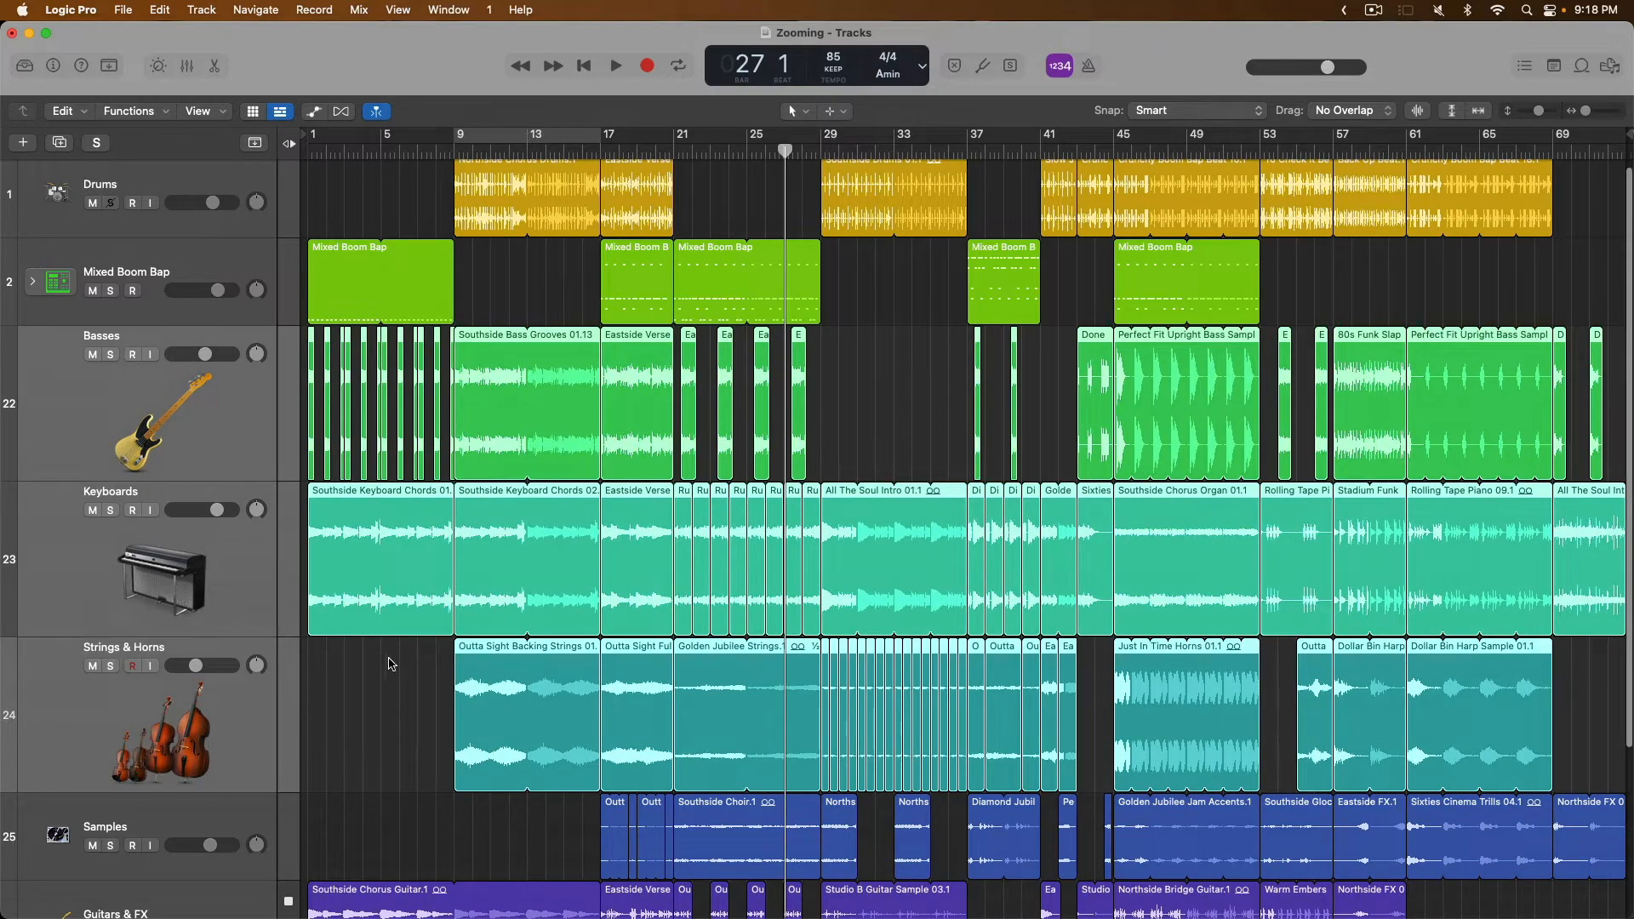
{"action": "mouse_move", "coordinate": [405, 683]}
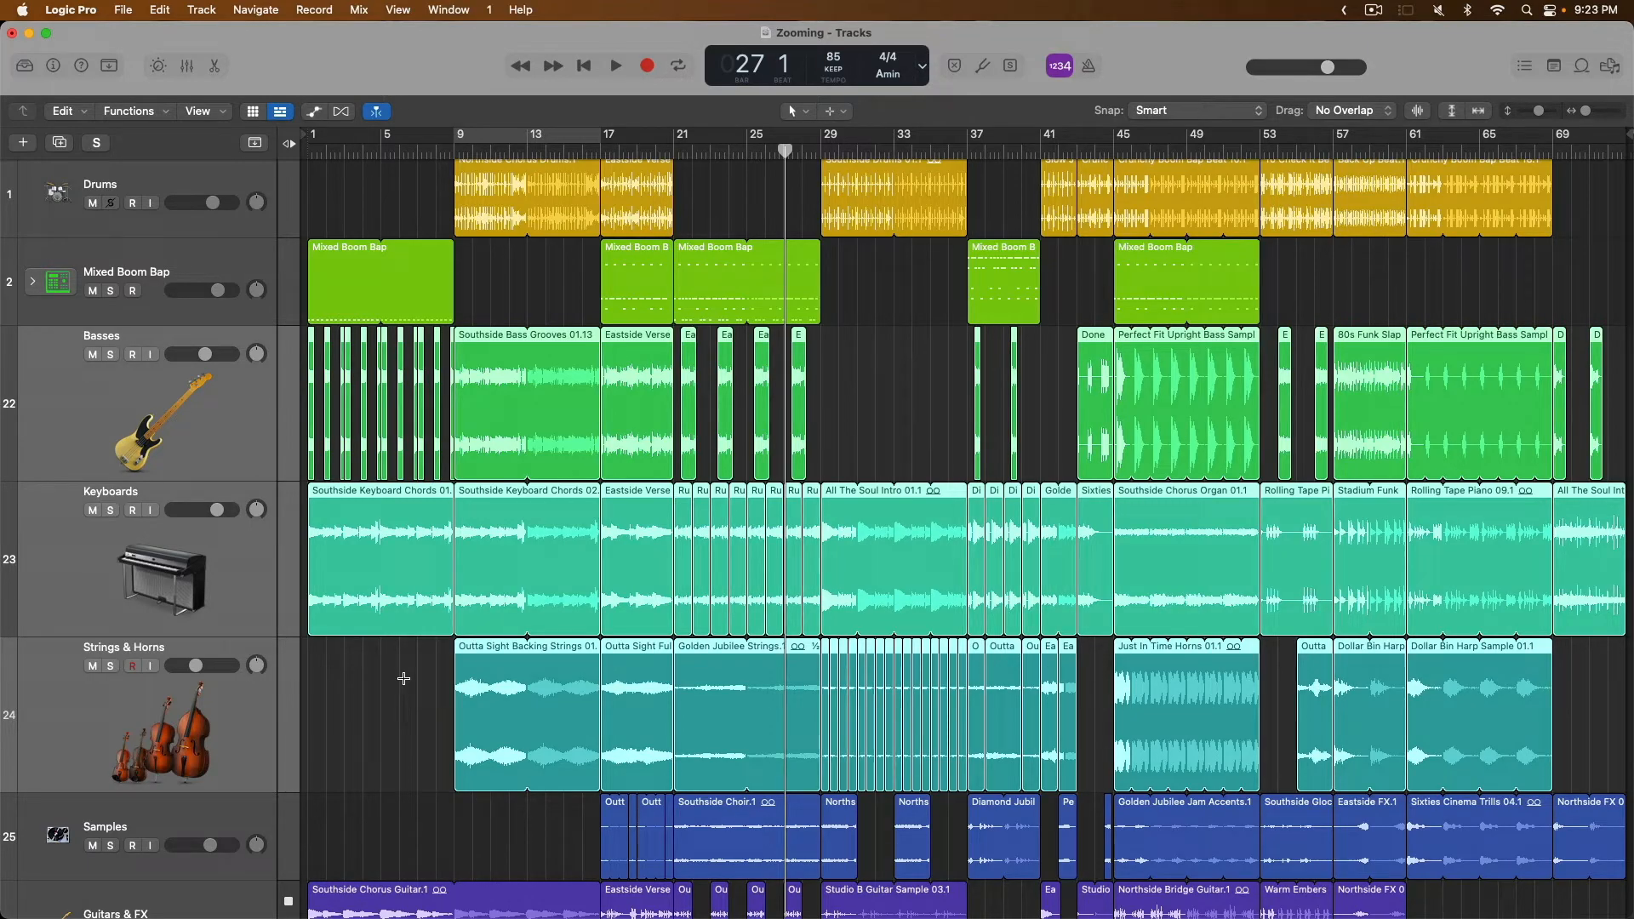
- Scroll through the Tracks area after Zoom to Fit shows all eight tracks, Drums to FX
{"action": "scroll", "scroll_direction": "down", "scroll_amount": 3}
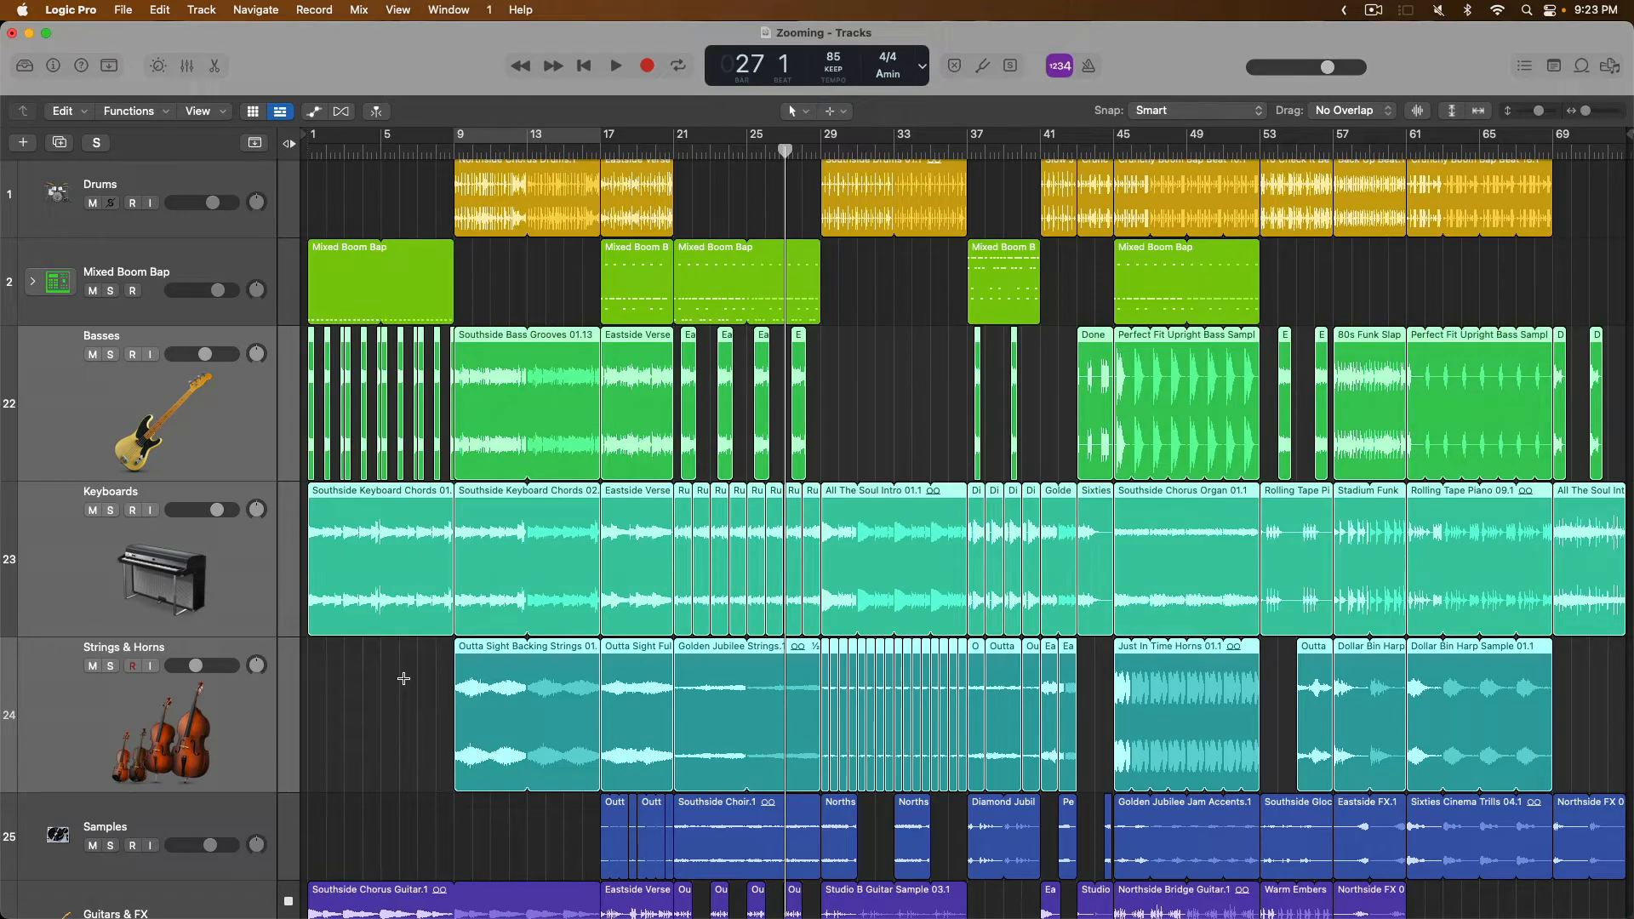
{"action": "scroll", "scroll_direction": "down", "scroll_amount": 3}
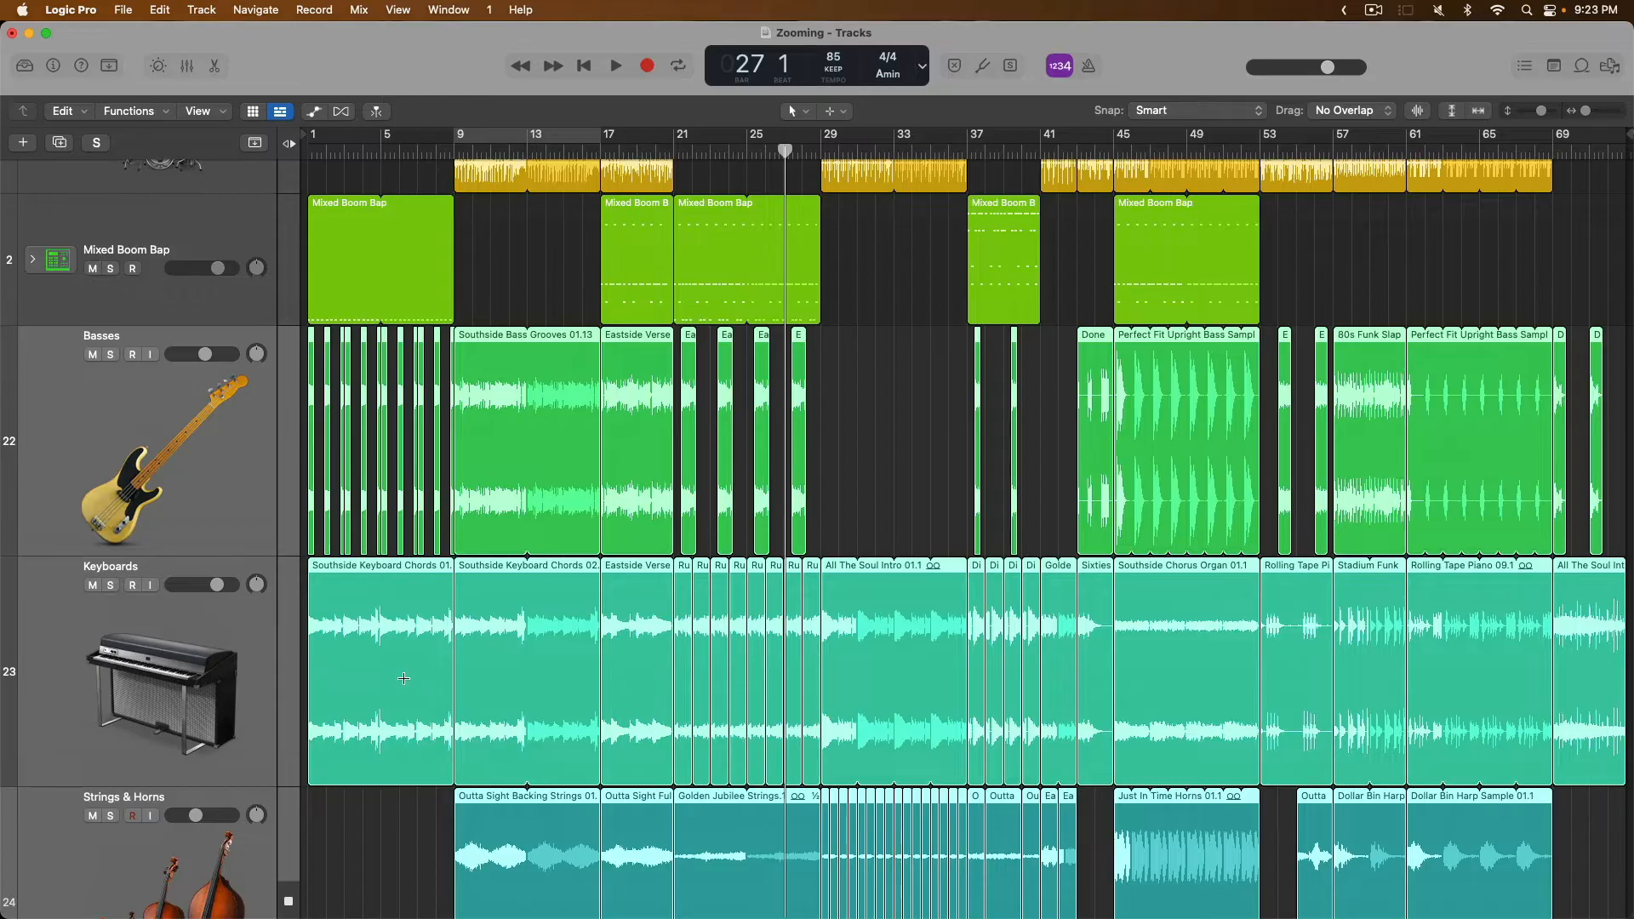
{"action": "scroll", "scroll_direction": "up", "scroll_amount": 3}
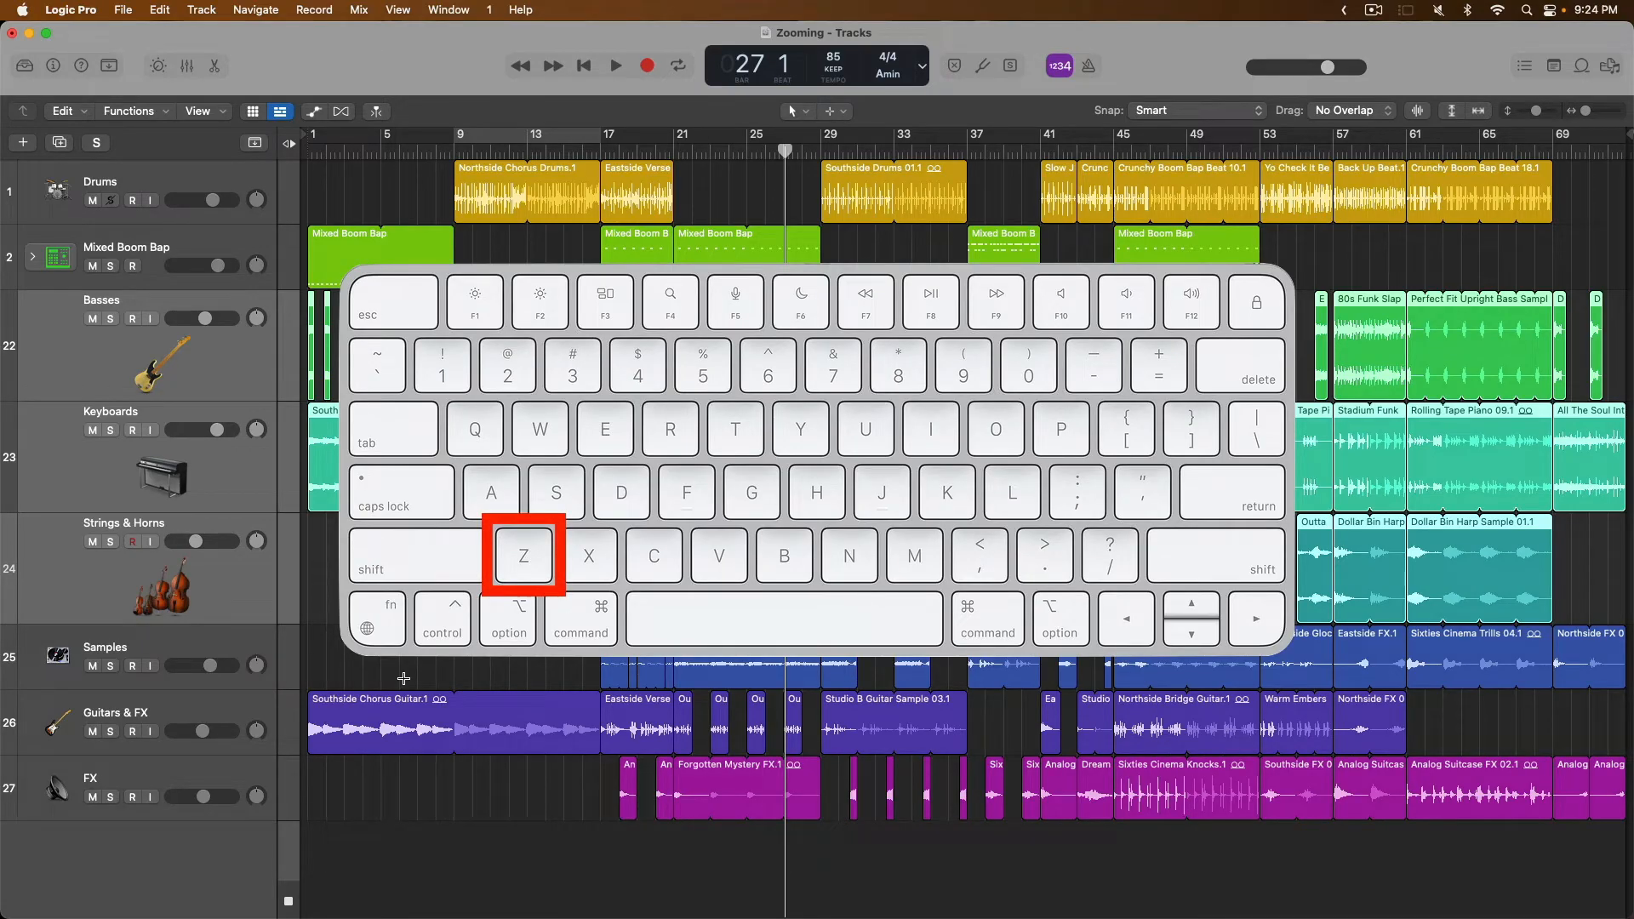
{"action": "key", "text": "z"}
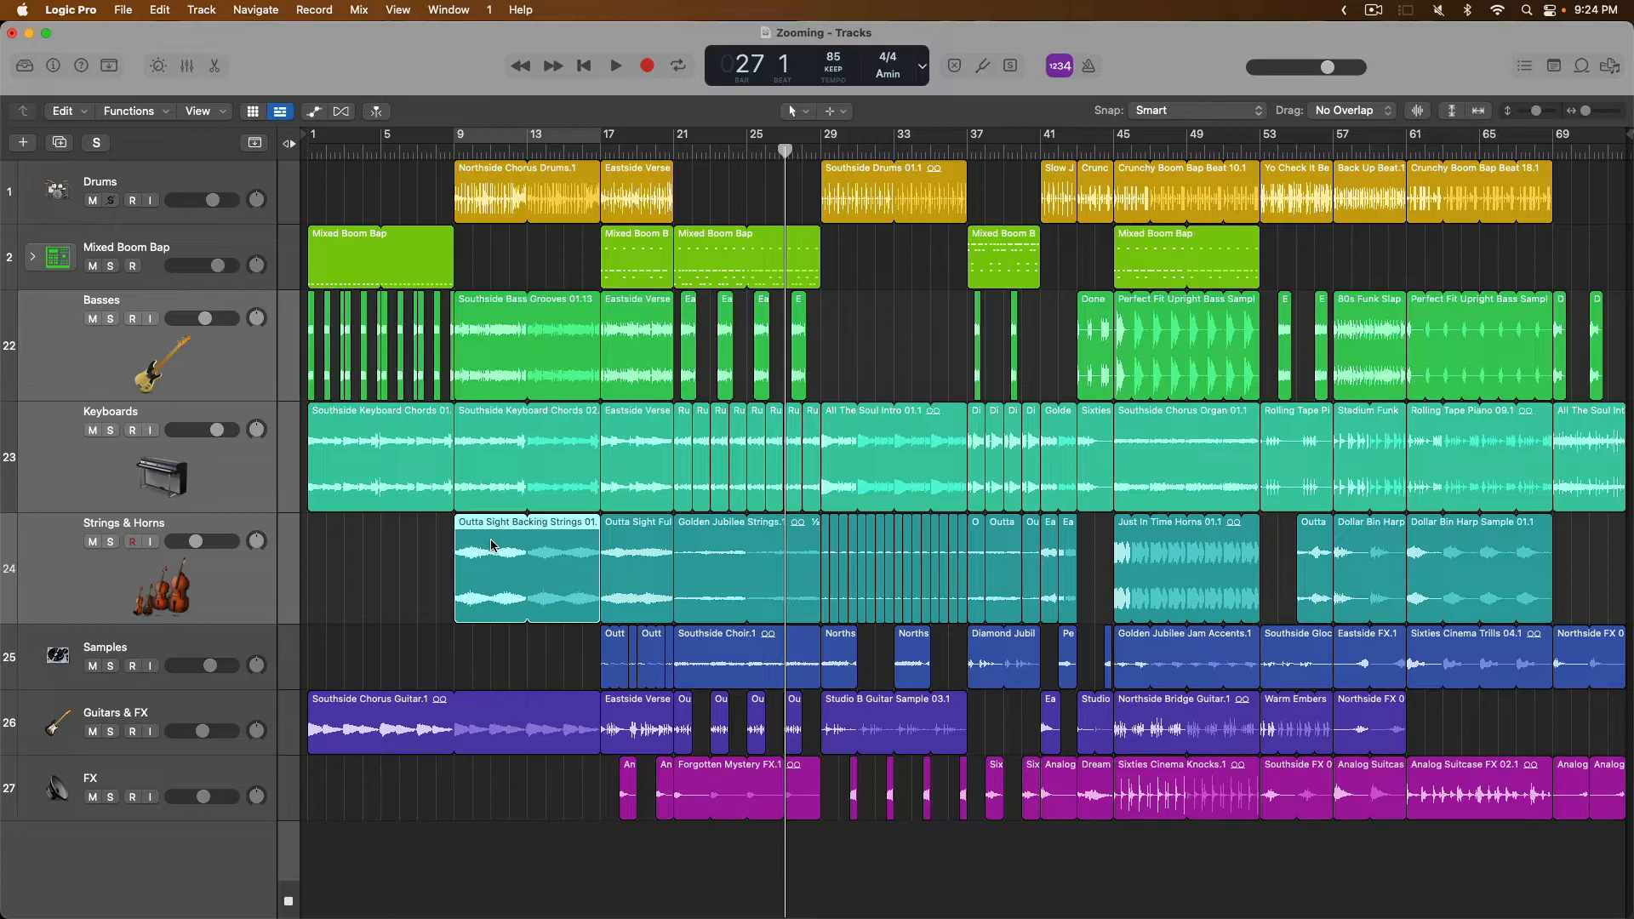
{"action": "double_click", "coordinate": [526, 568]}
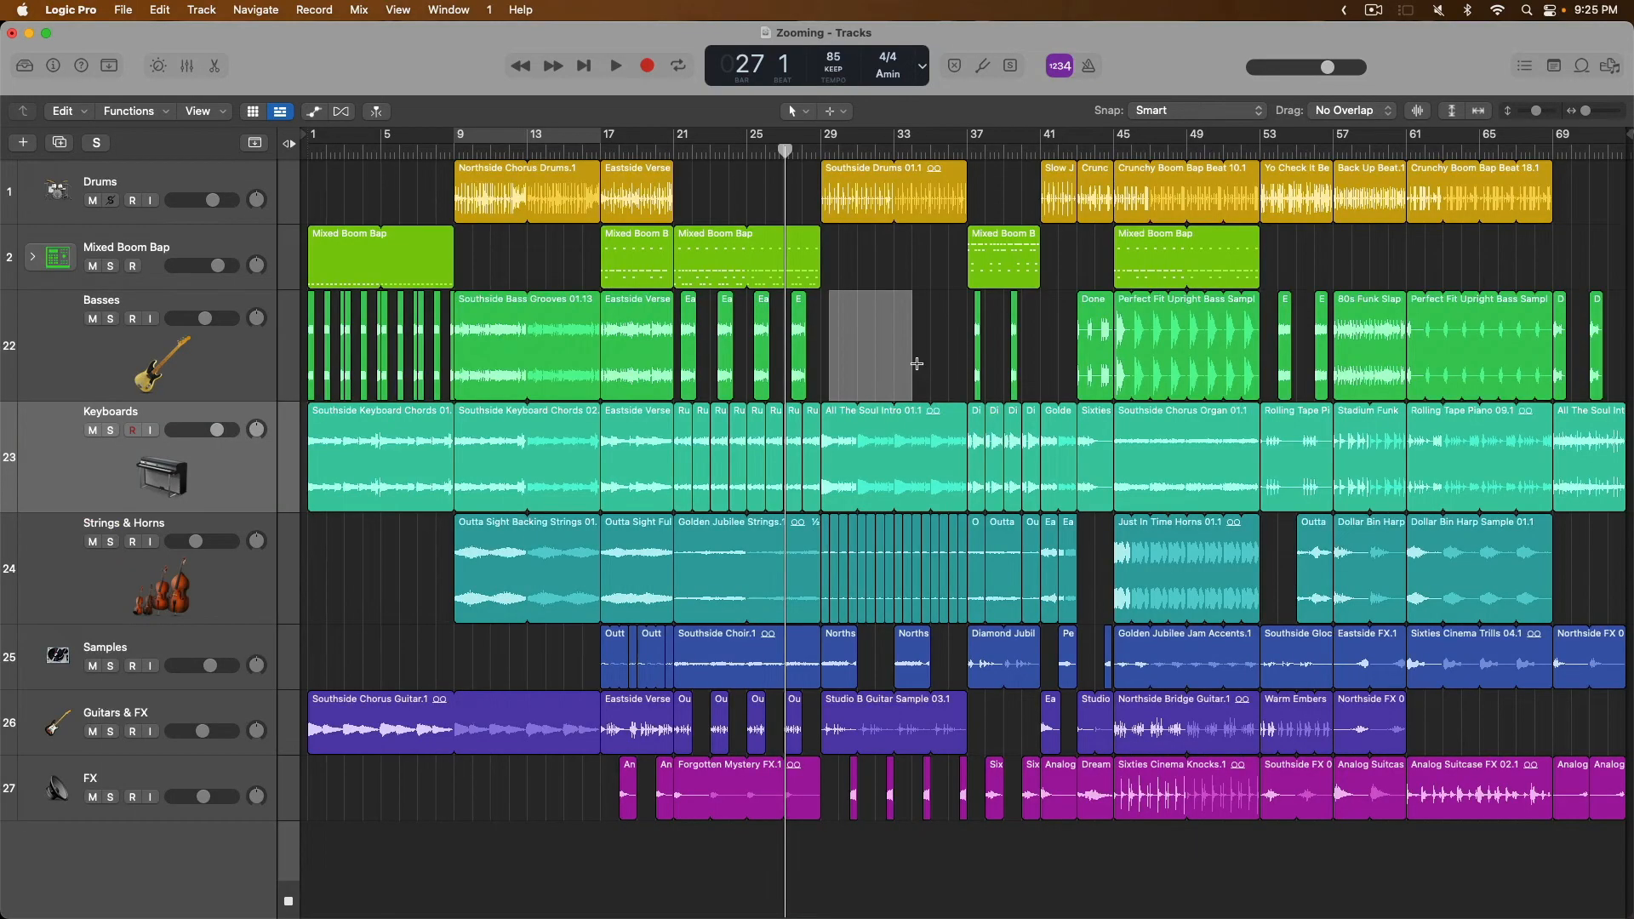
{"action": "mouse_move", "coordinate": [837, 599]}
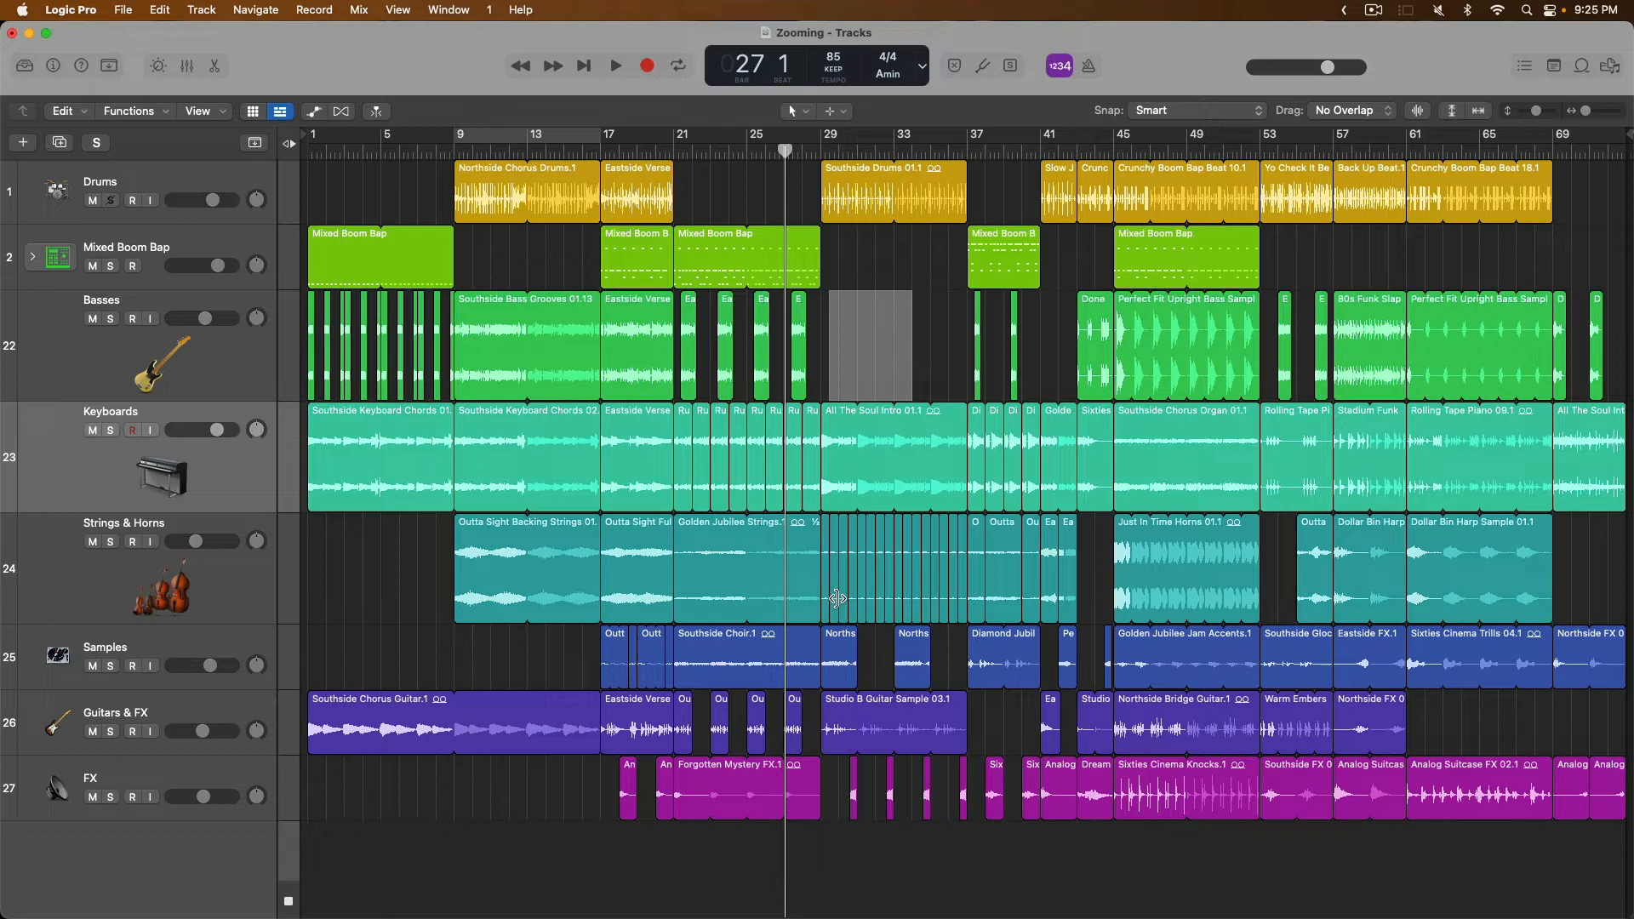
{"action": "left_click", "coordinate": [915, 662]}
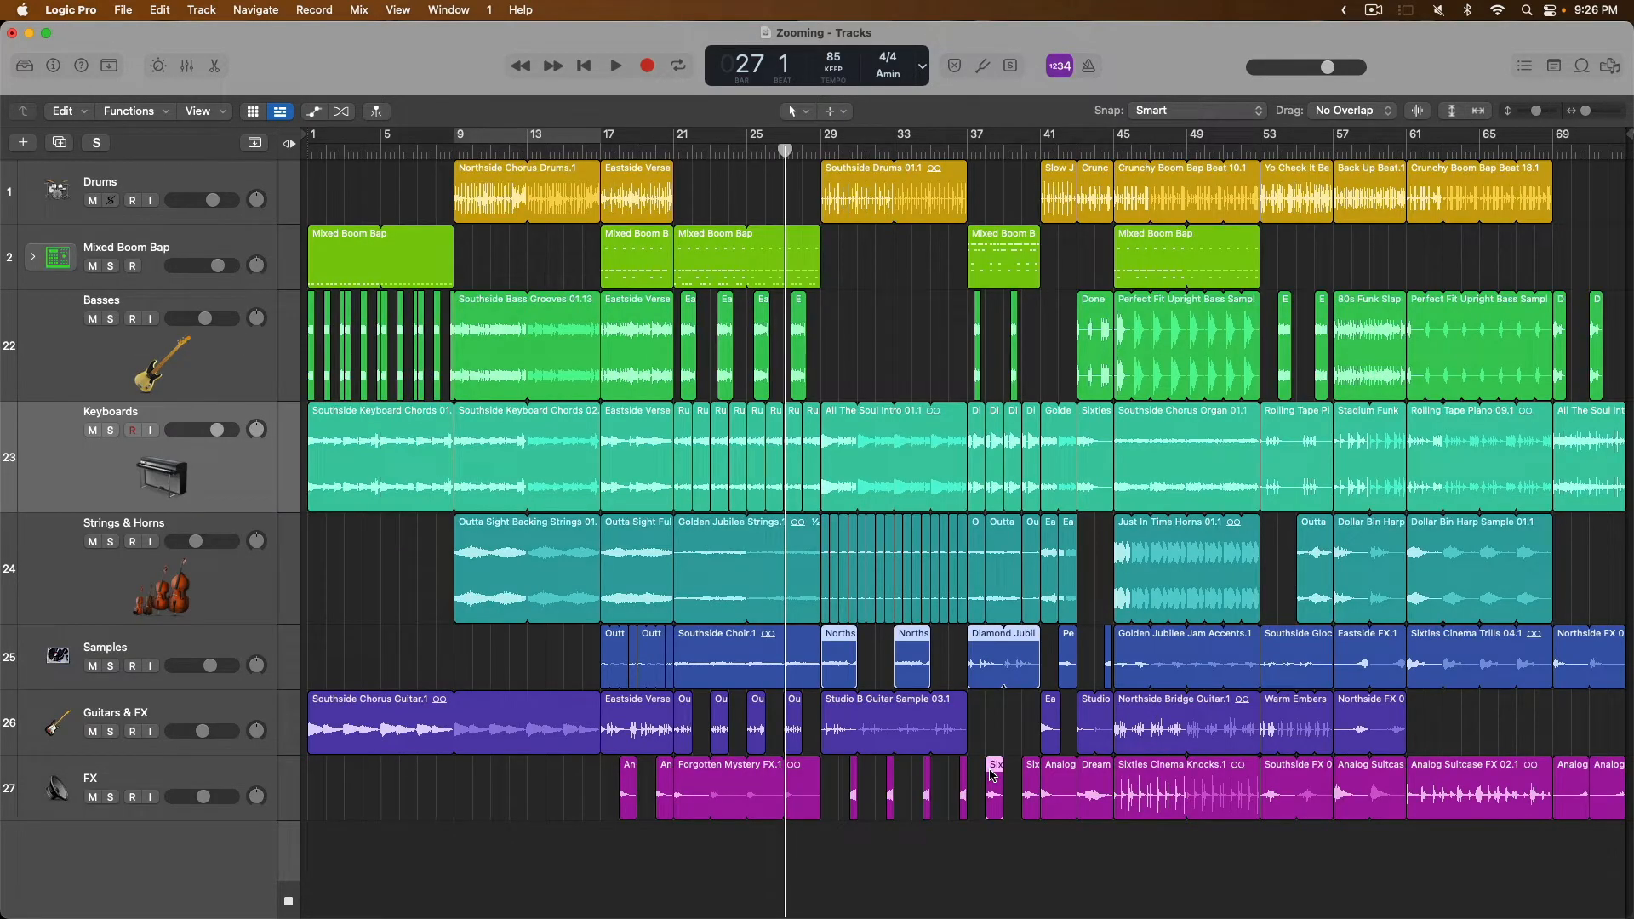
- Select the Samples track and shrink all track heights to a shorter uniform size
{"action": "left_click", "coordinate": [104, 647]}
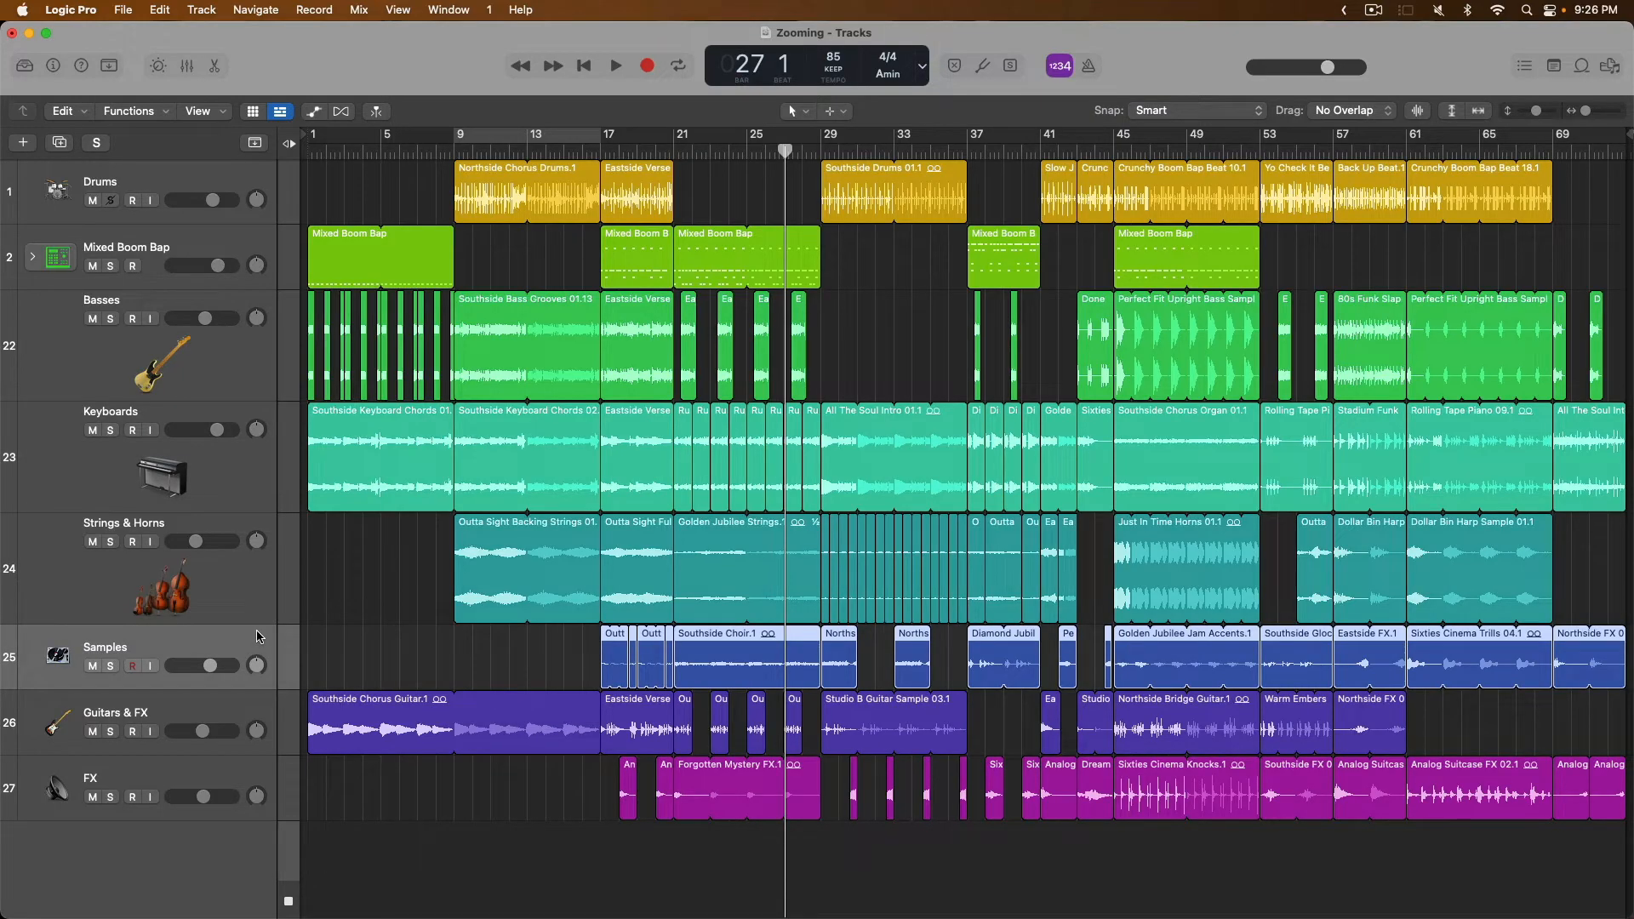
{"action": "key", "text": "ctrl+z"}
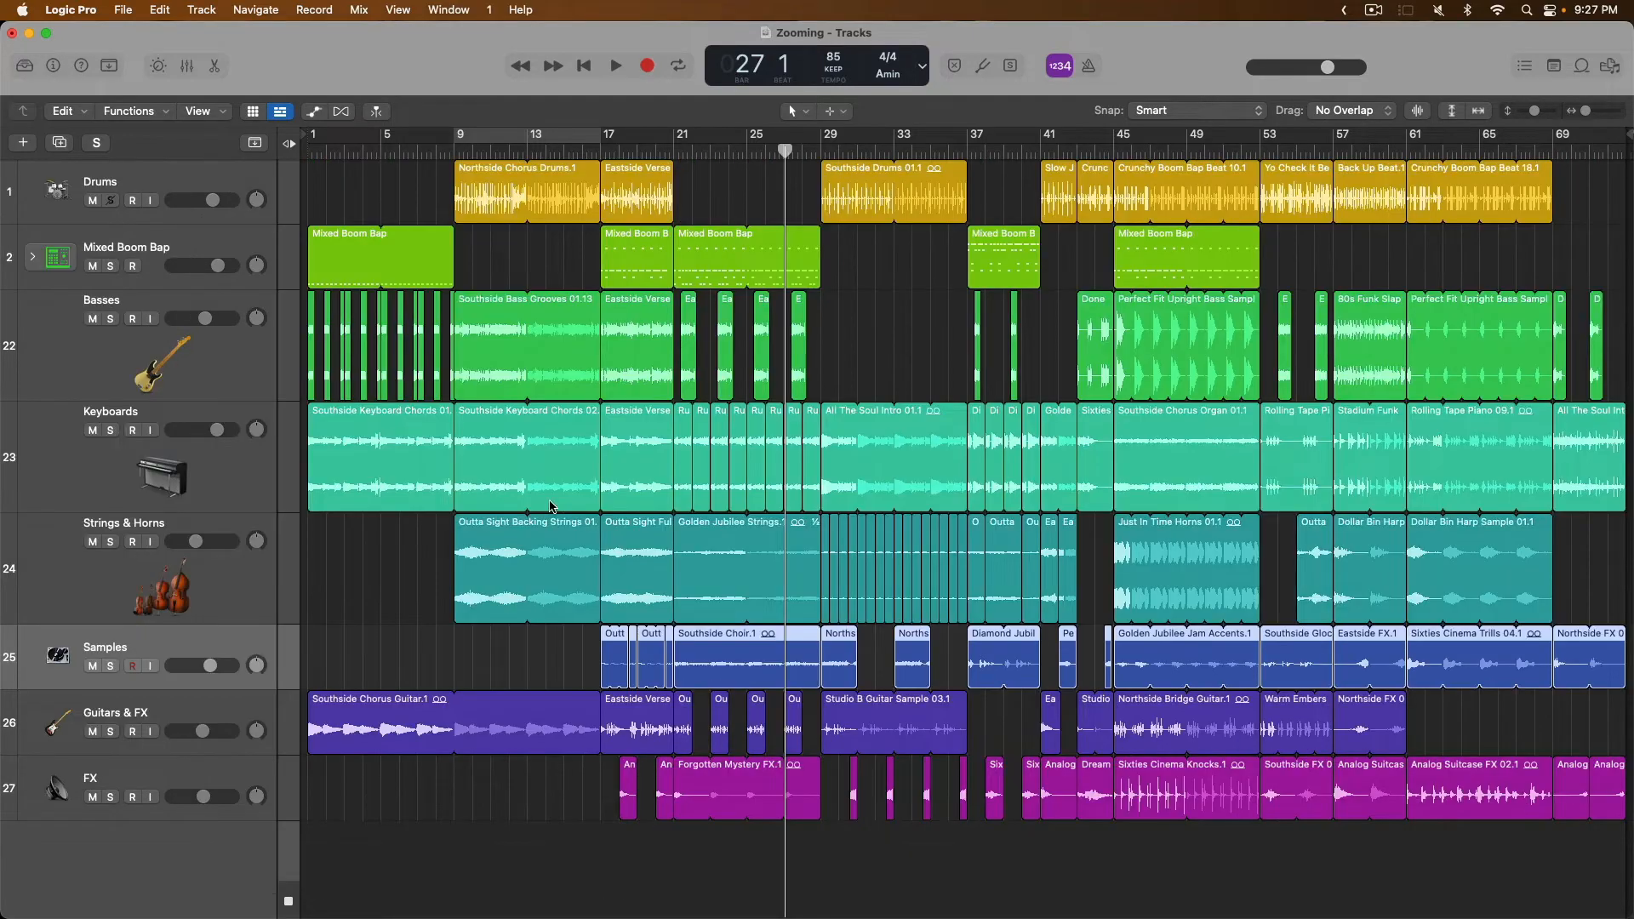
{"action": "mouse_move", "coordinate": [196, 624]}
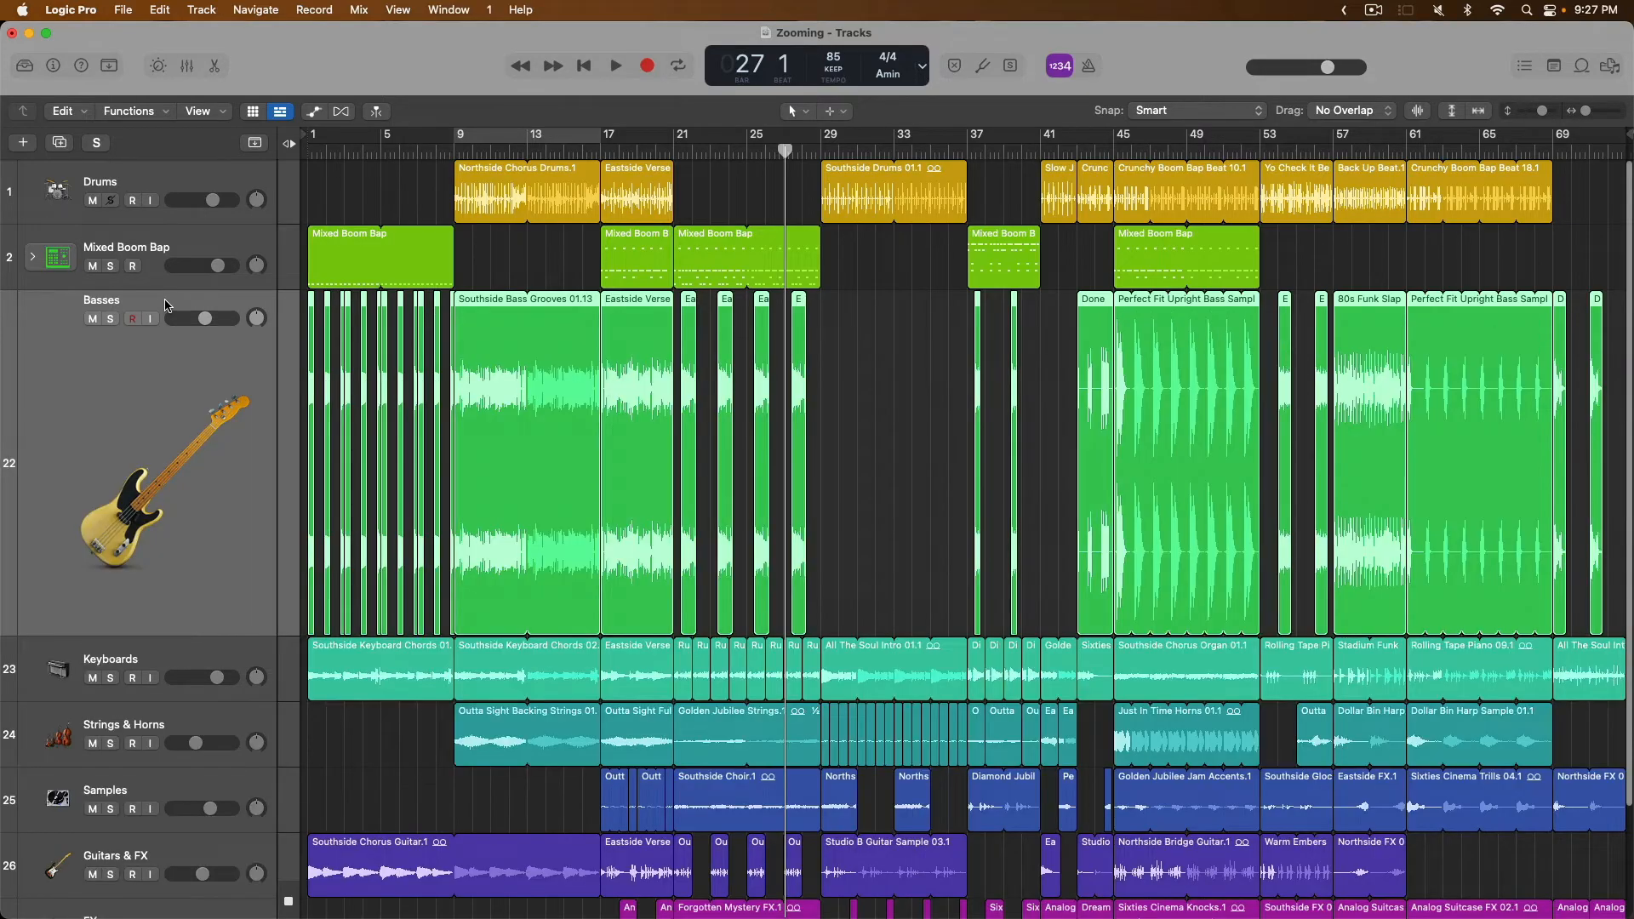
{"action": "mouse_move", "coordinate": [164, 305]}
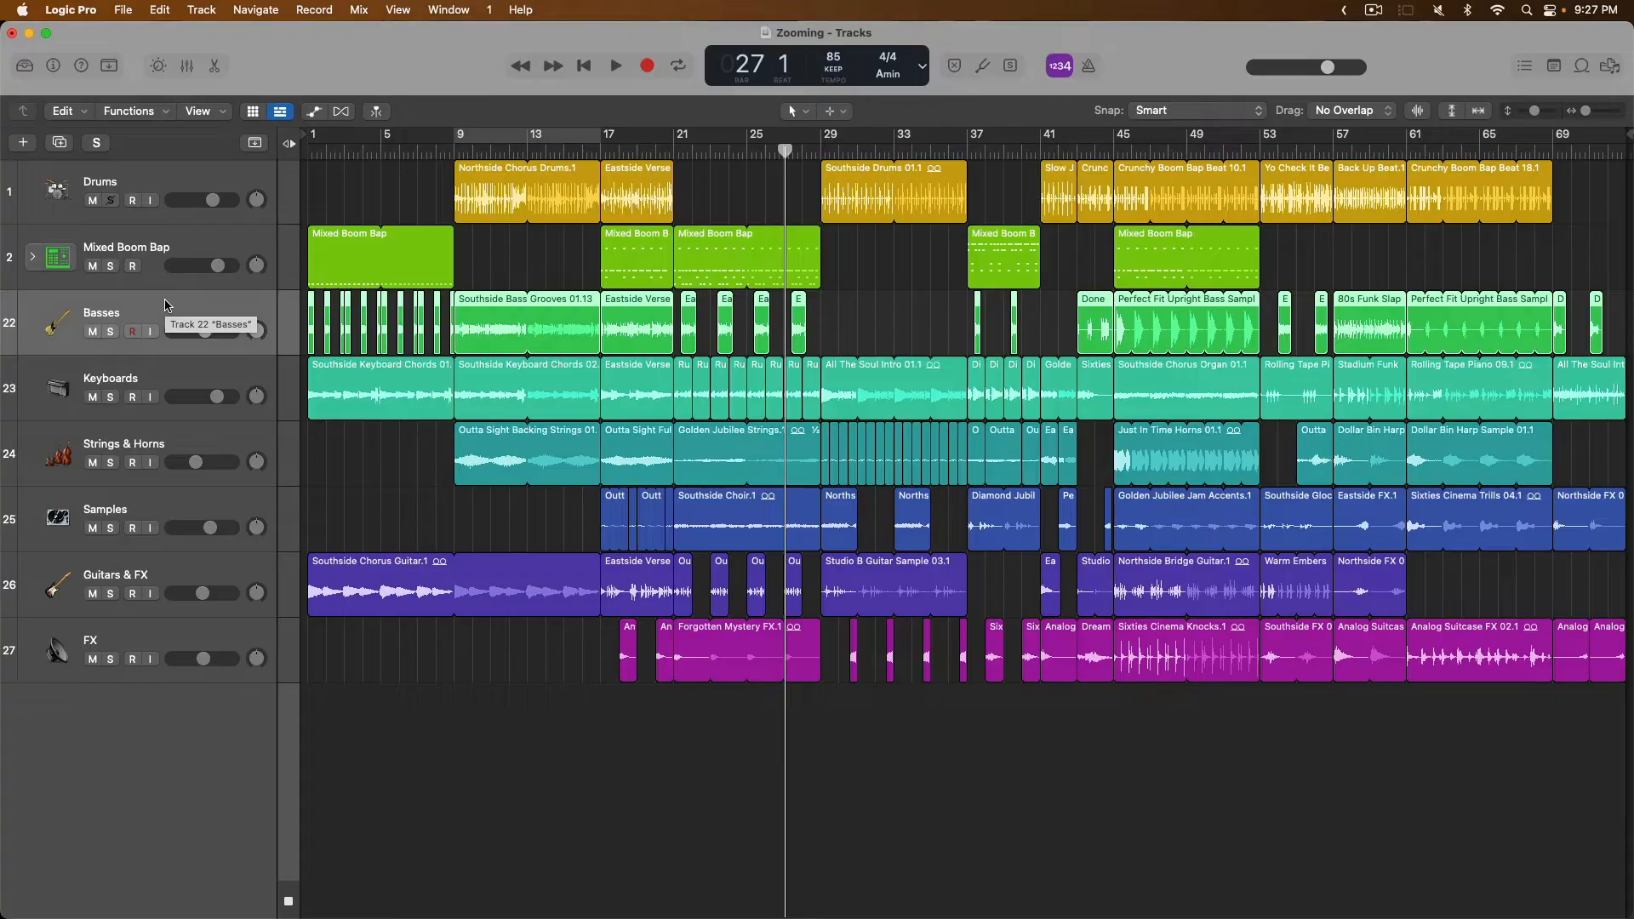
{"action": "mouse_move", "coordinate": [834, 431]}
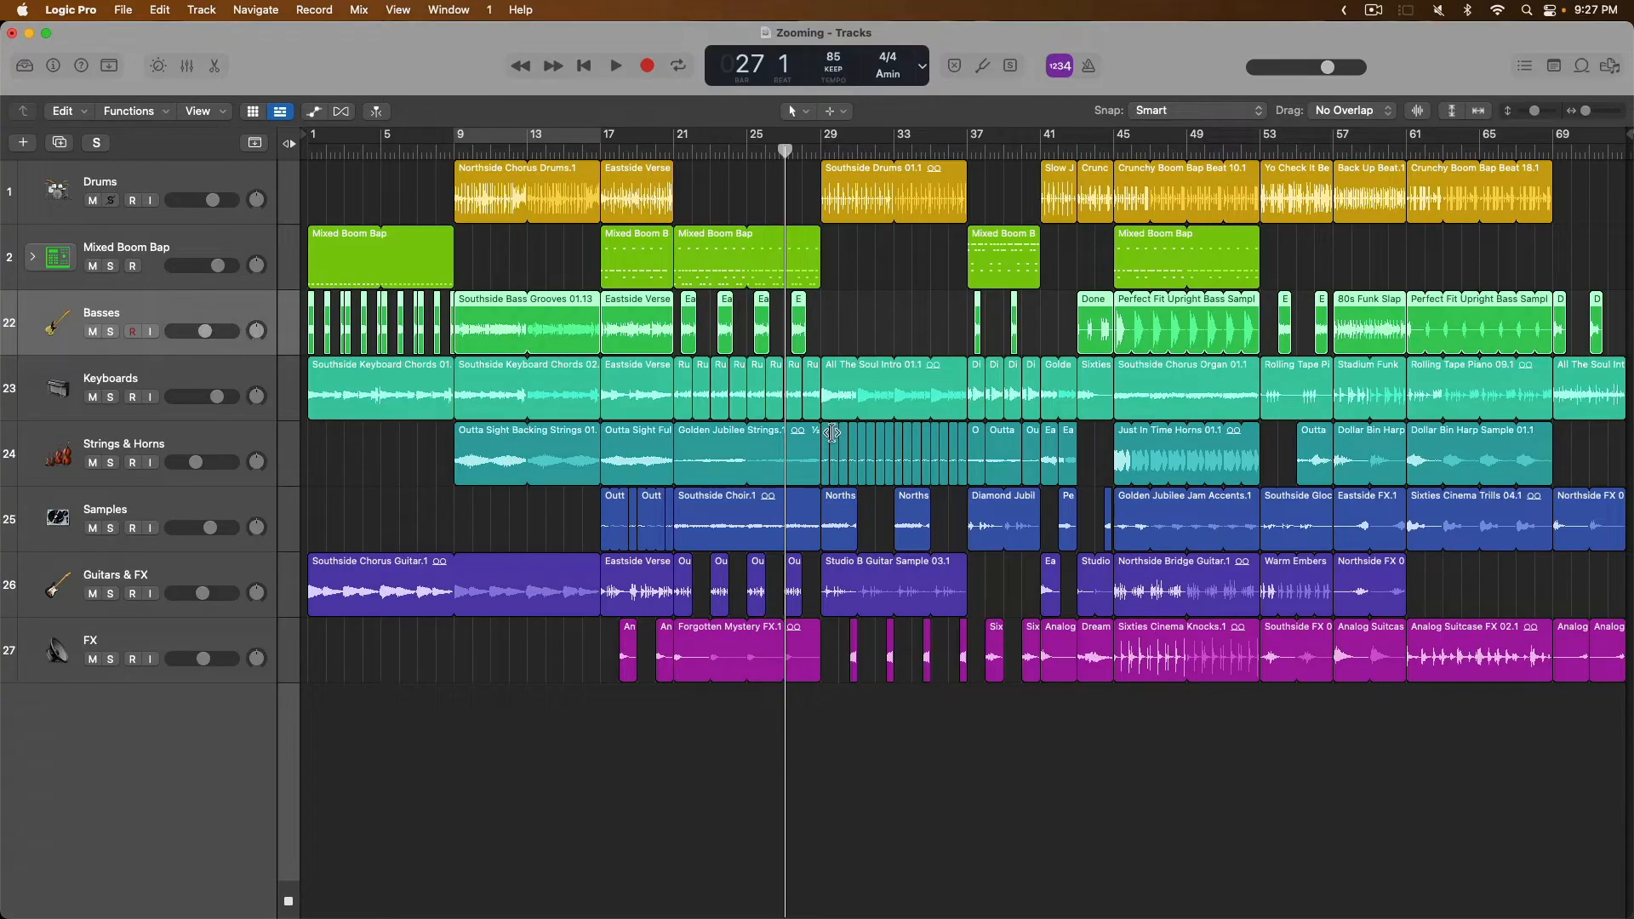
{"action": "mouse_move", "coordinate": [122, 437]}
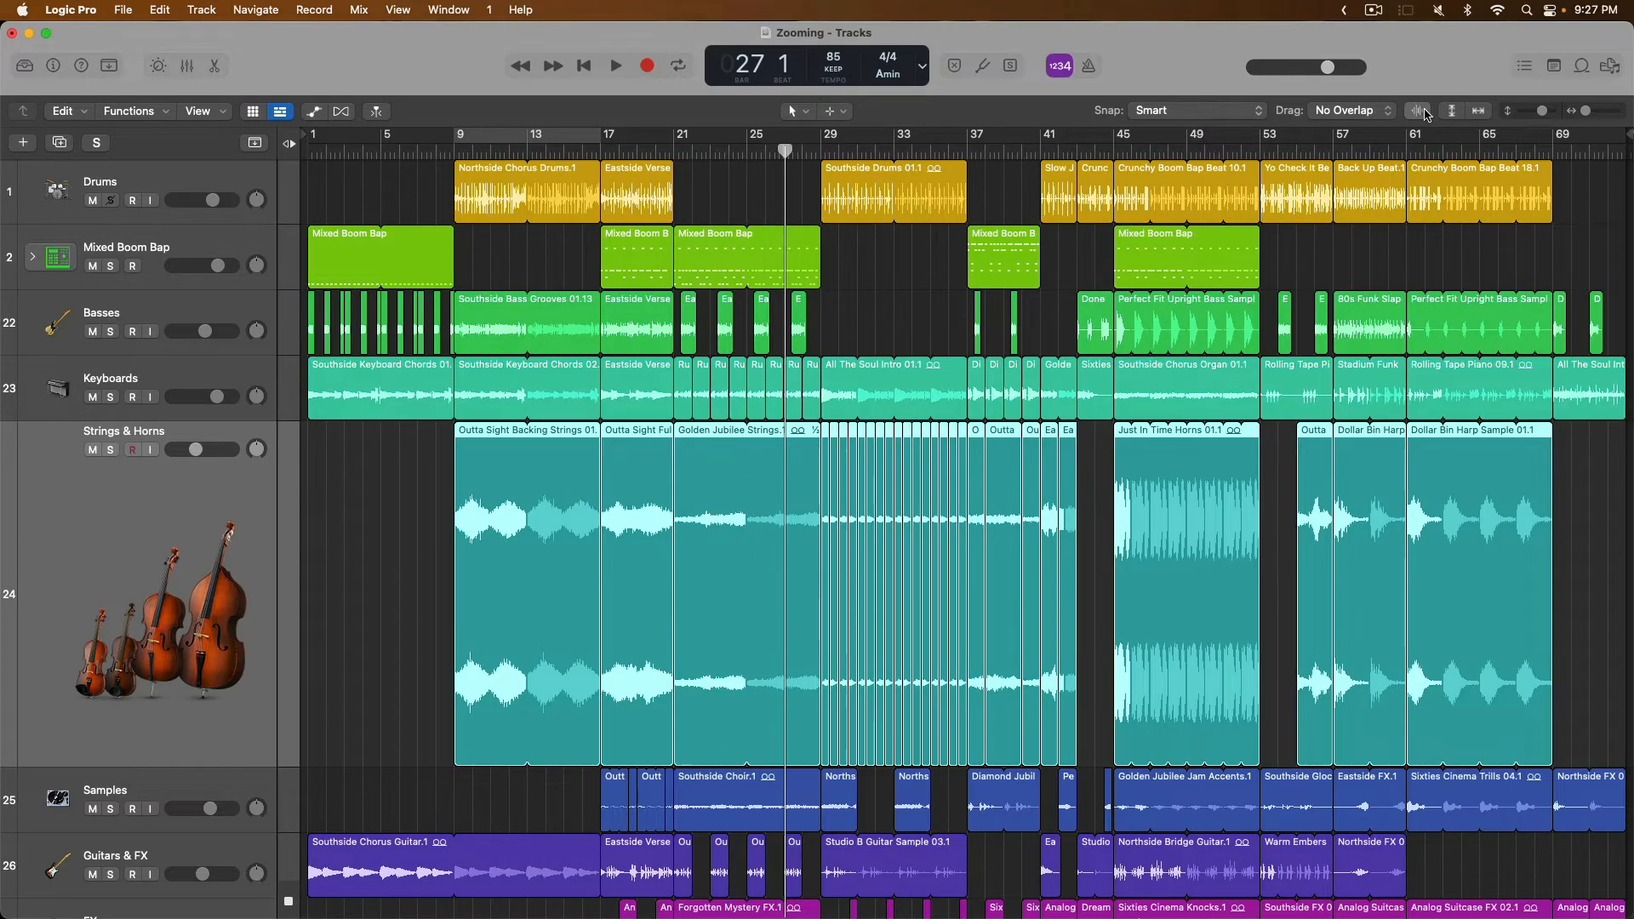
- Enable Auto Zoom so the selected Strings & Horns track enlarges while others stay compact
{"action": "left_click", "coordinate": [1418, 111]}
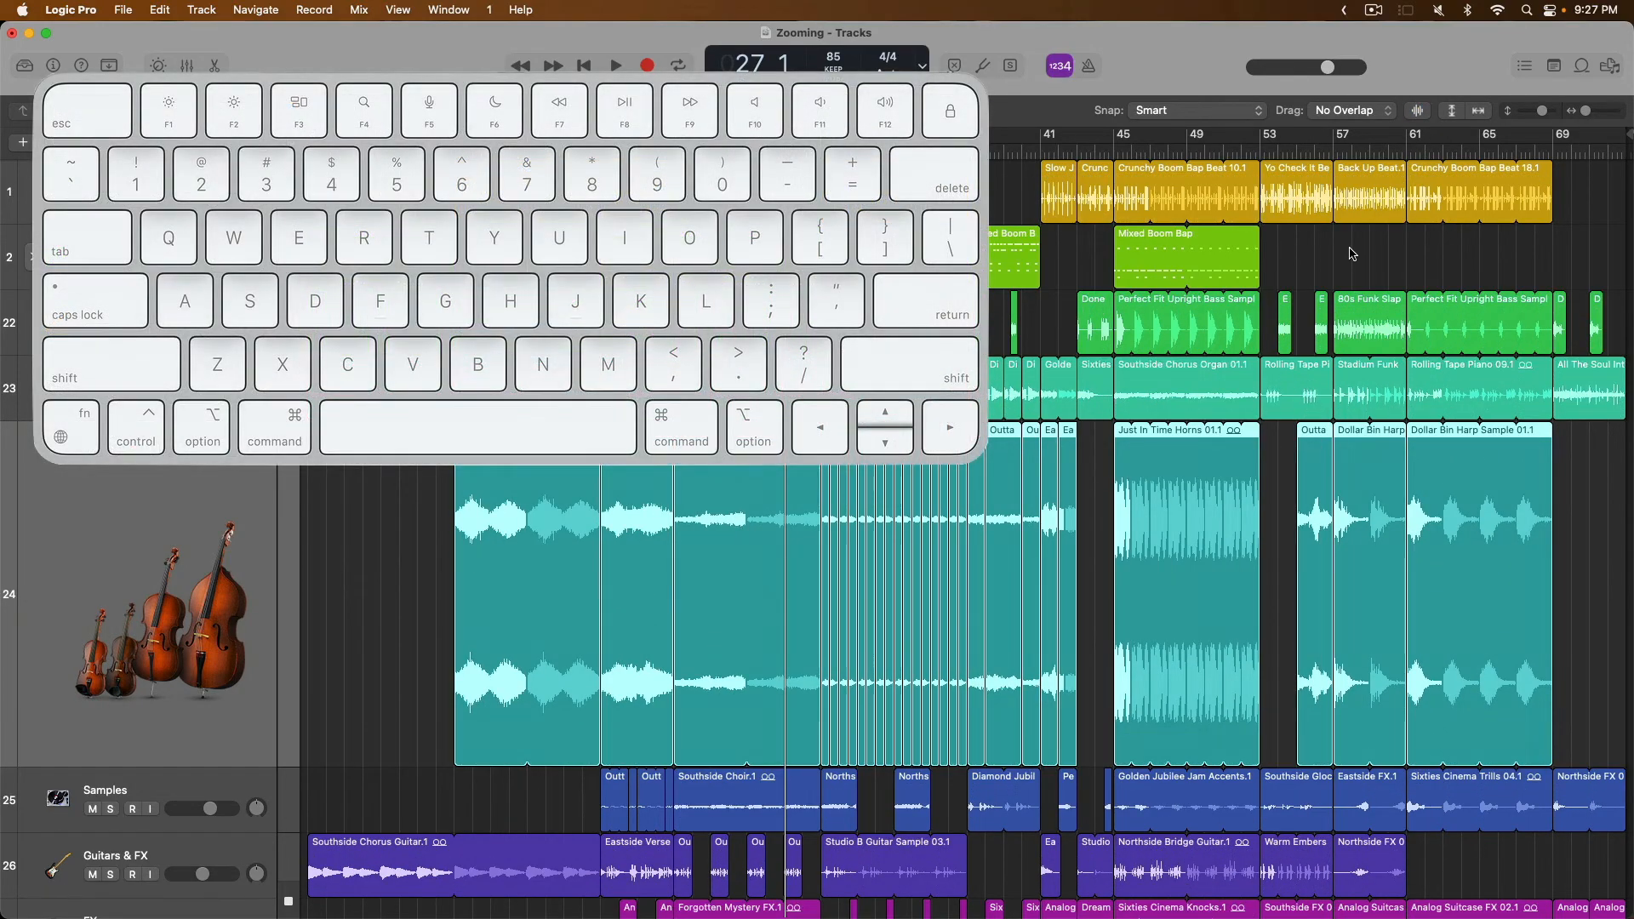
{"action": "key", "text": "cmd+="}
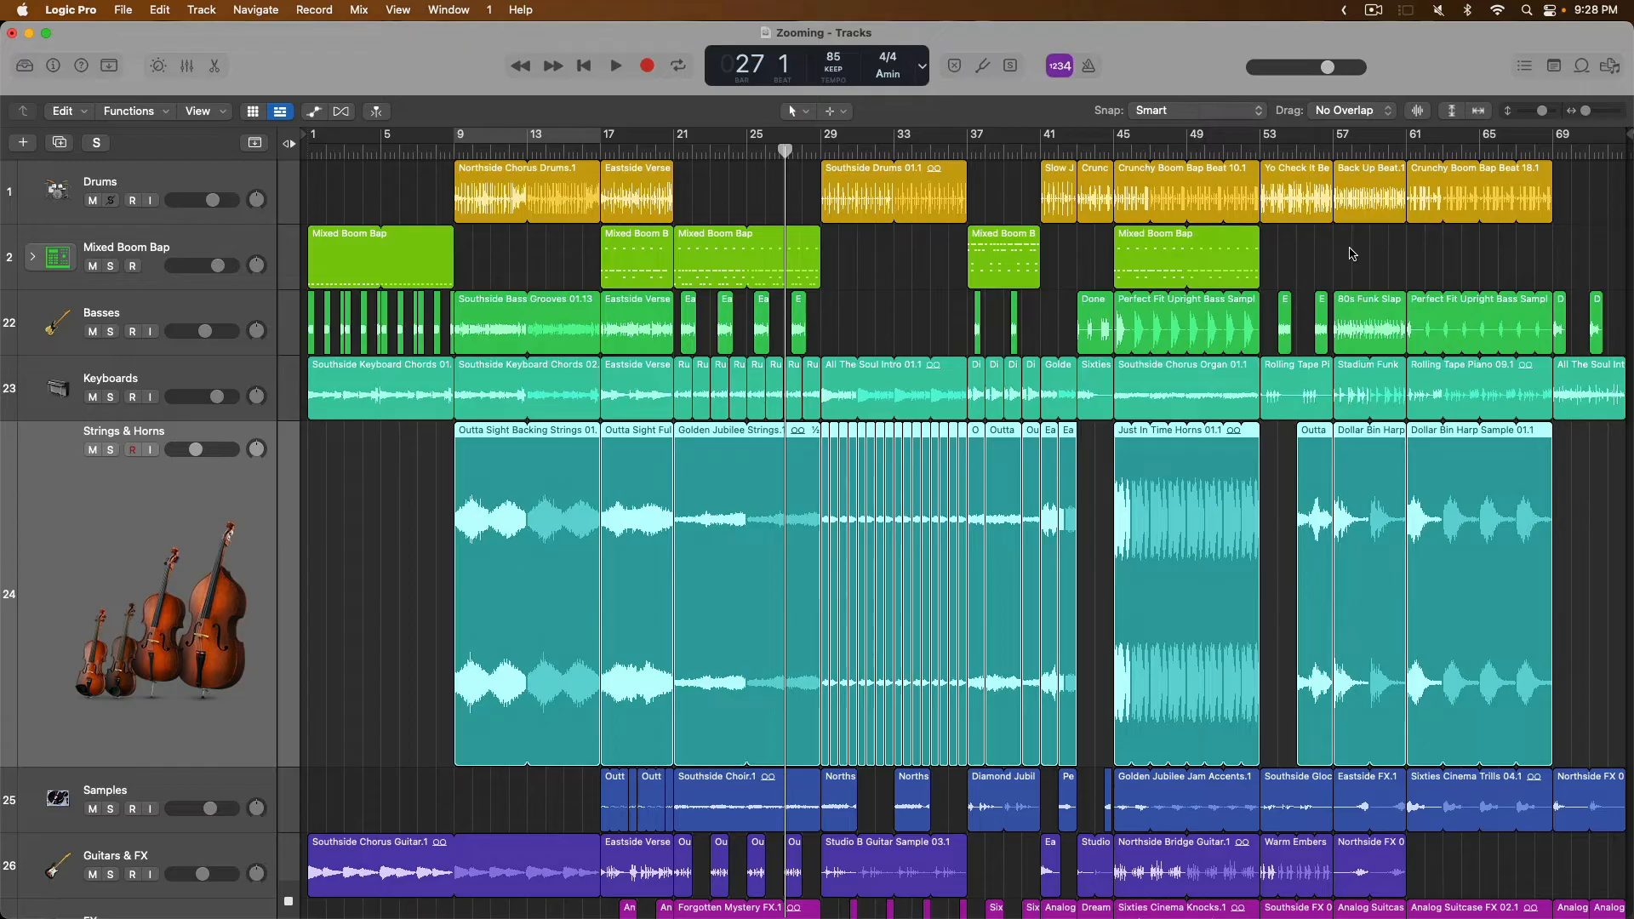
{"action": "mouse_move", "coordinate": [784, 152]}
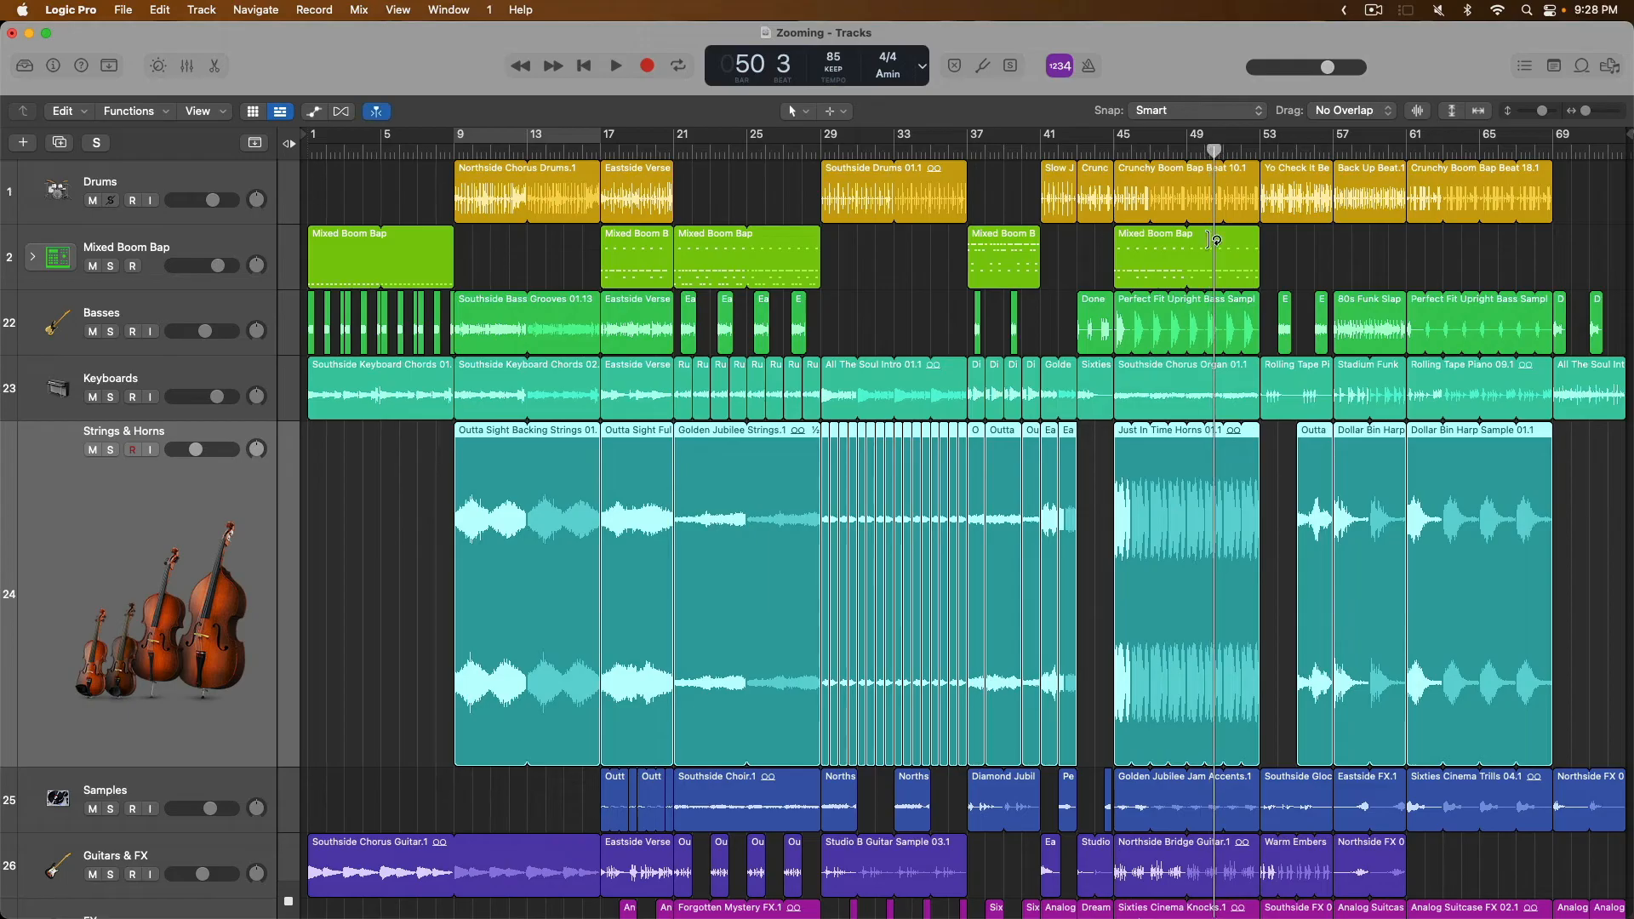
{"action": "mouse_move", "coordinate": [1207, 255]}
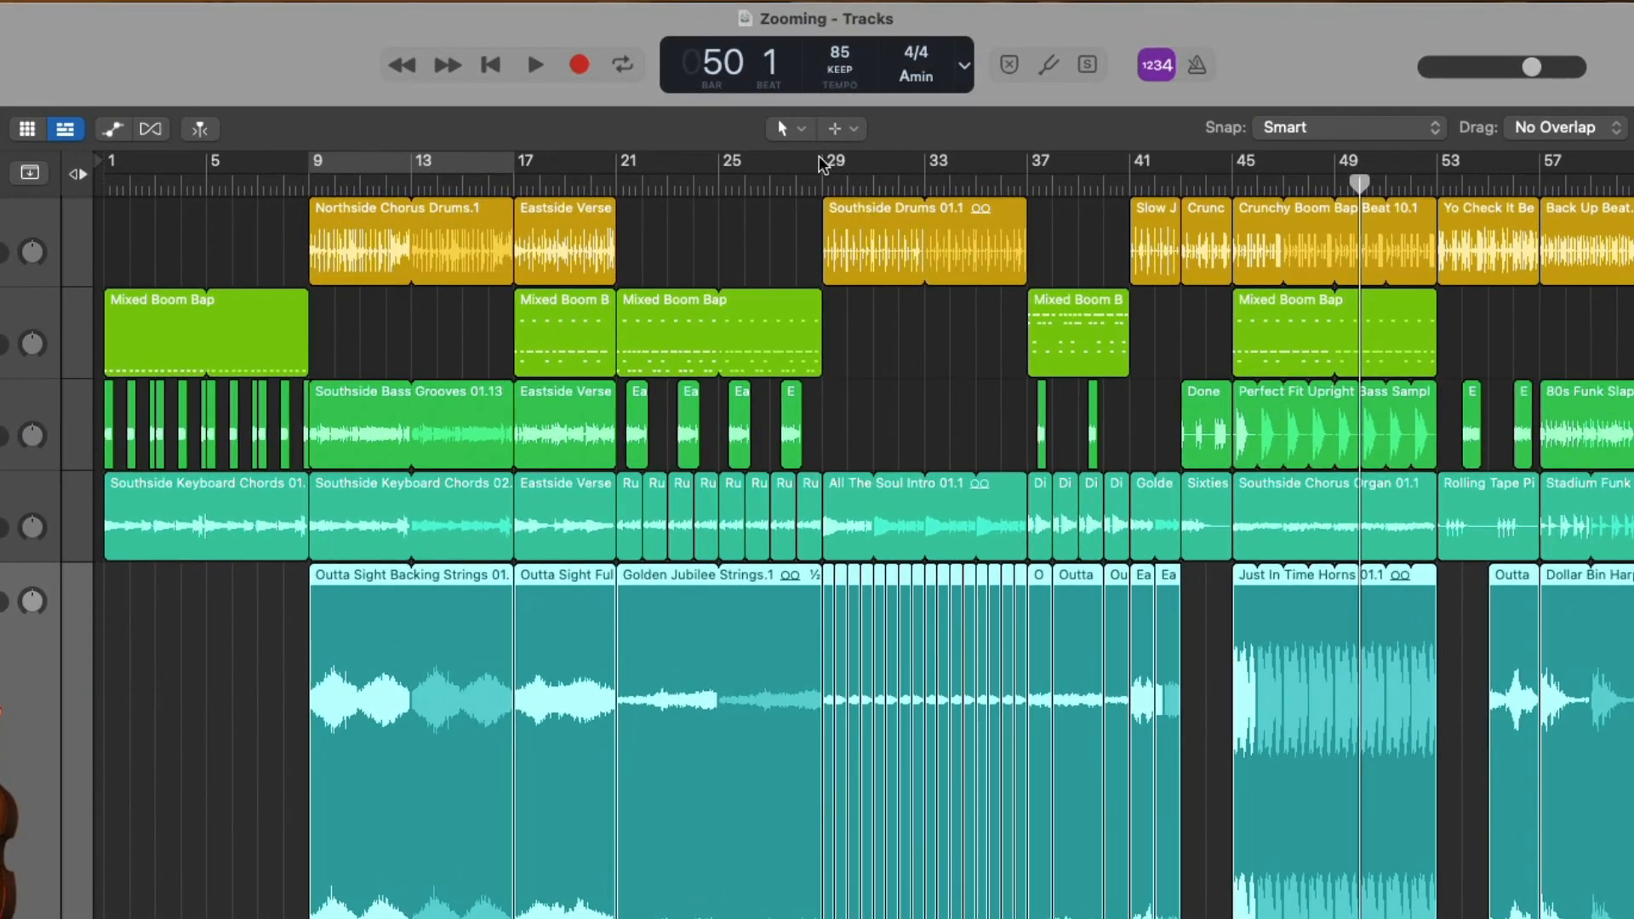
- Show the Left-click Tool menu listing the editing tools, including the Zoom Tool
{"action": "left_click", "coordinate": [783, 129]}
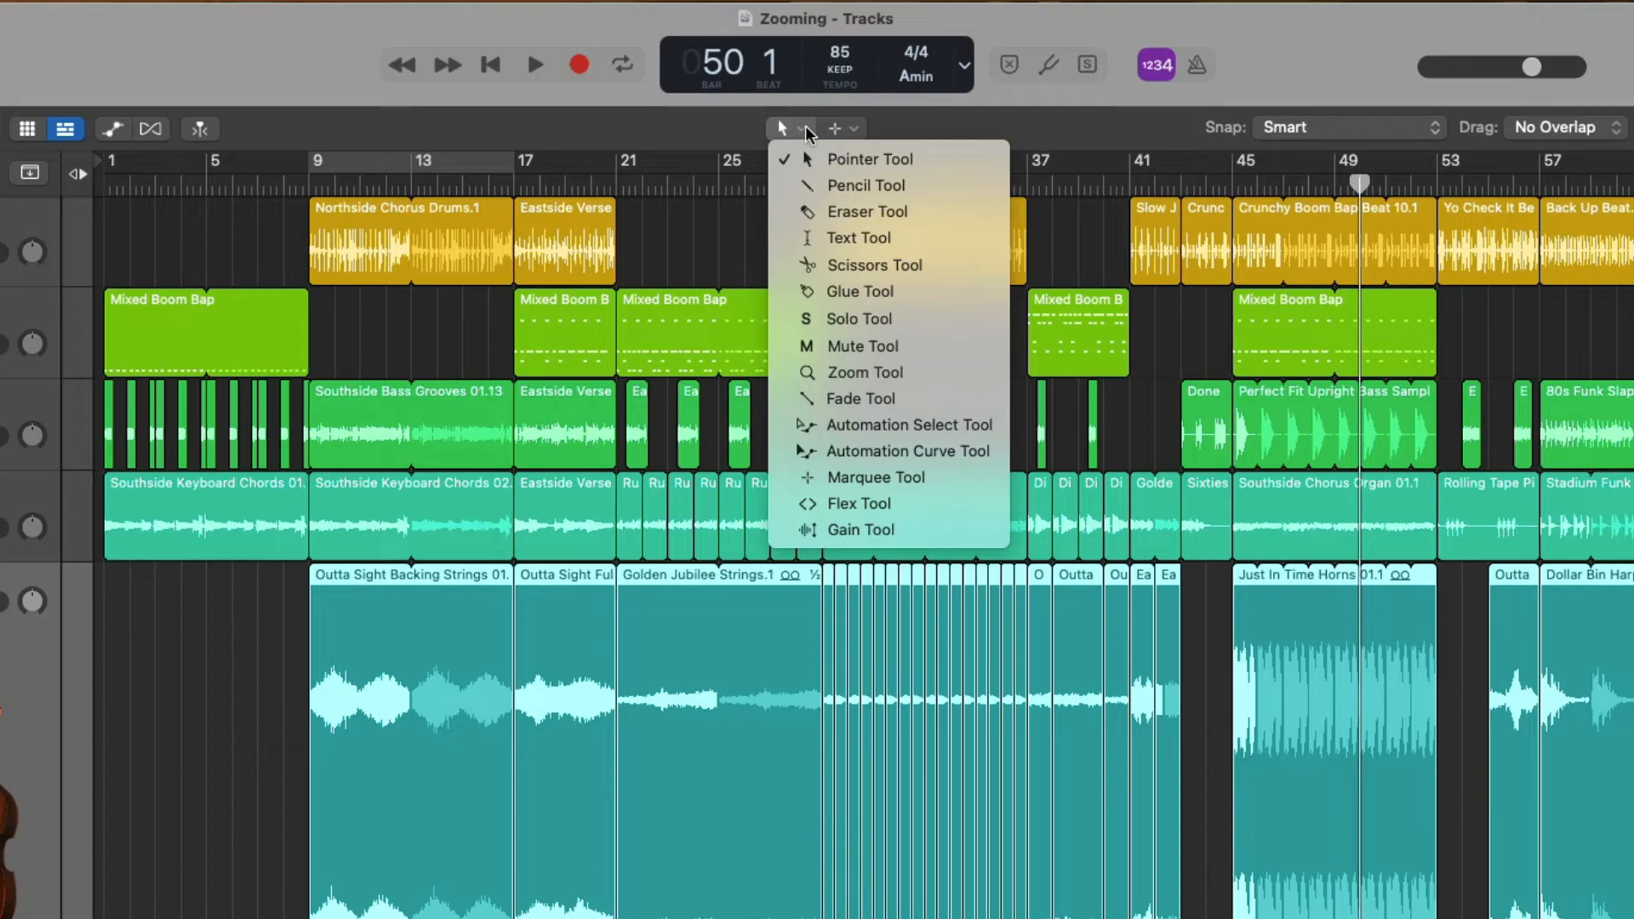
{"action": "mouse_move", "coordinate": [863, 372]}
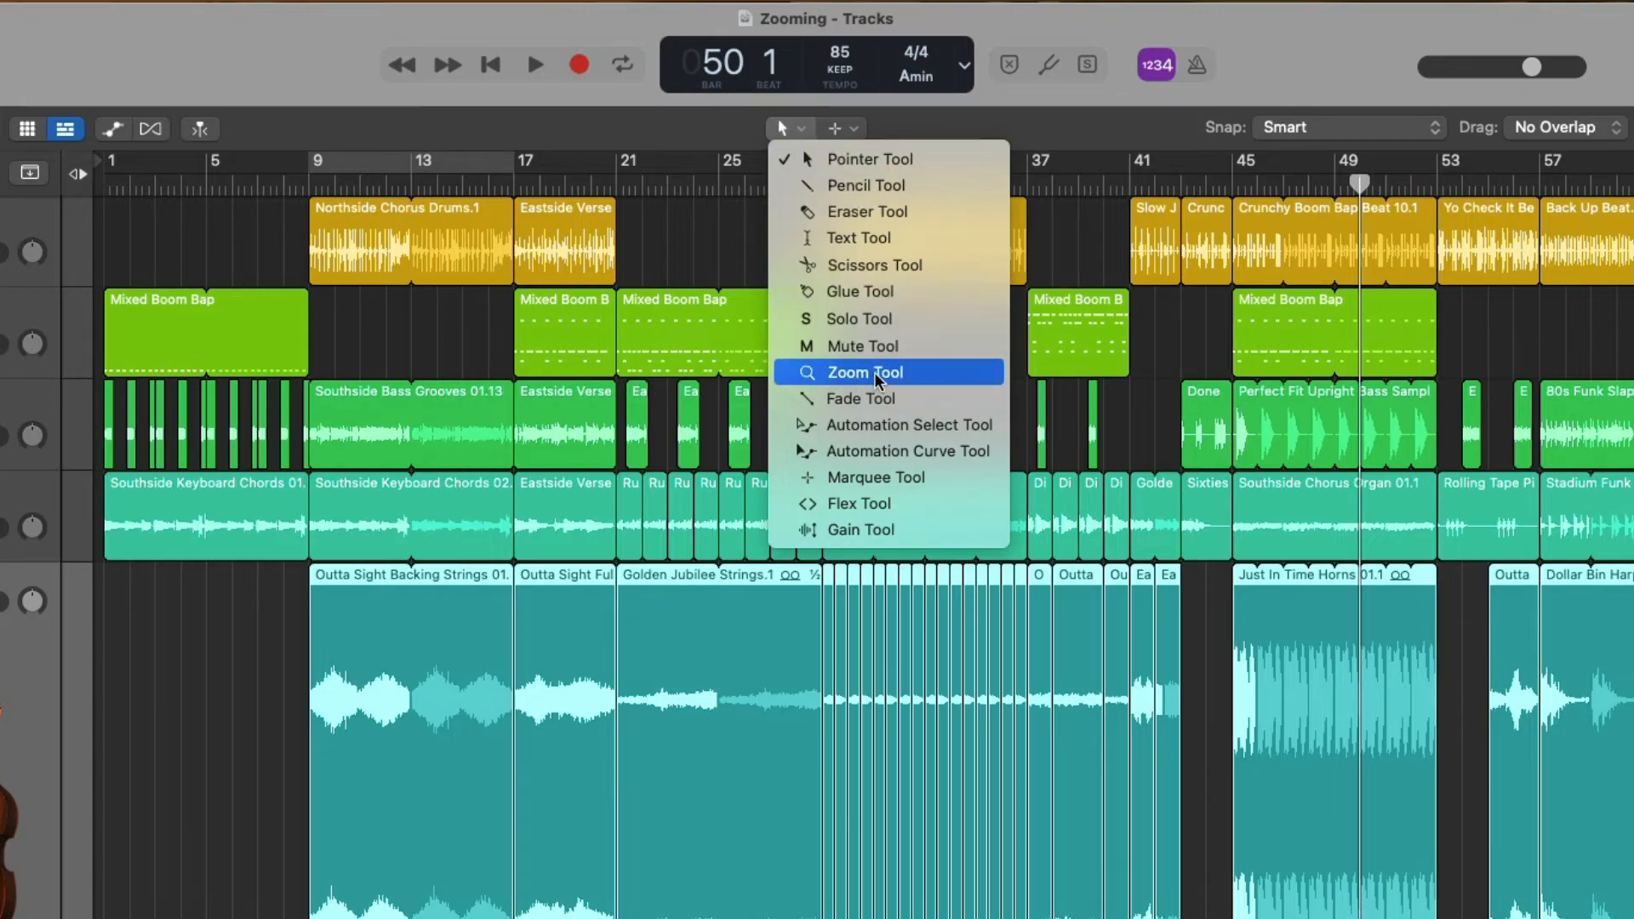
{"action": "mouse_move", "coordinate": [957, 386]}
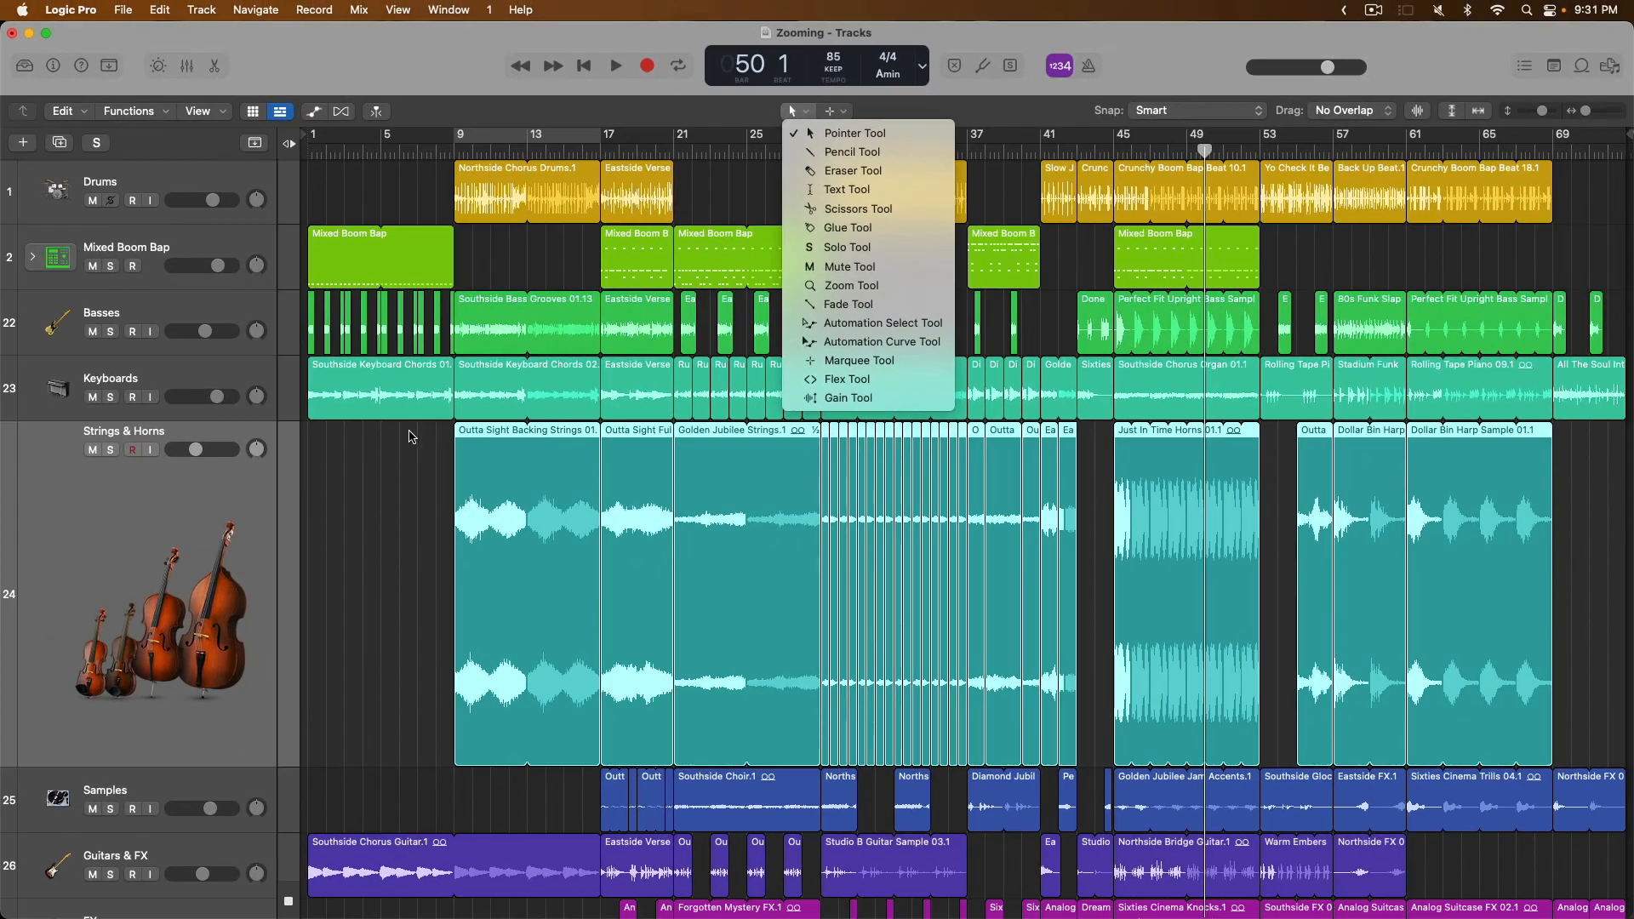
- Make the Zoom Tool the active editing tool
{"action": "left_click", "coordinate": [854, 133]}
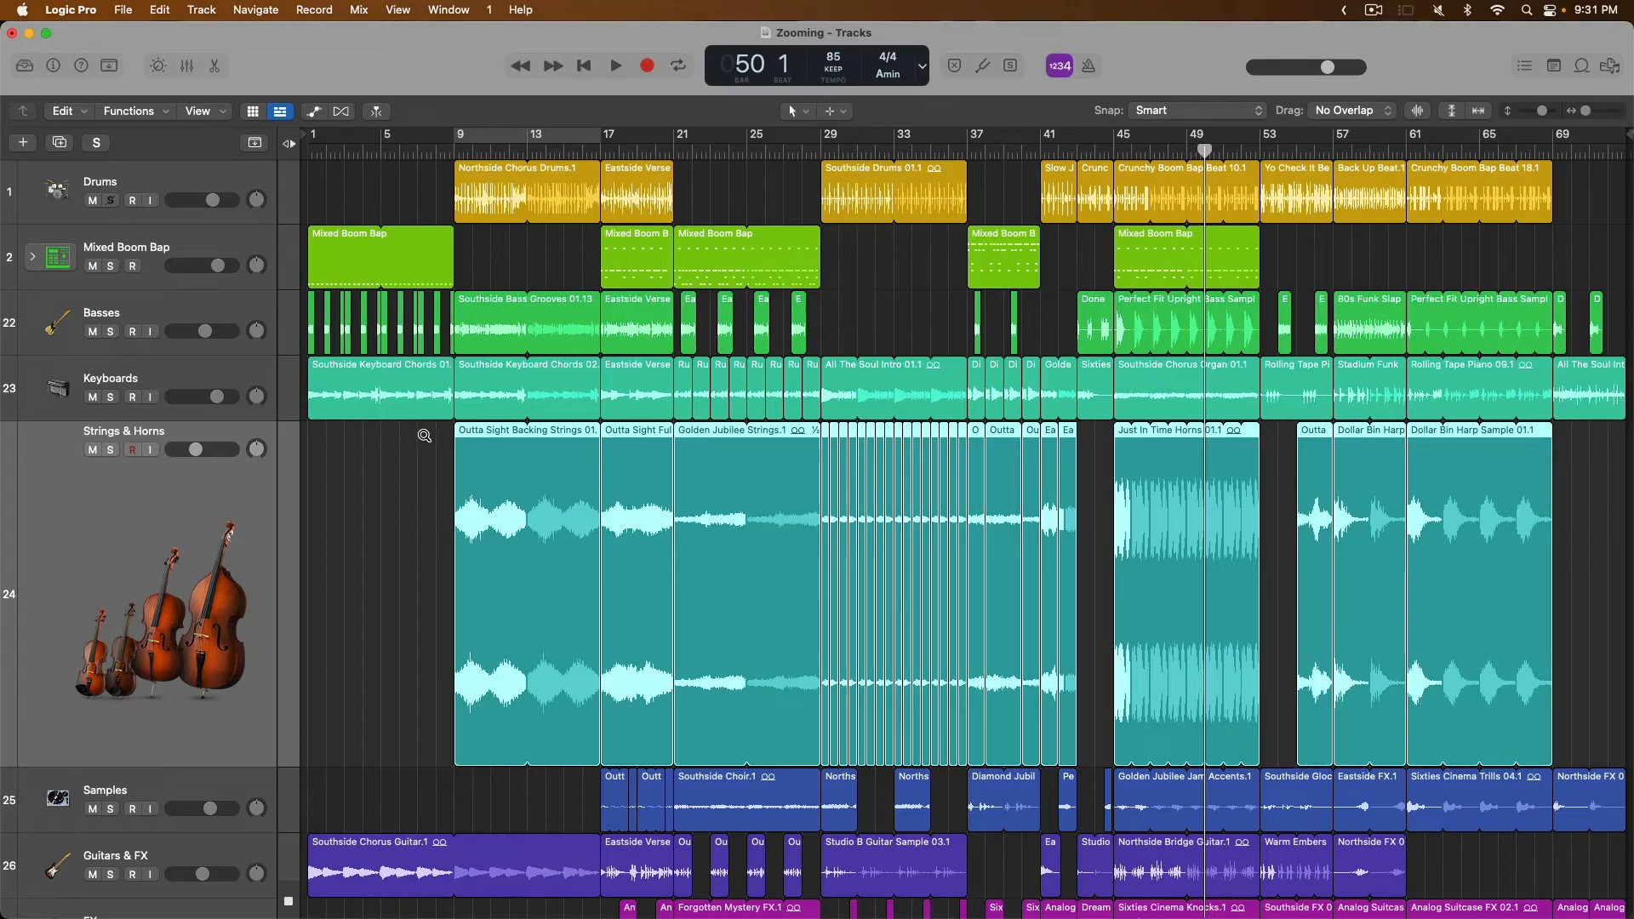
{"action": "mouse_move", "coordinate": [454, 445]}
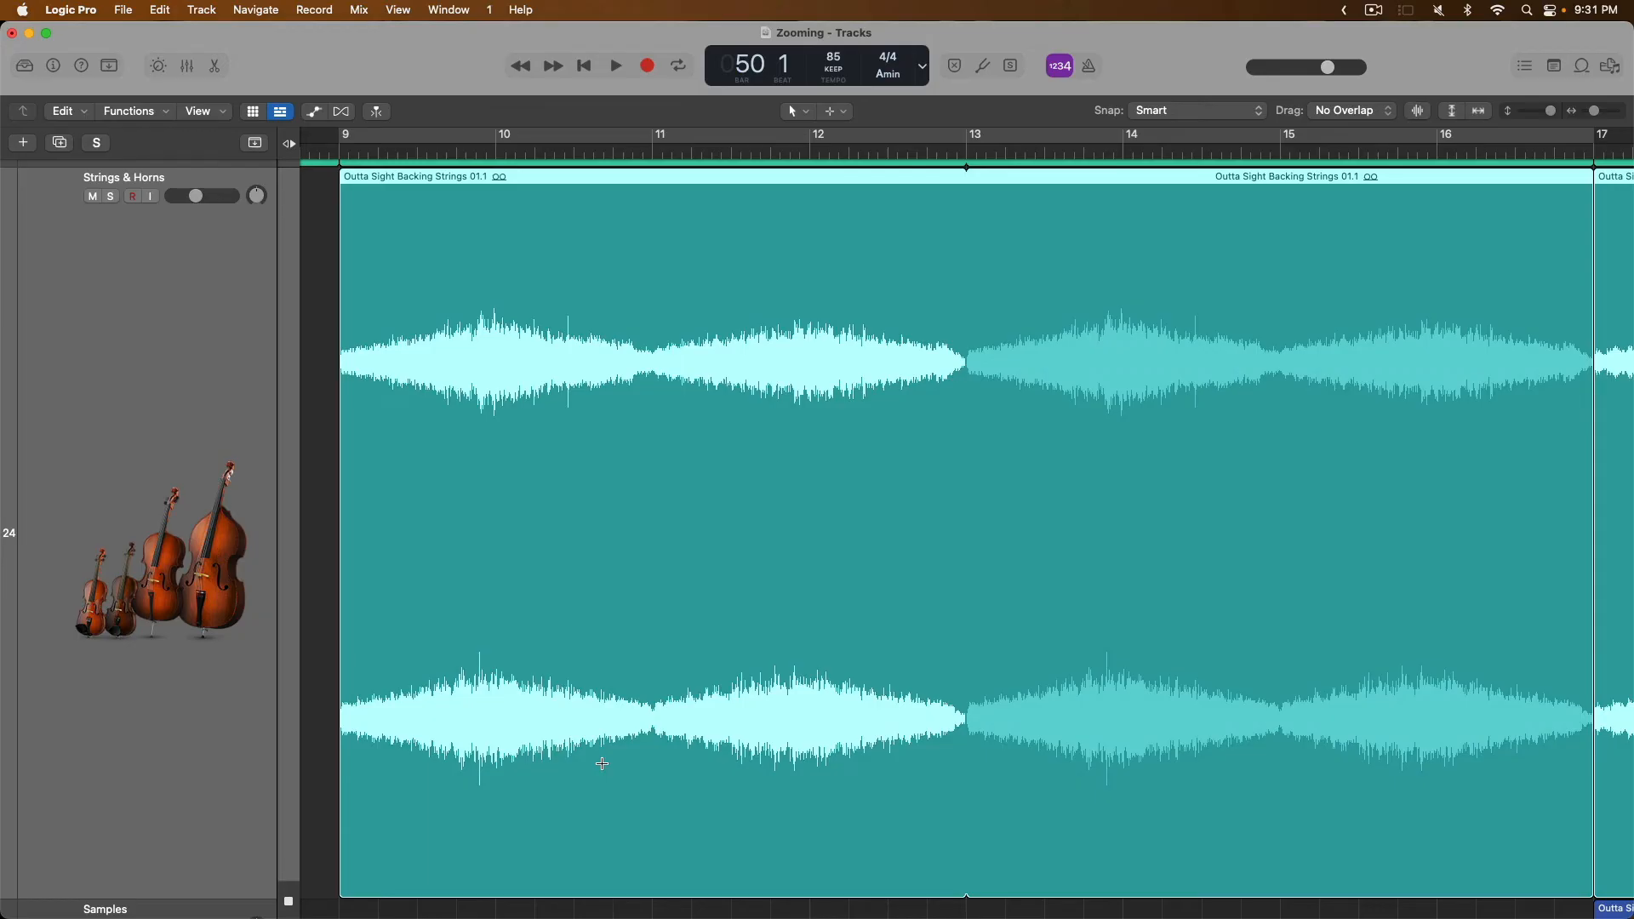
{"action": "mouse_move", "coordinate": [535, 598]}
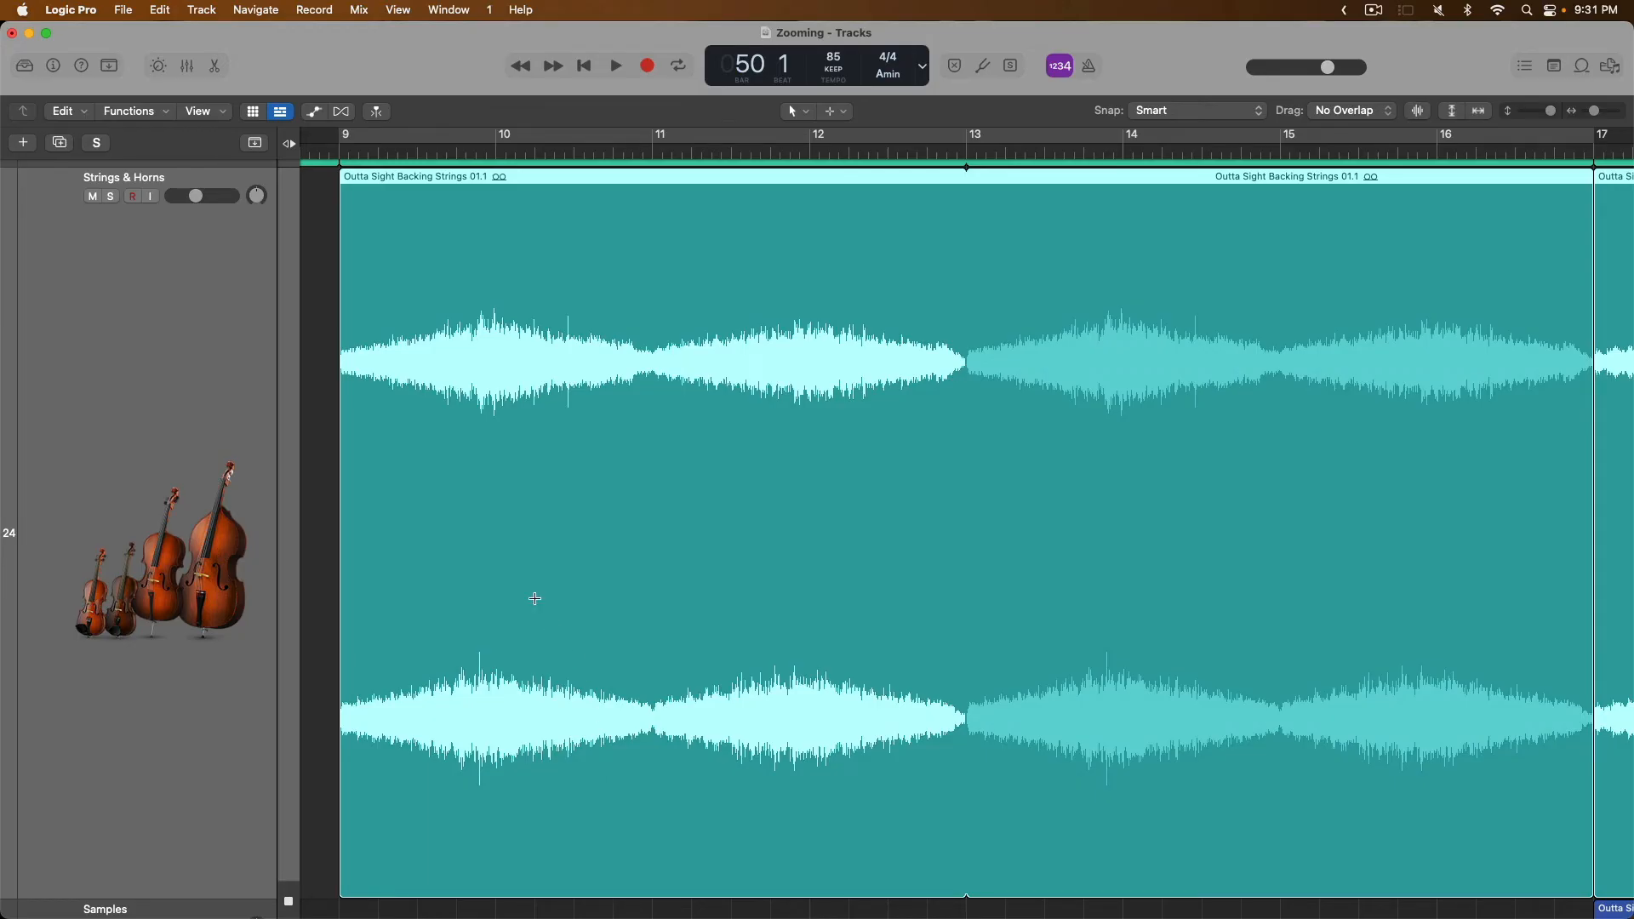
{"action": "mouse_move", "coordinate": [363, 315]}
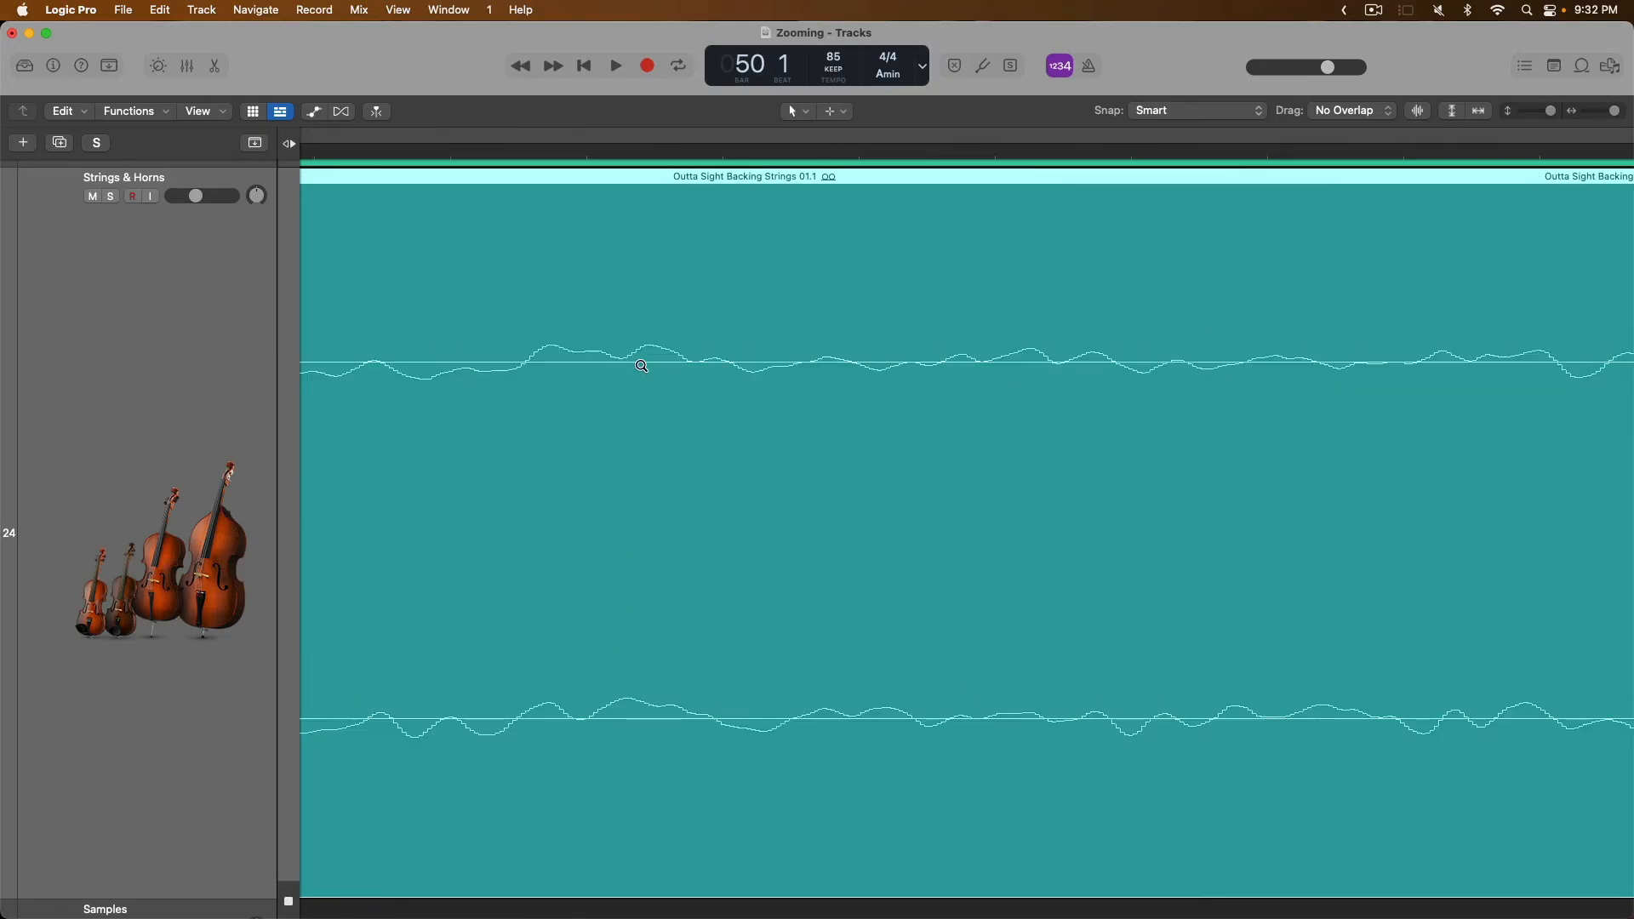
{"action": "mouse_move", "coordinate": [670, 422]}
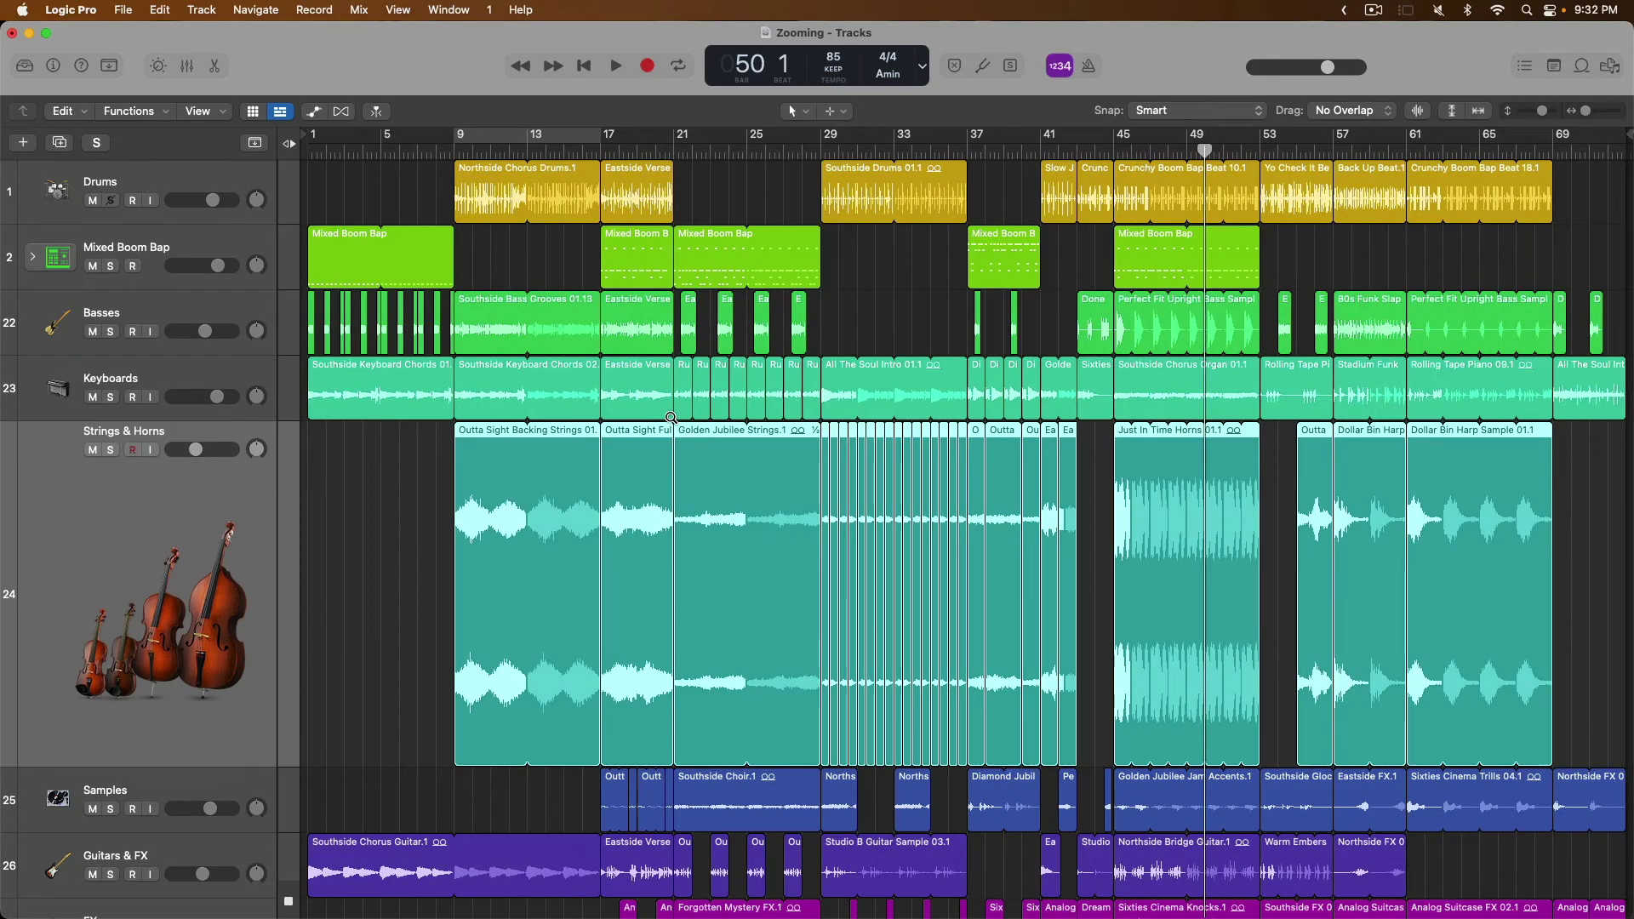
{"action": "mouse_move", "coordinate": [677, 232]}
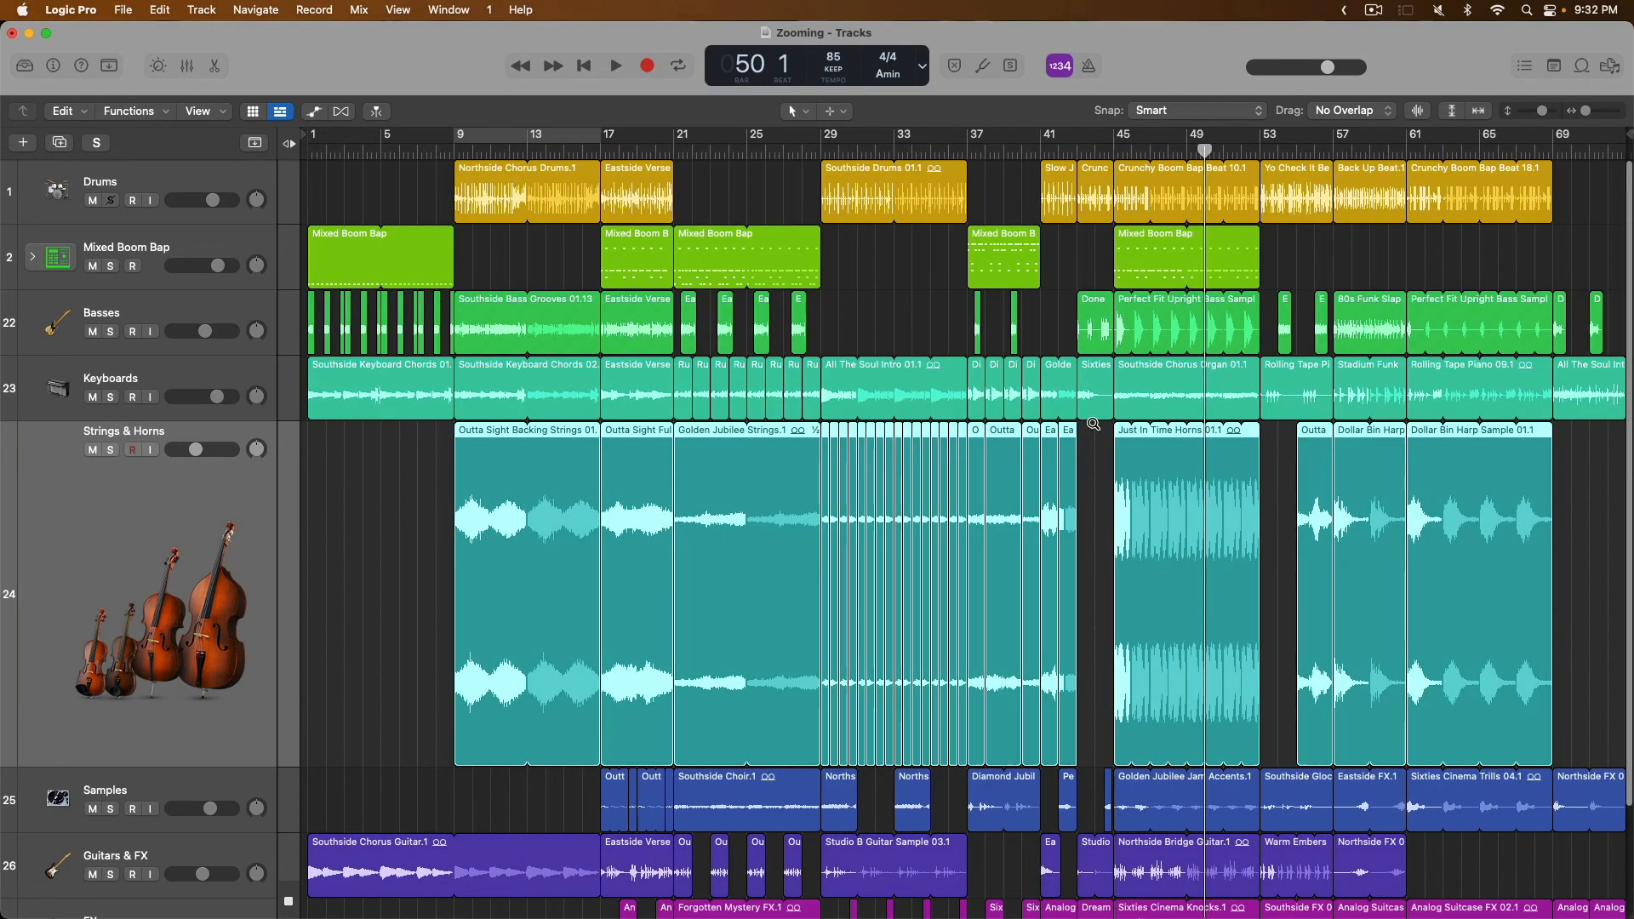
{"action": "mouse_move", "coordinate": [1094, 436]}
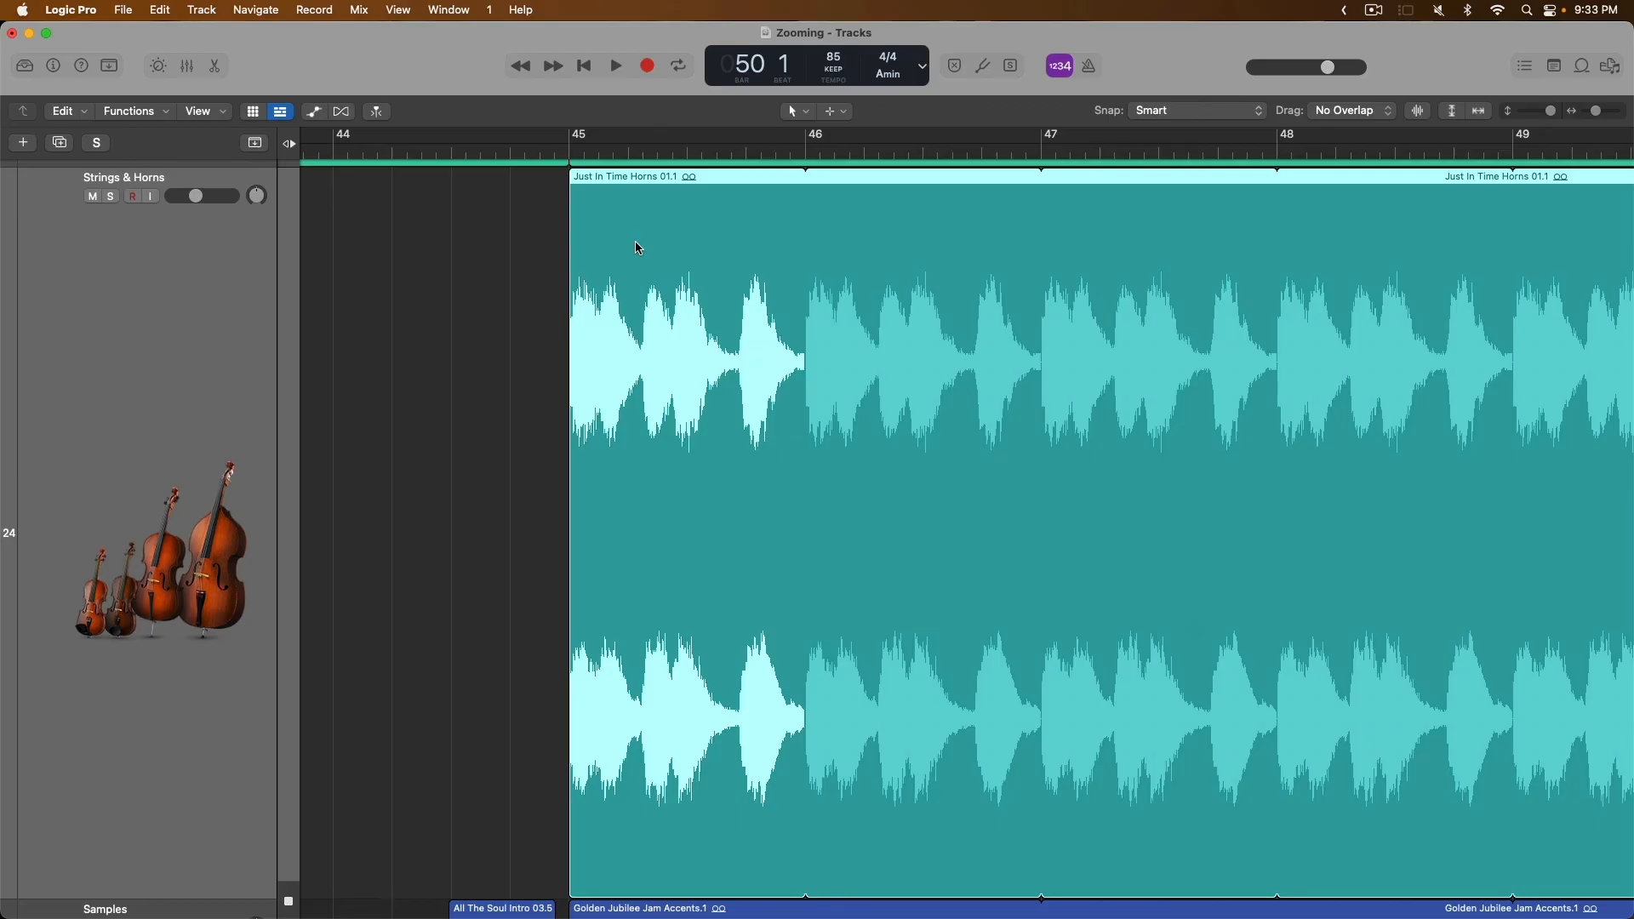
{"action": "mouse_move", "coordinate": [636, 245]}
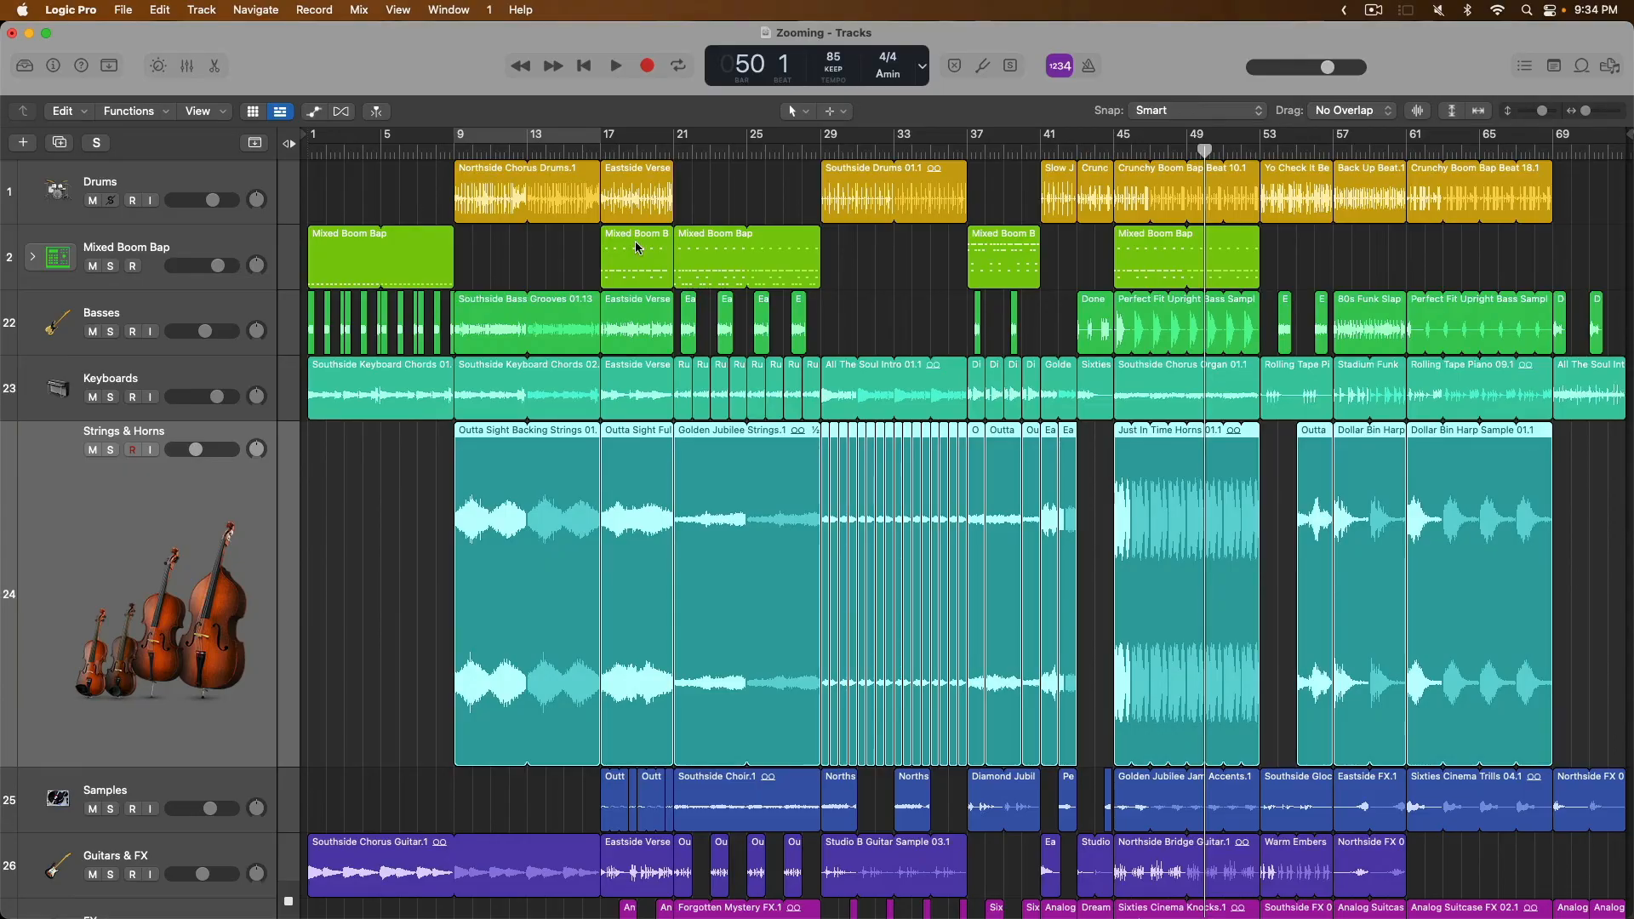
- Show the audio track editor for Strings & Horns beneath the arrangement
{"action": "left_click", "coordinate": [217, 65]}
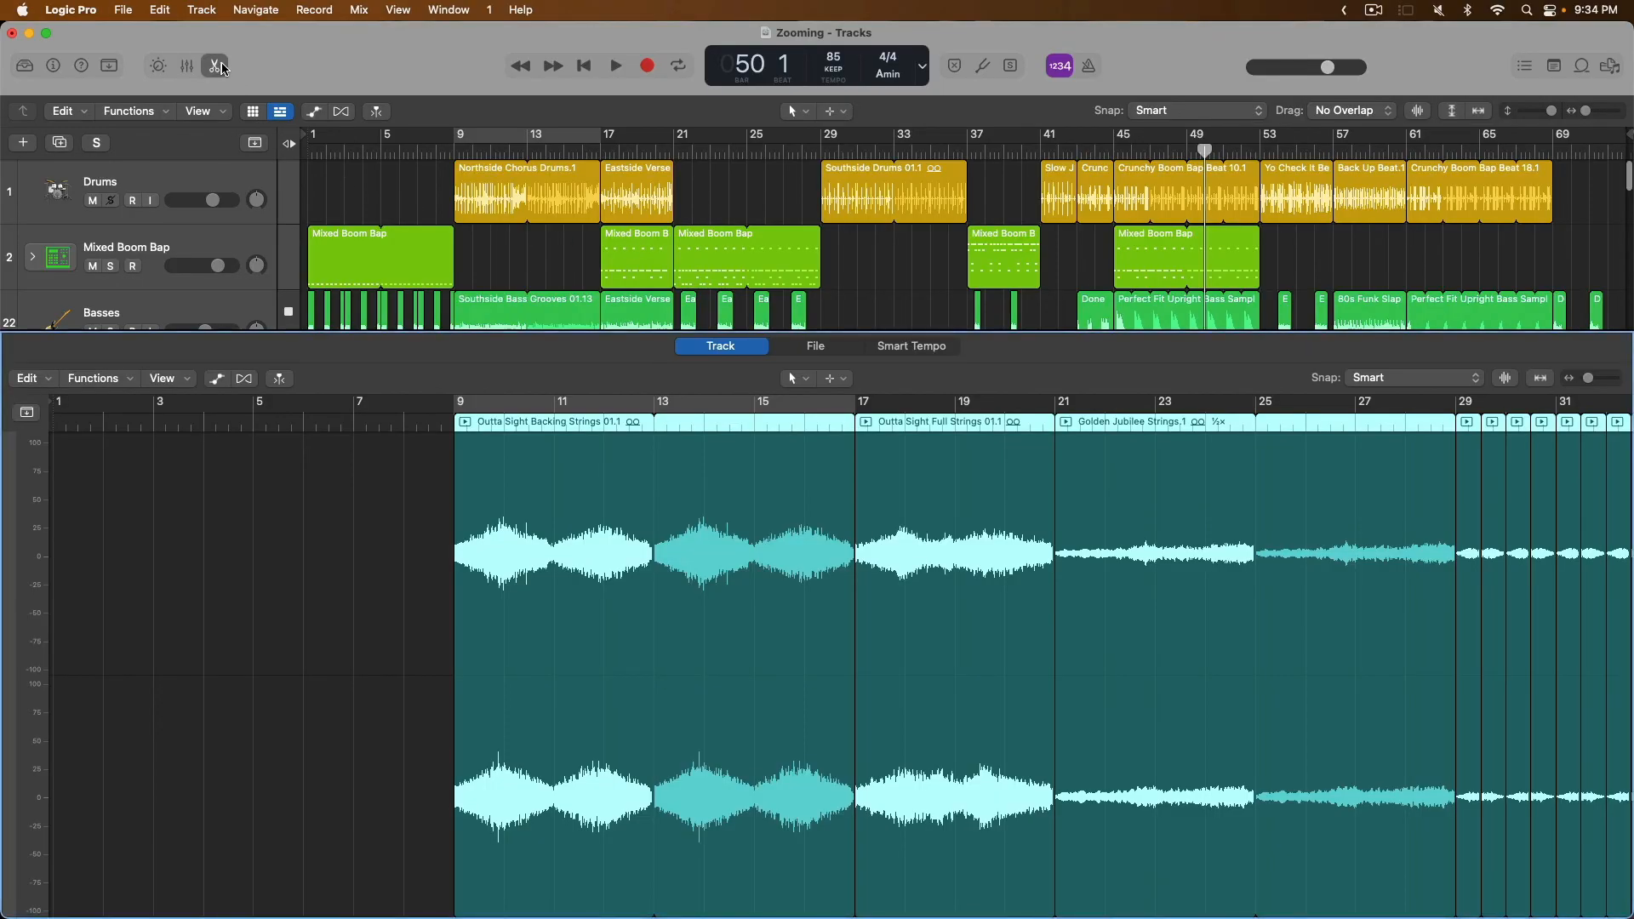